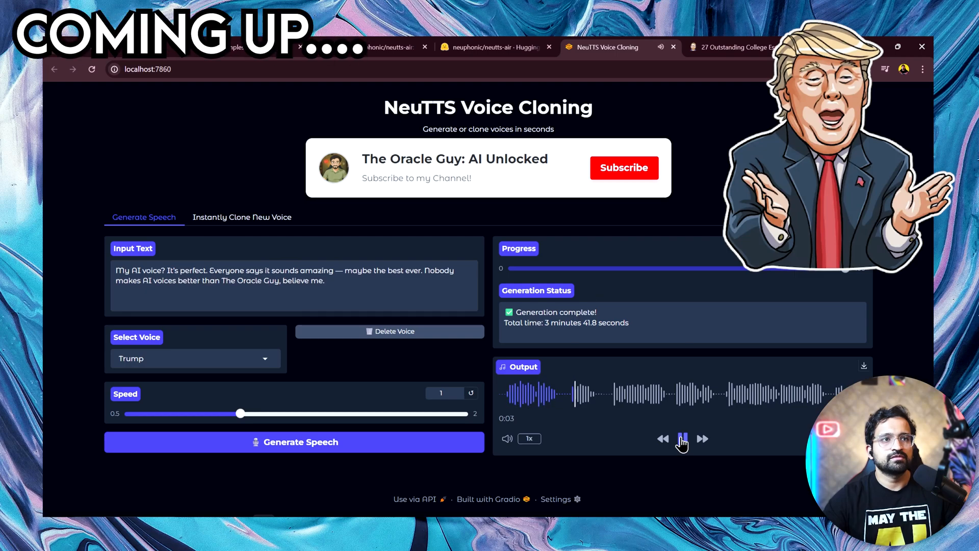
Play back the generated Output clips for the Trump, Elon Musk 2 and Morgan Freeman voices.
left_click(682, 438)
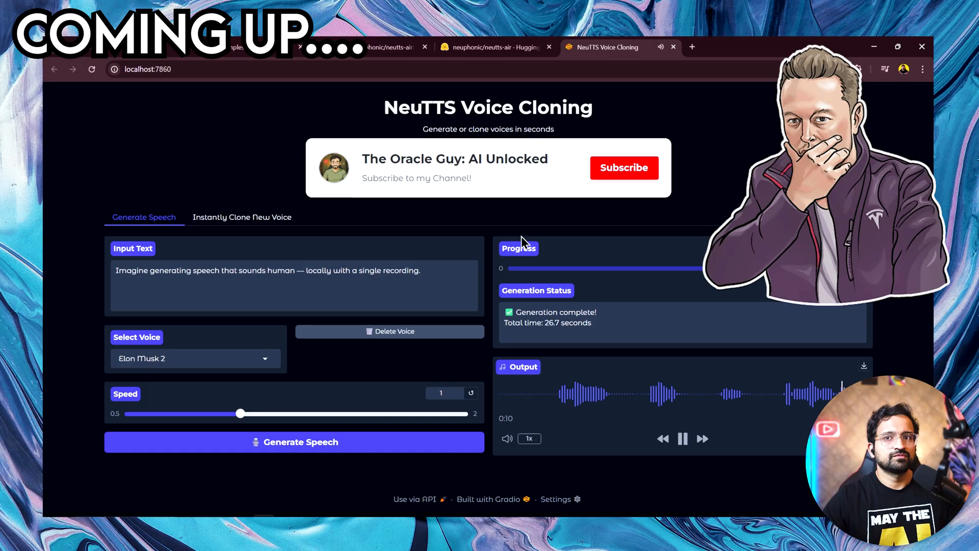
left_click(683, 438)
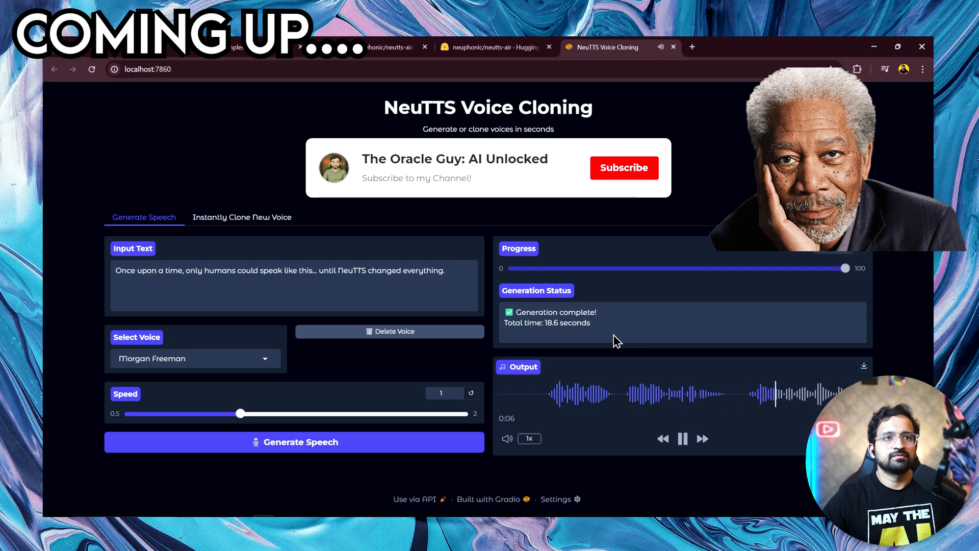
left_click(682, 439)
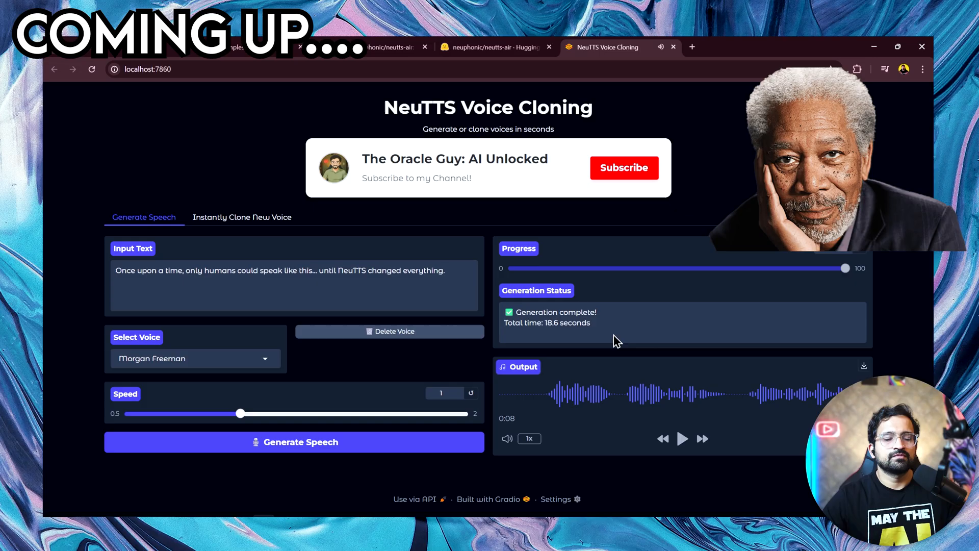
left_click(682, 438)
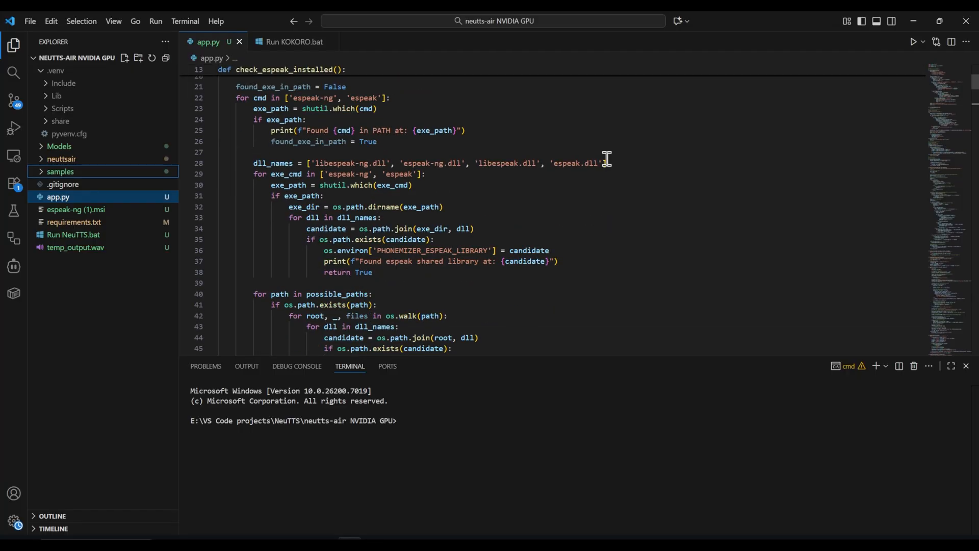
Scroll the Generate Speech page with the Benedict voice selected and empty input text.
scroll("down", 3)
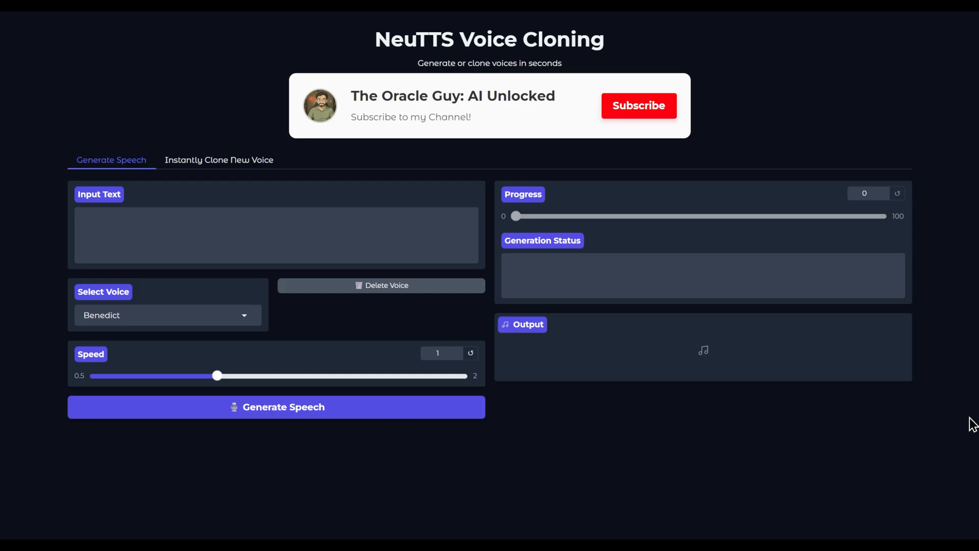
mouse_move(640, 484)
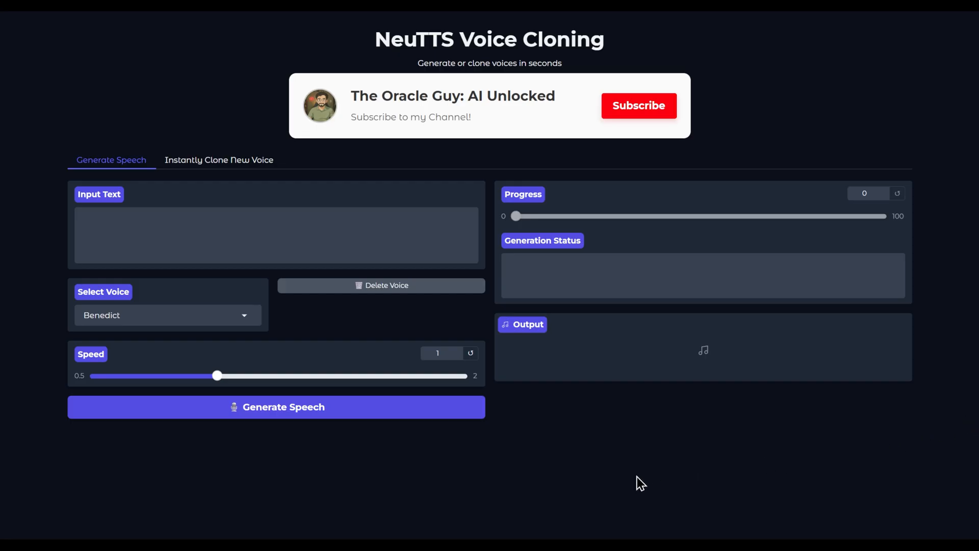
mouse_move(242, 163)
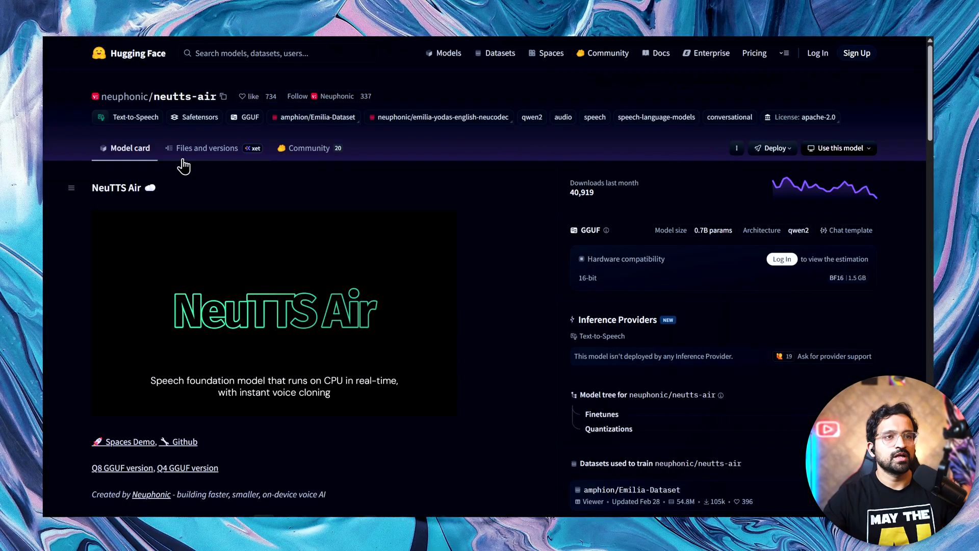
mouse_move(370, 187)
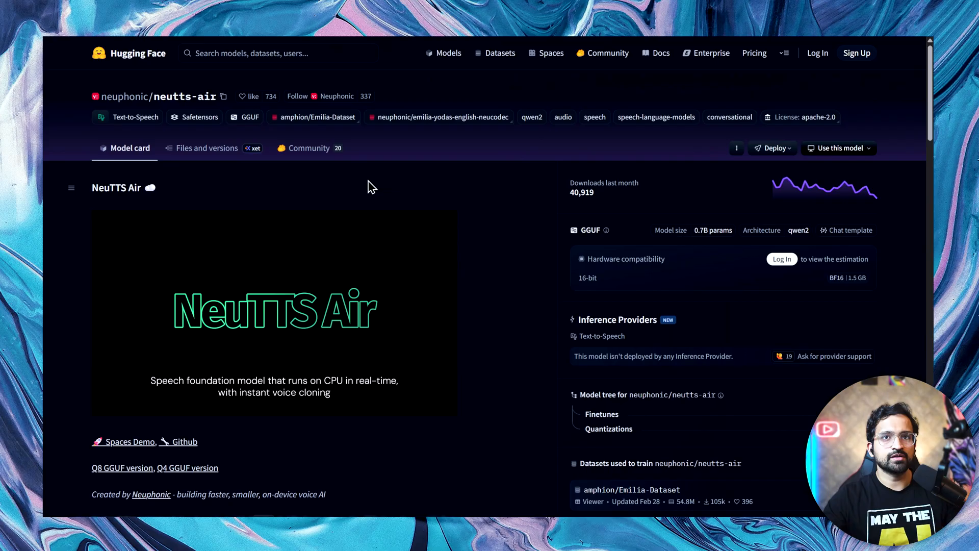
mouse_move(608, 203)
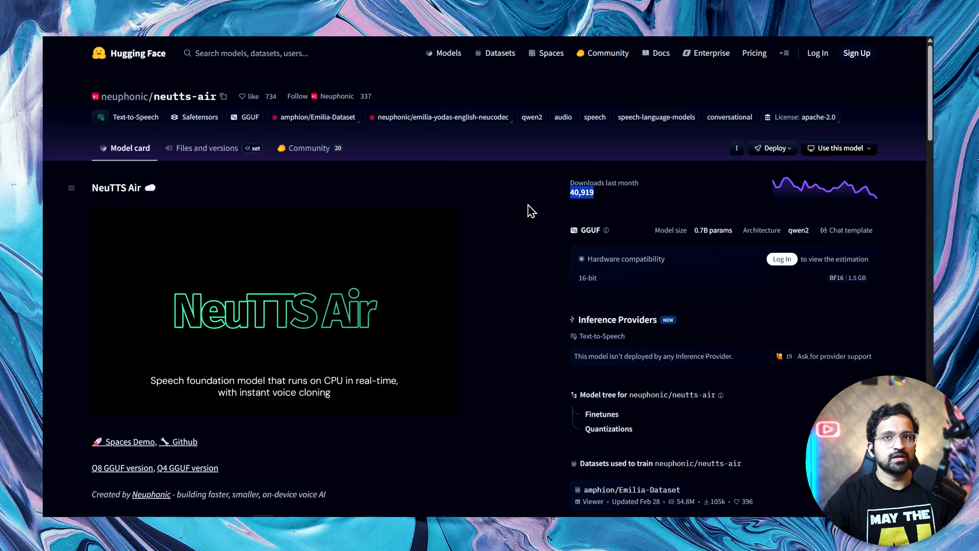
mouse_move(702, 244)
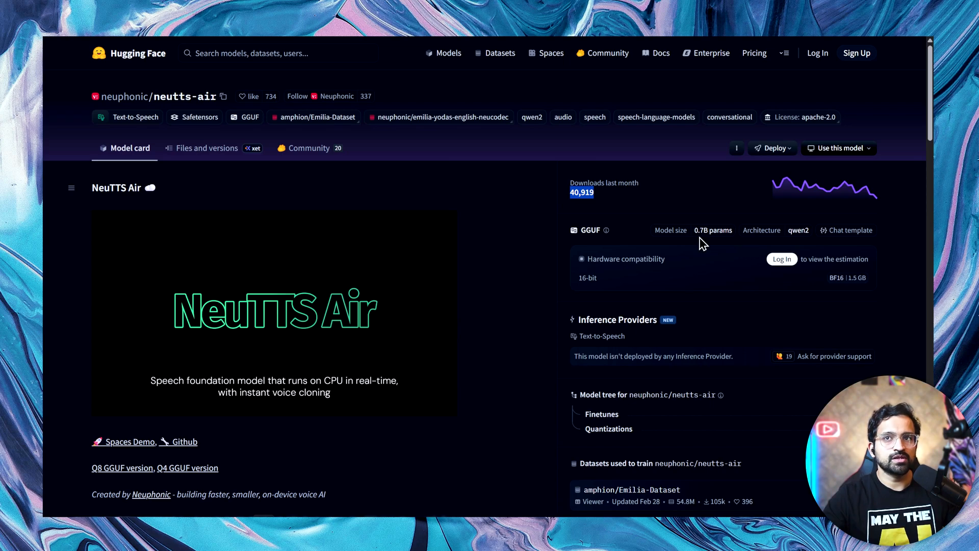
mouse_move(209, 150)
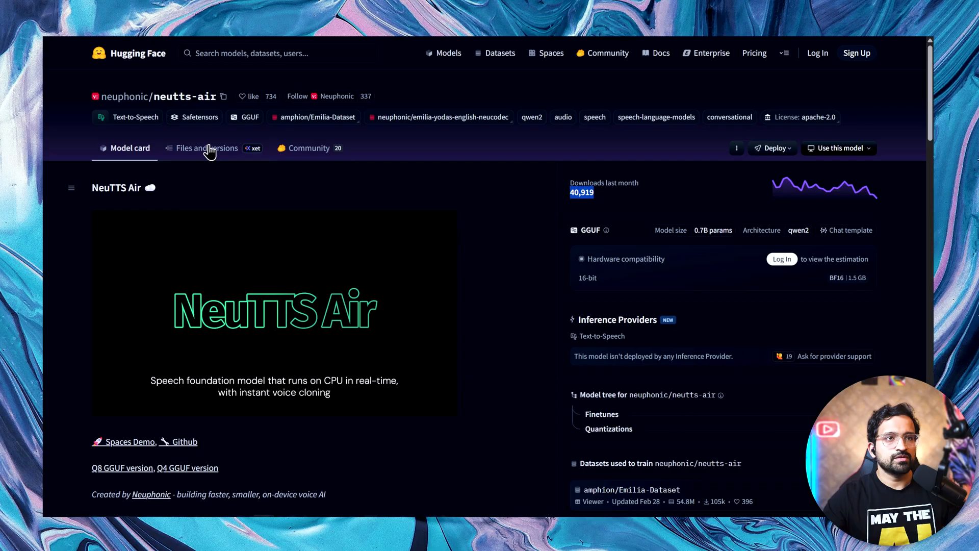
Review the neutts-air model's Files and versions list, then return to the model card.
left_click(204, 148)
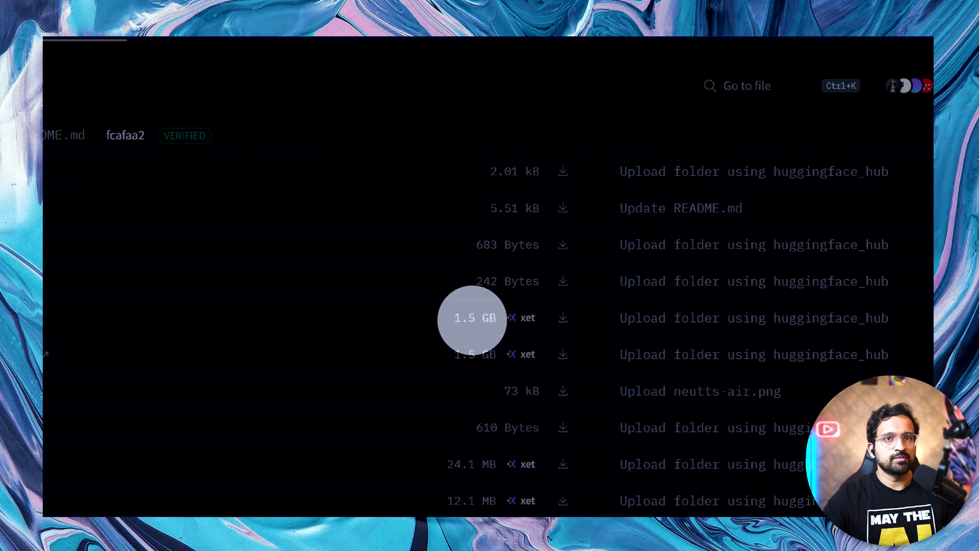
scroll("up", 3)
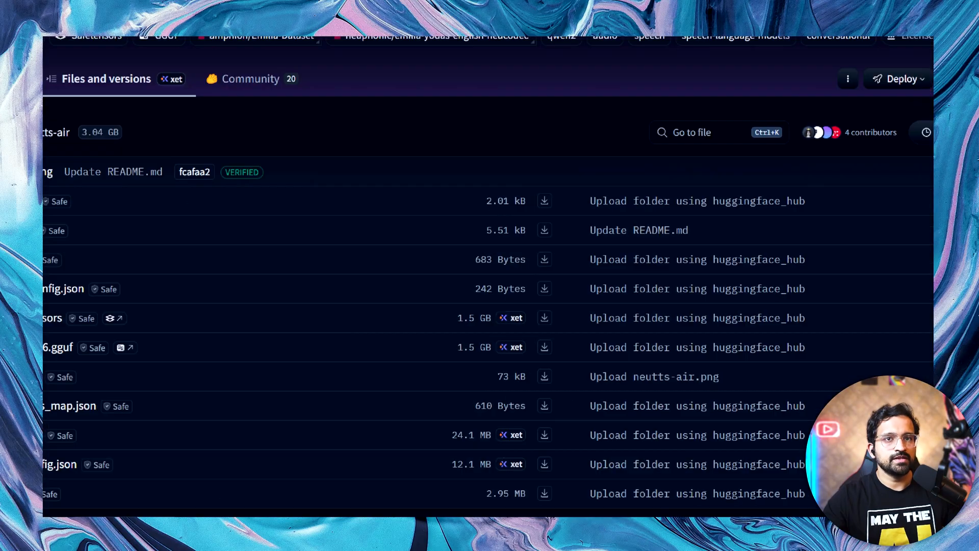
scroll("up", 3)
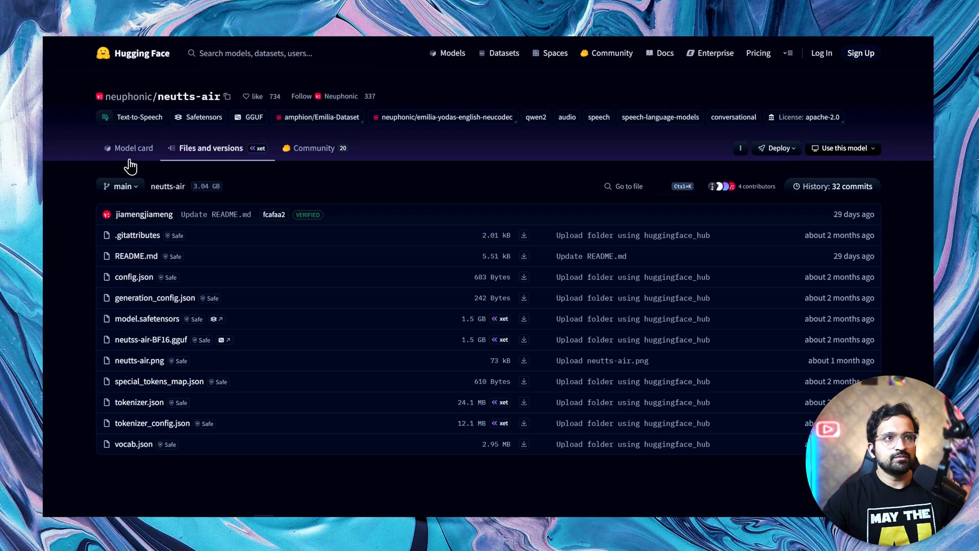
left_click(133, 148)
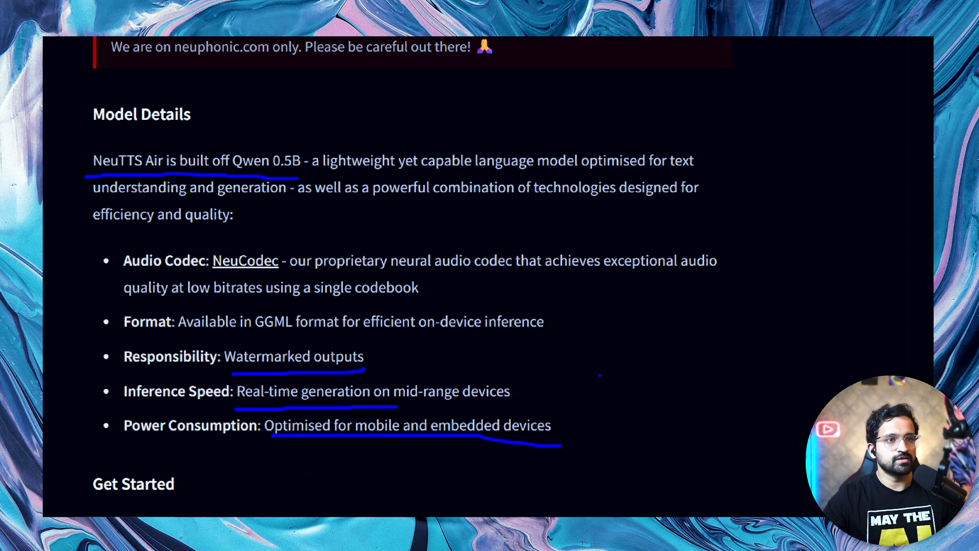
Scroll the model card down to the Model Details and Get Started setup steps.
scroll("down", 3)
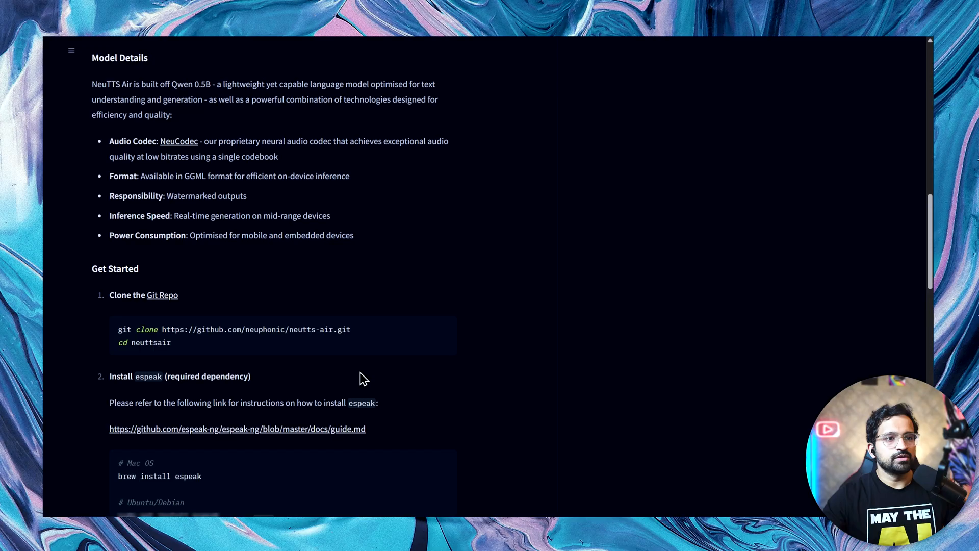
scroll("down", 3)
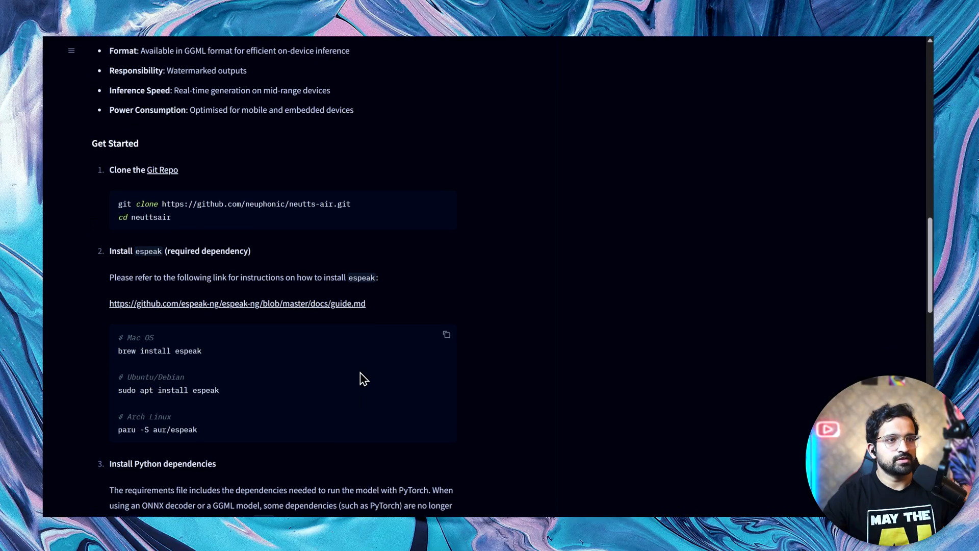
scroll("down", 3)
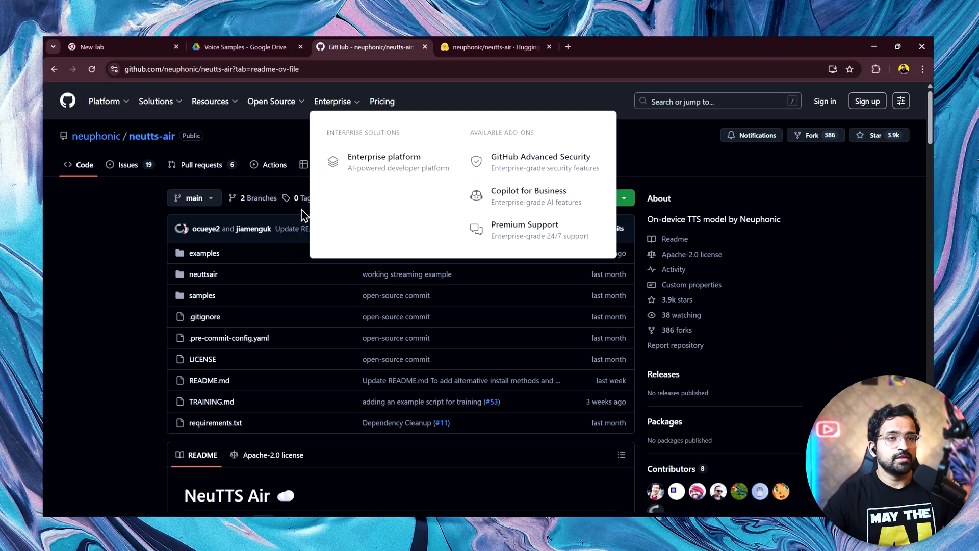
scroll("down", 3)
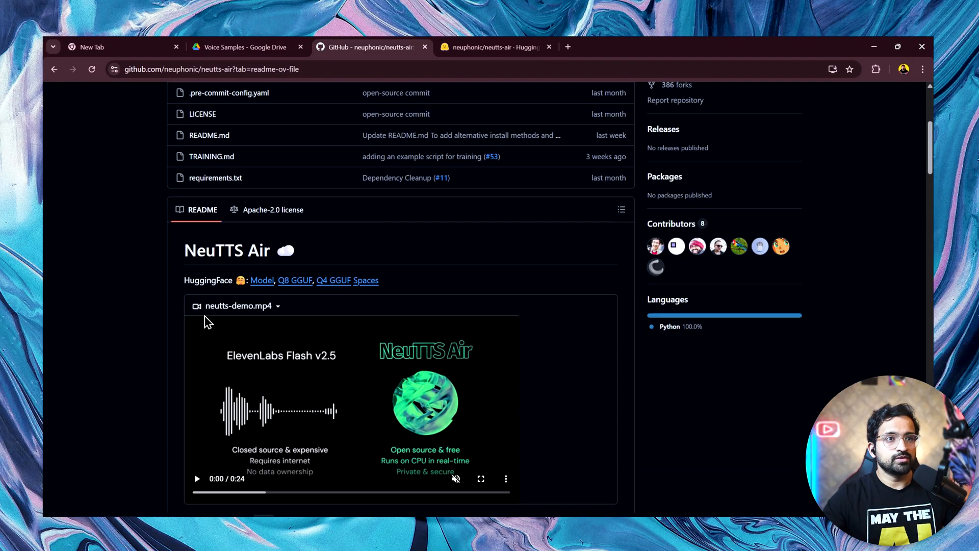
scroll("up", 3)
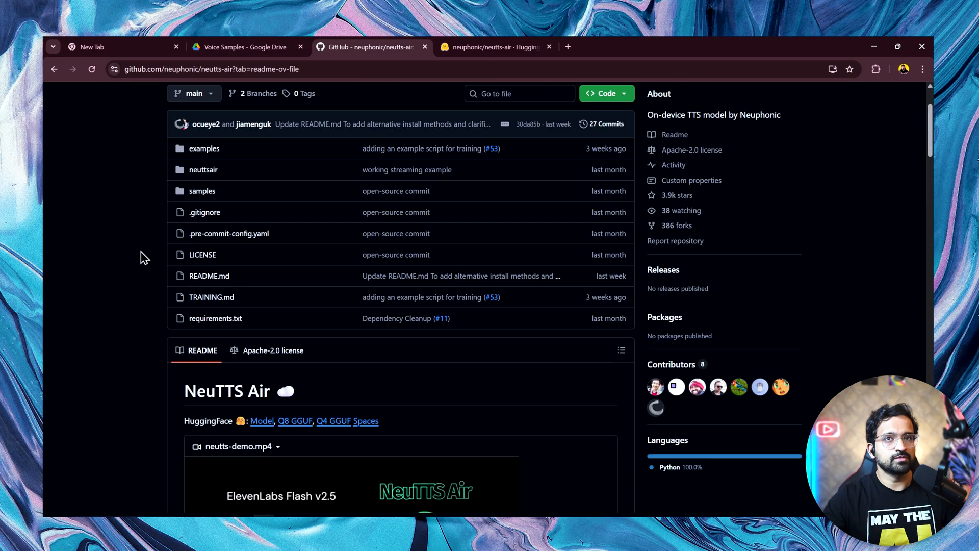
scroll("down", 3)
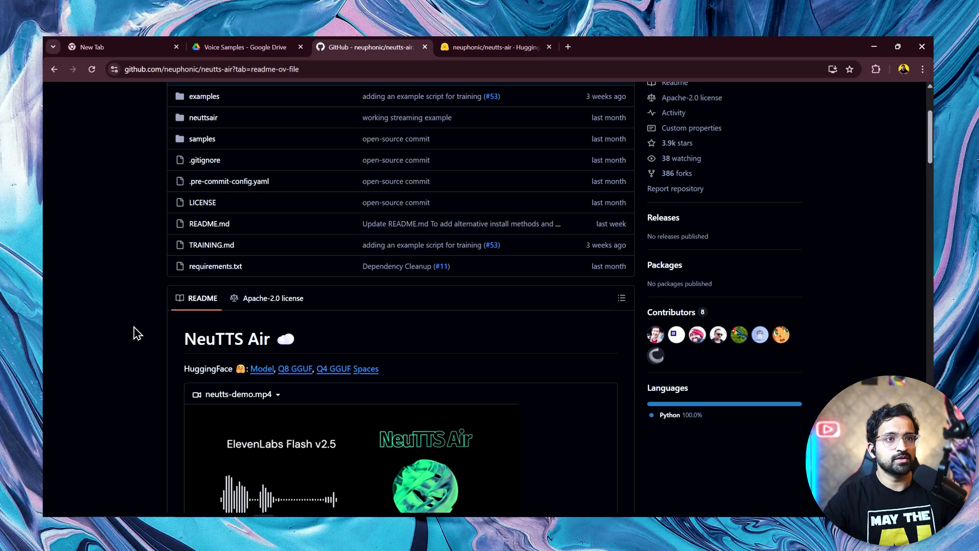
scroll("down", 3)
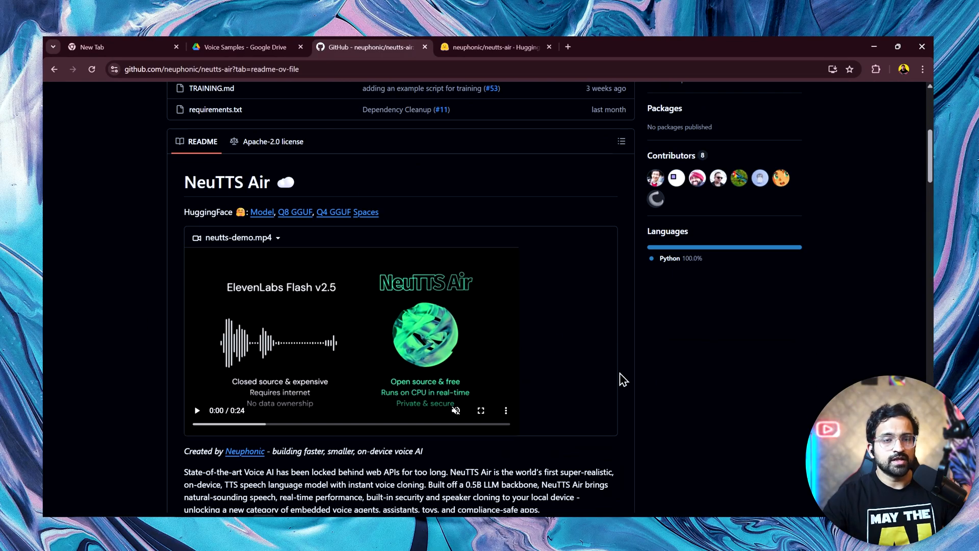
scroll("up", 3)
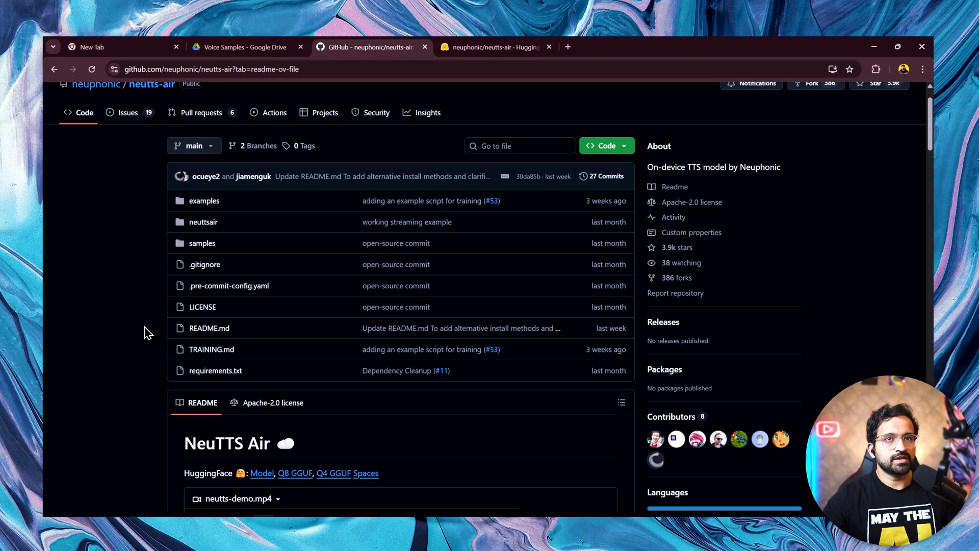
scroll("down", 3)
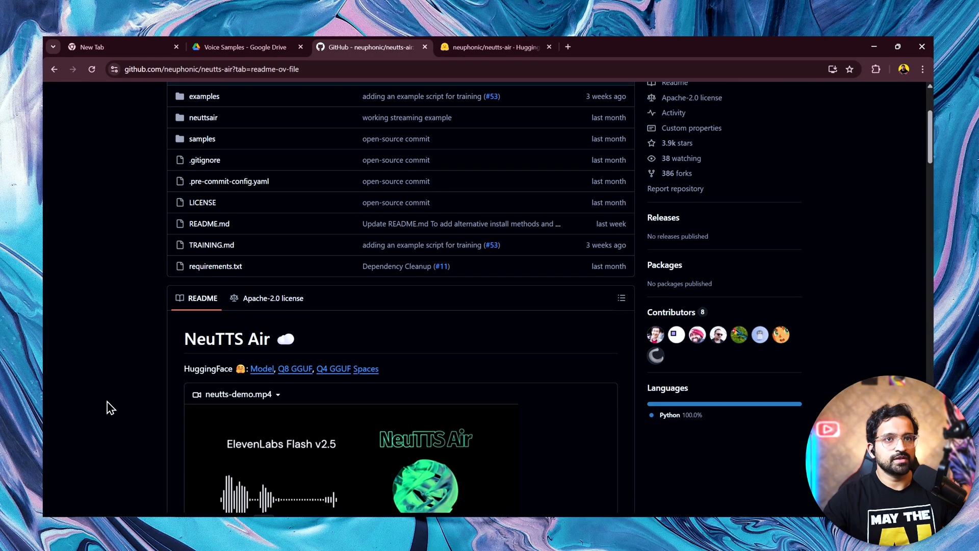
mouse_move(248, 366)
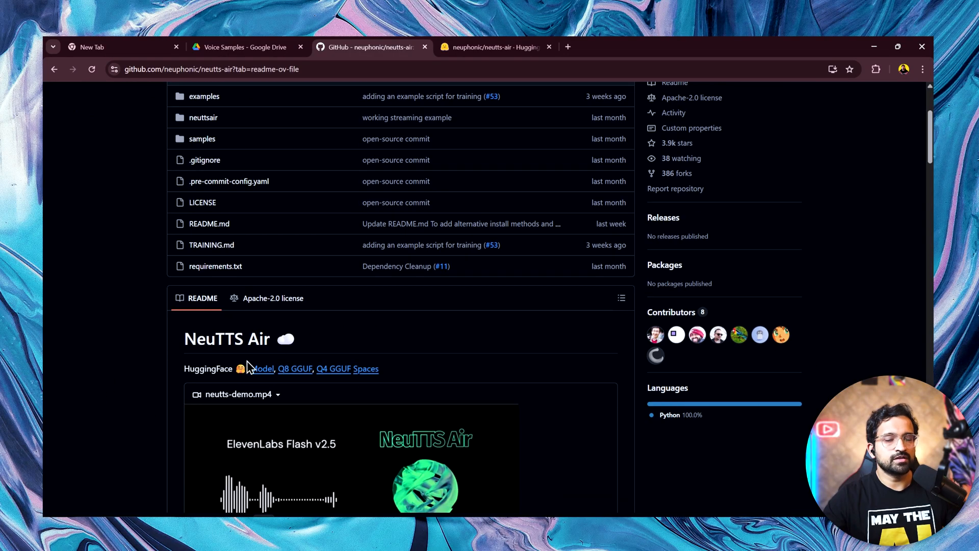
mouse_move(128, 388)
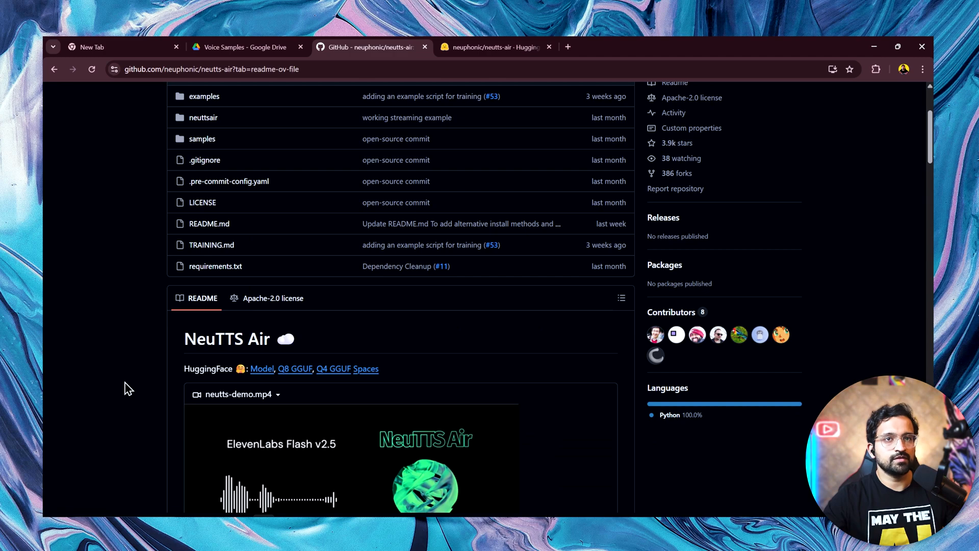
scroll("down", 3)
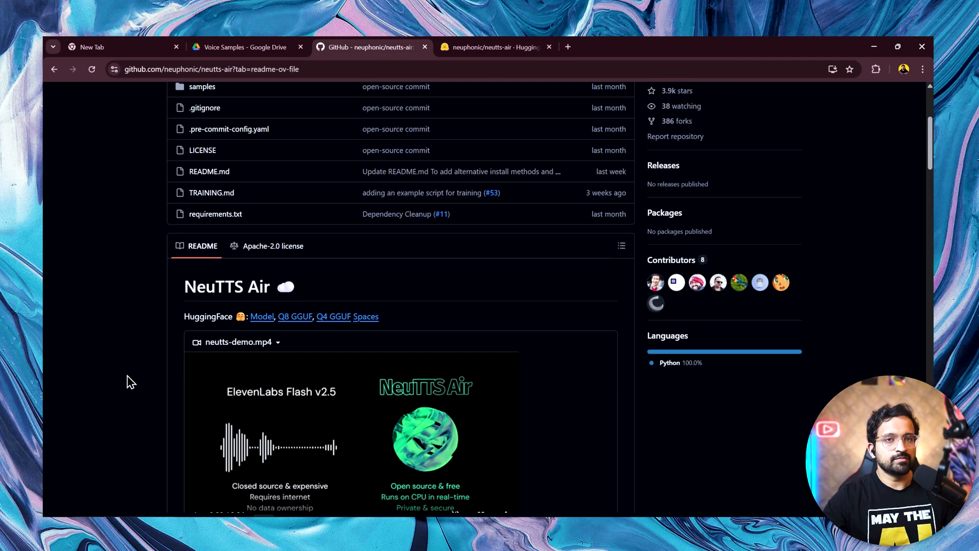
scroll("down", 3)
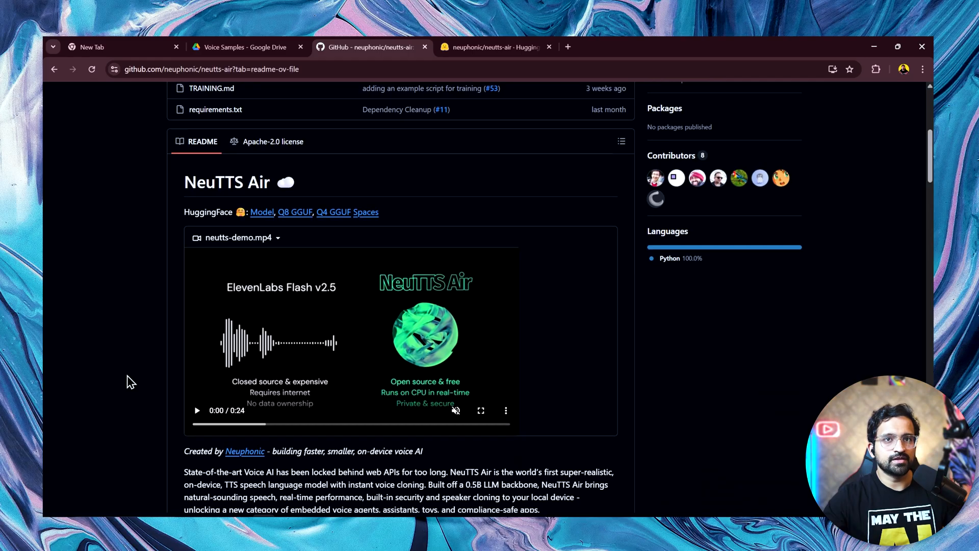
scroll("down", 3)
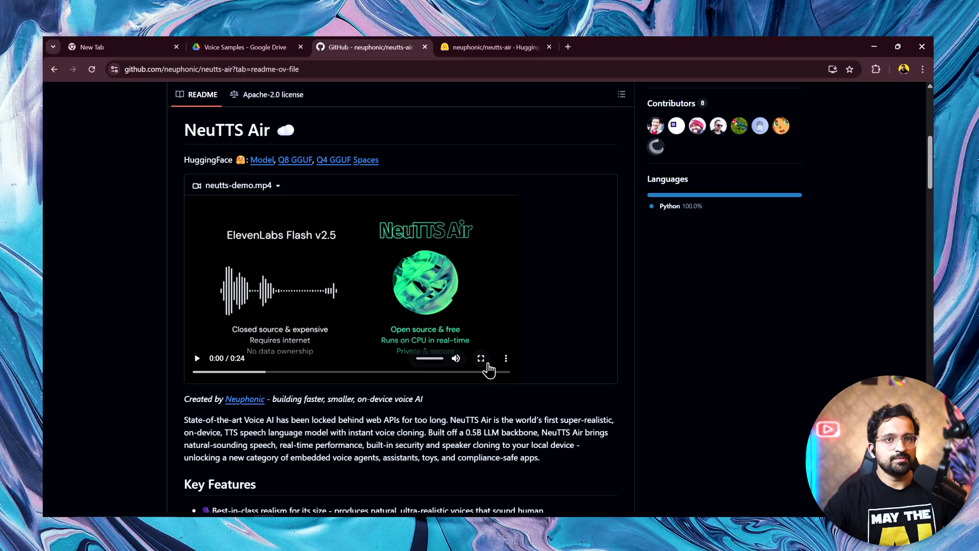
left_click(480, 357)
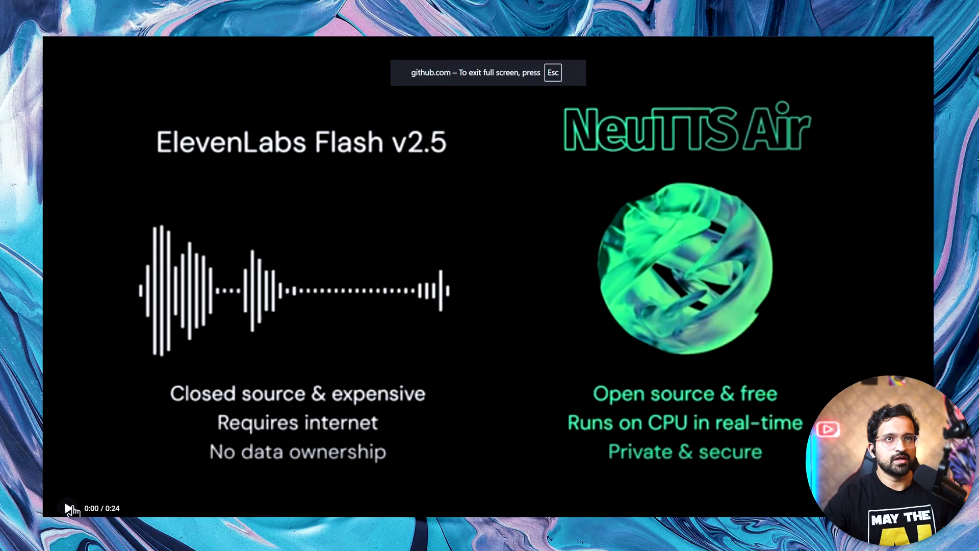
left_click(68, 507)
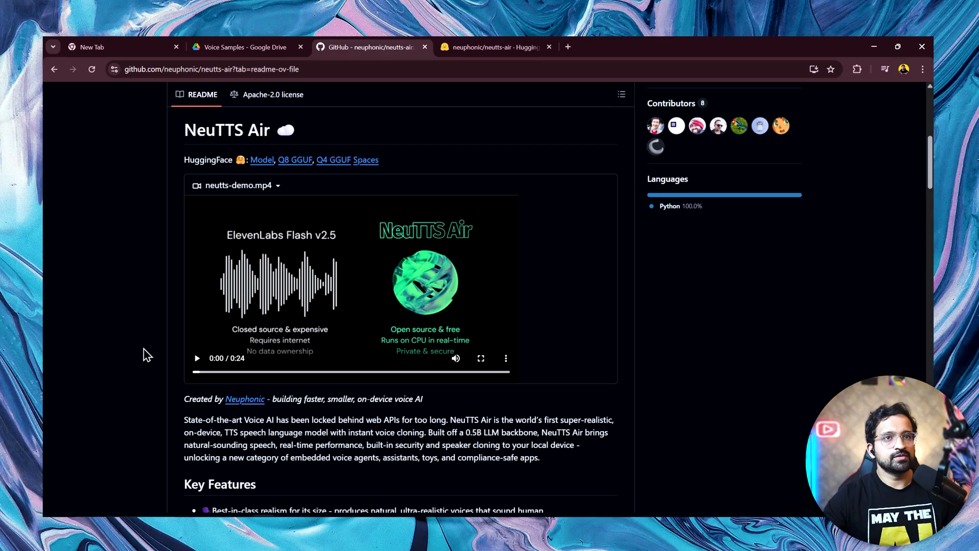
mouse_move(260, 368)
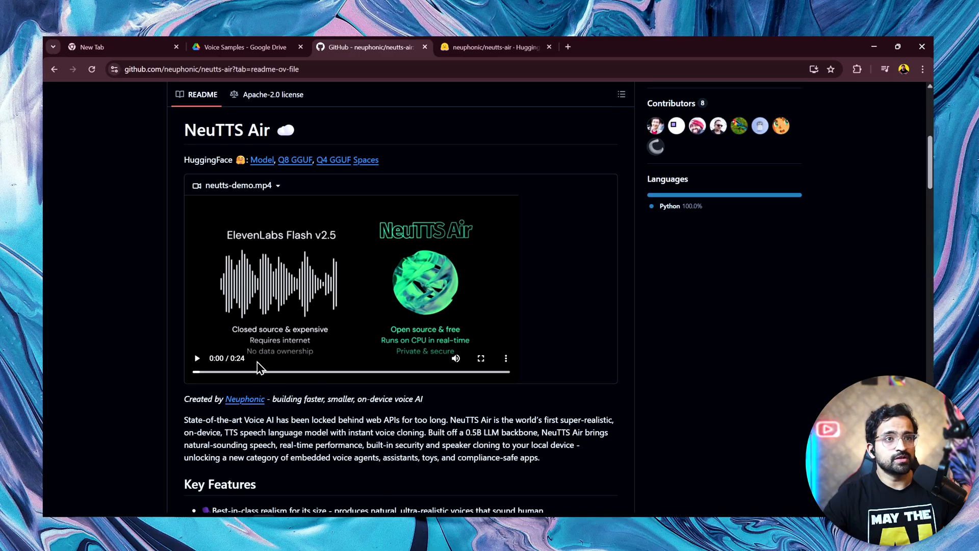
mouse_move(313, 307)
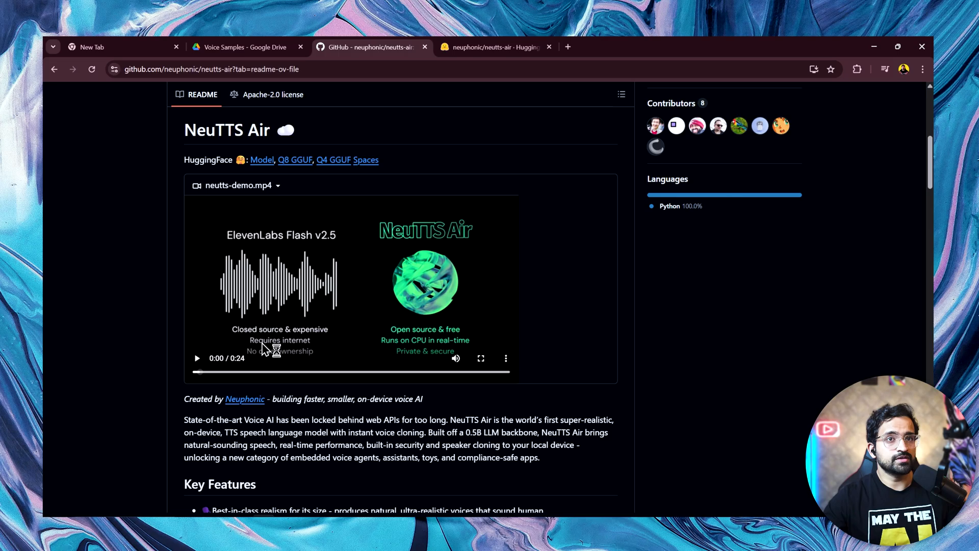
mouse_move(497, 337)
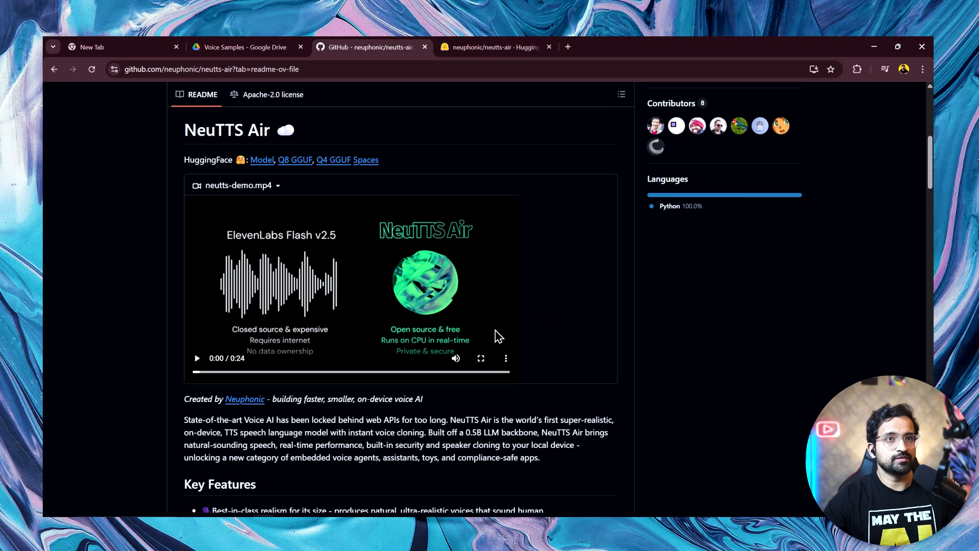
mouse_move(569, 346)
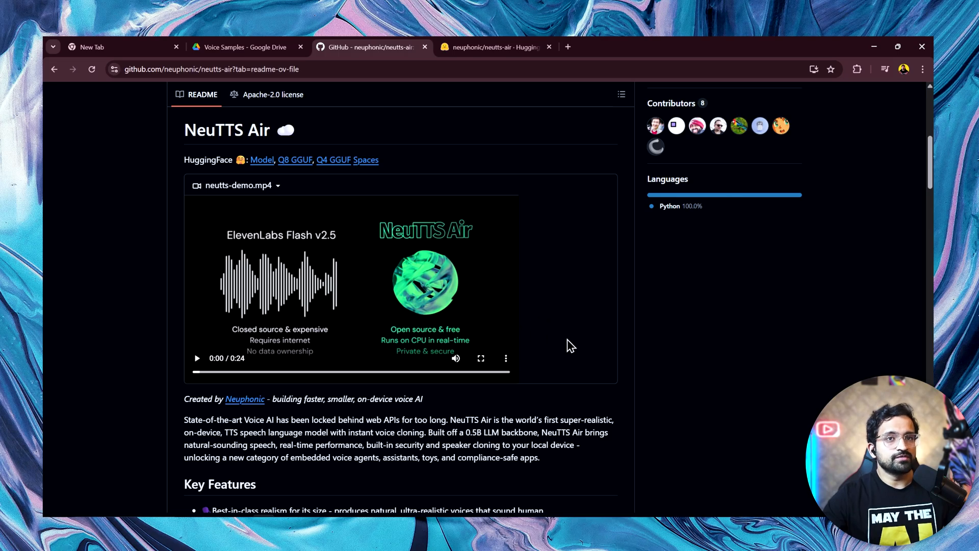
mouse_move(586, 361)
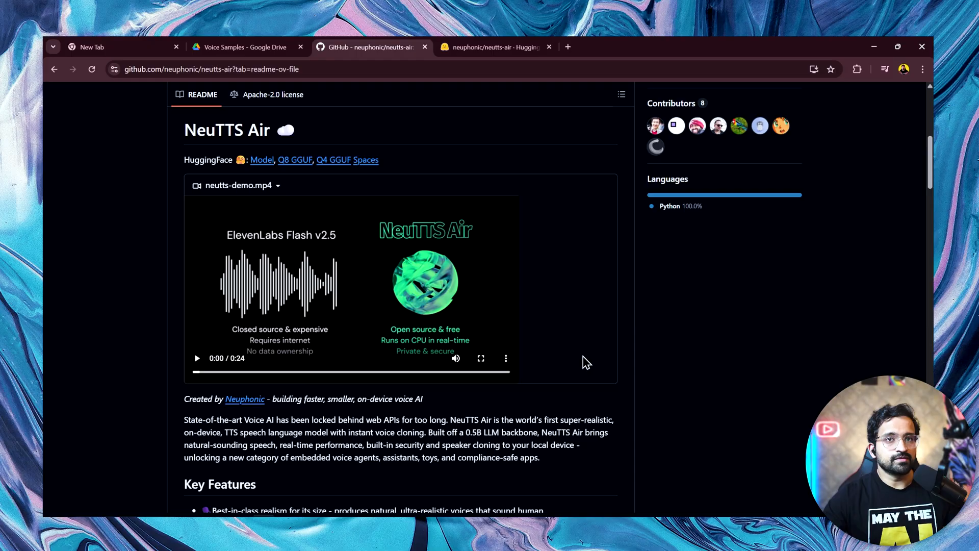
mouse_move(587, 374)
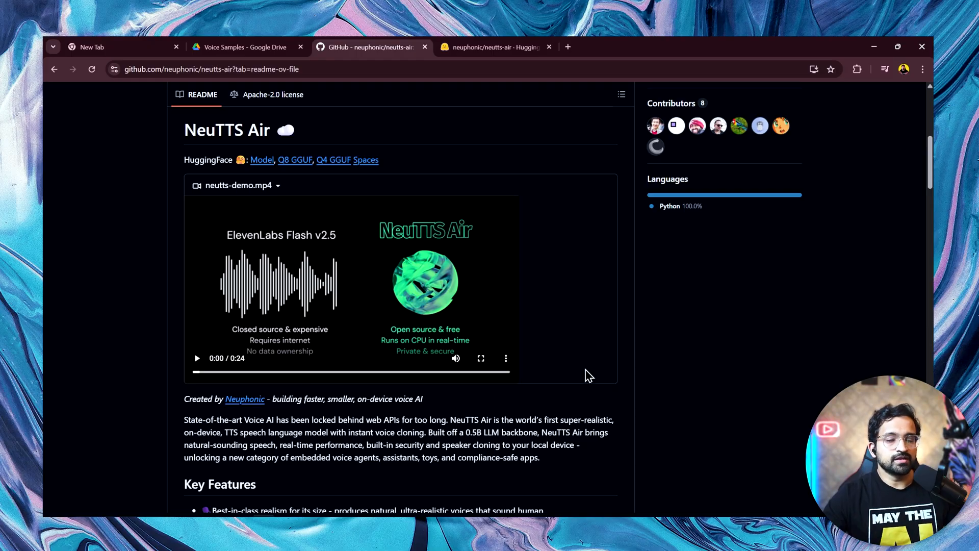
Download the neutts-air - CPU (for AMD also).zip from the shared NeuTTS Drive folder.
left_click(243, 47)
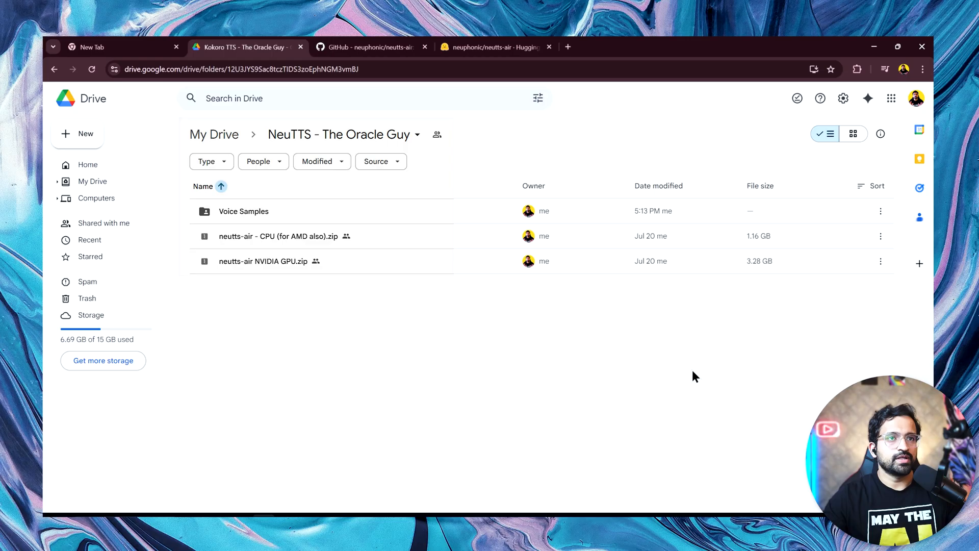
mouse_move(692, 349)
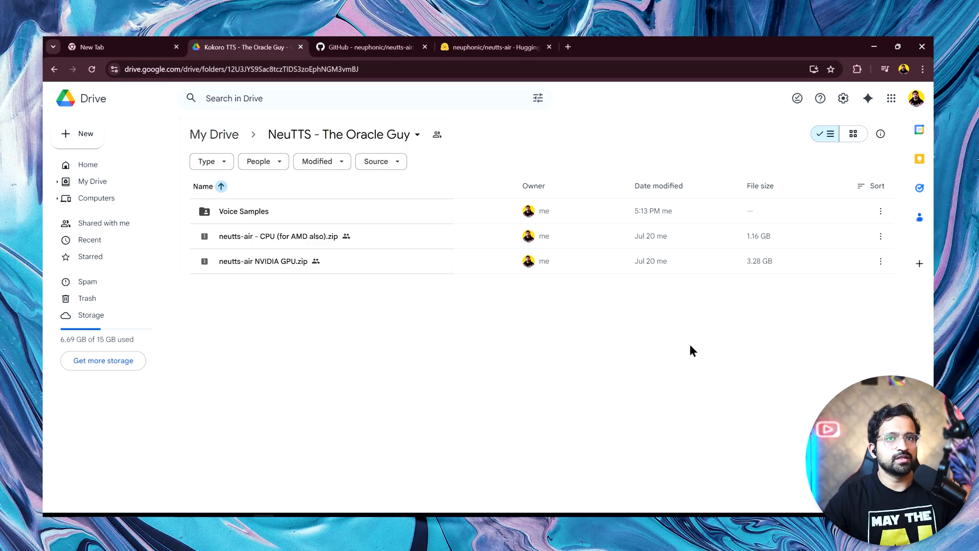
mouse_move(672, 342)
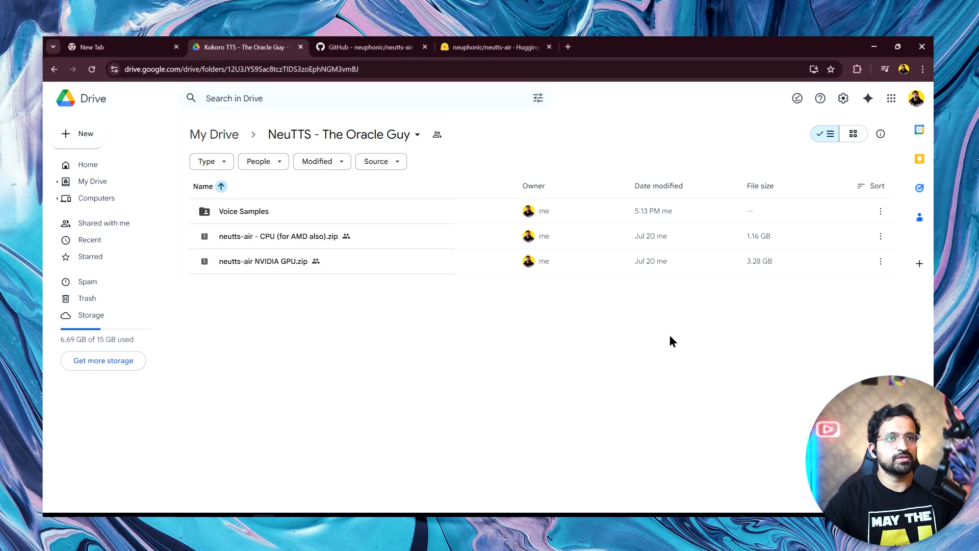
mouse_move(521, 340)
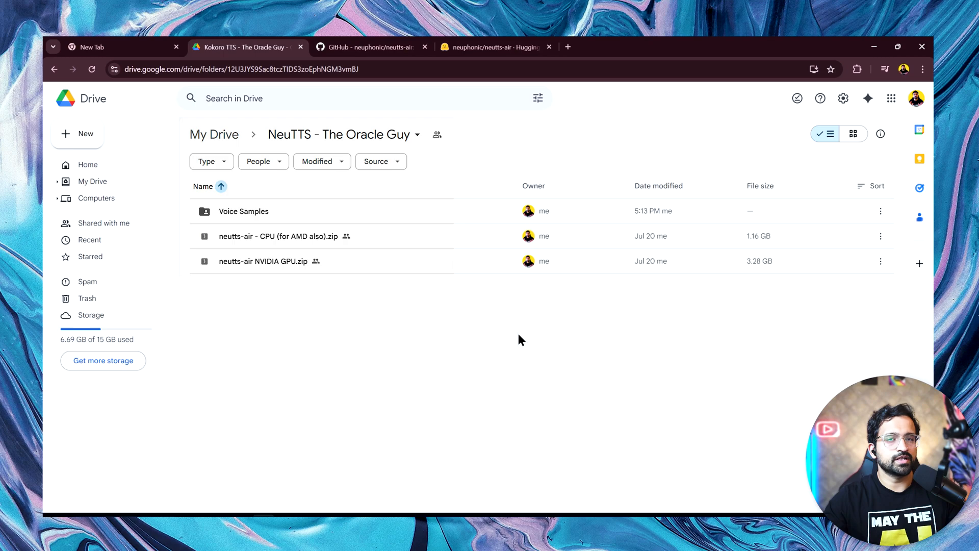
mouse_move(557, 319)
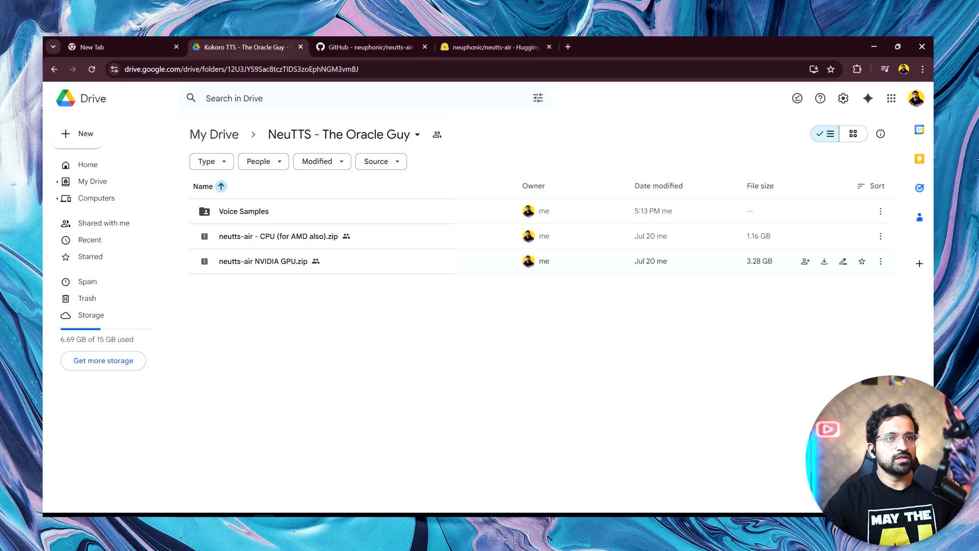
mouse_move(297, 291)
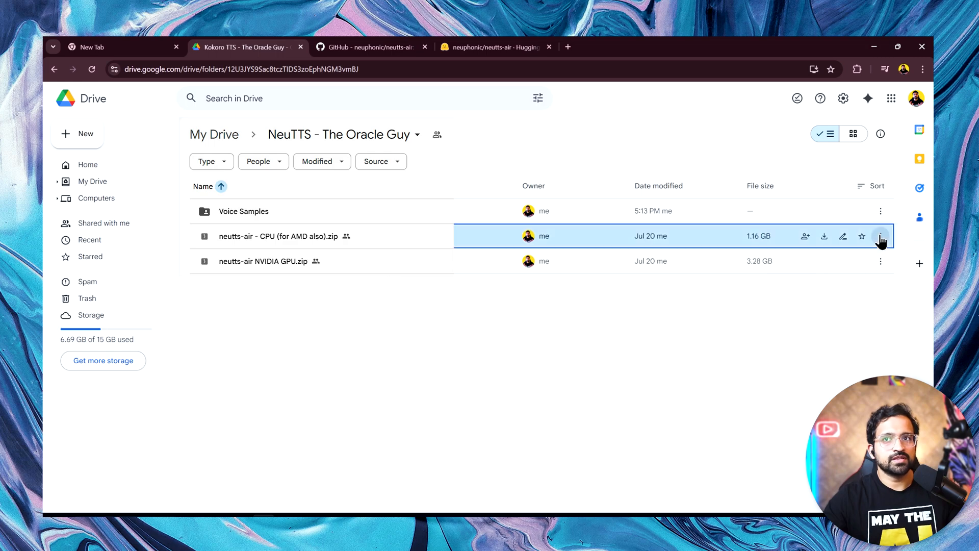
left_click(880, 235)
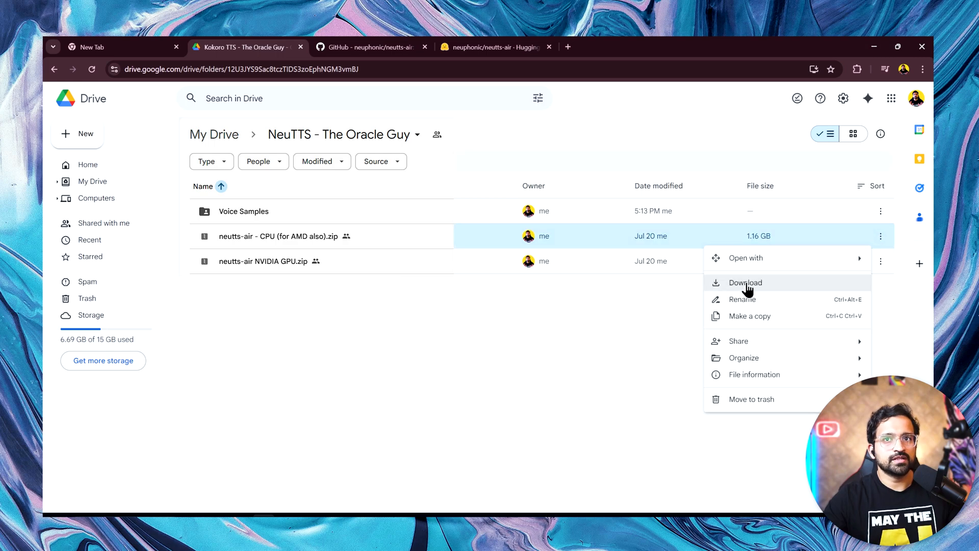
left_click(744, 282)
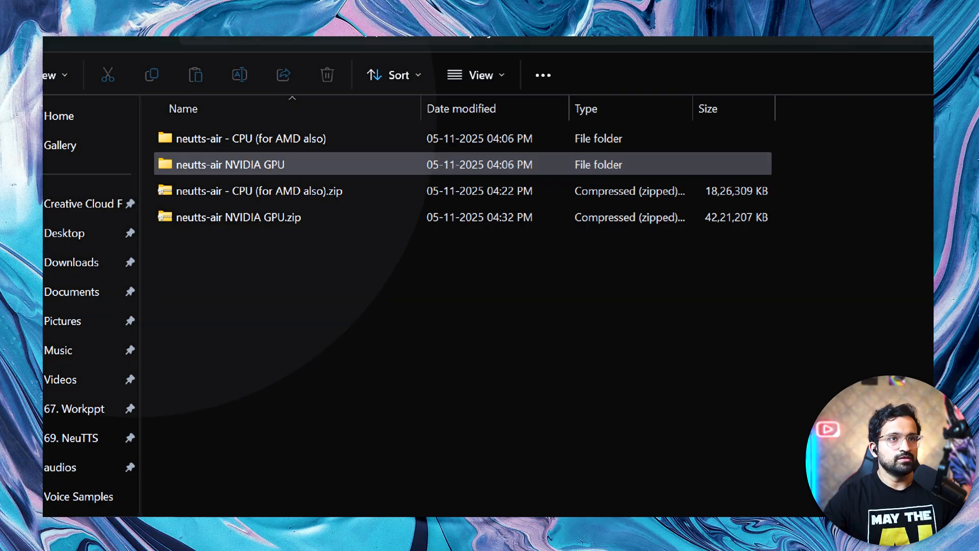
Launch espeak-ng (1).msi from the CPU folder, confirm eSpeak NG is installed, and cancel setup.
double_click(249, 137)
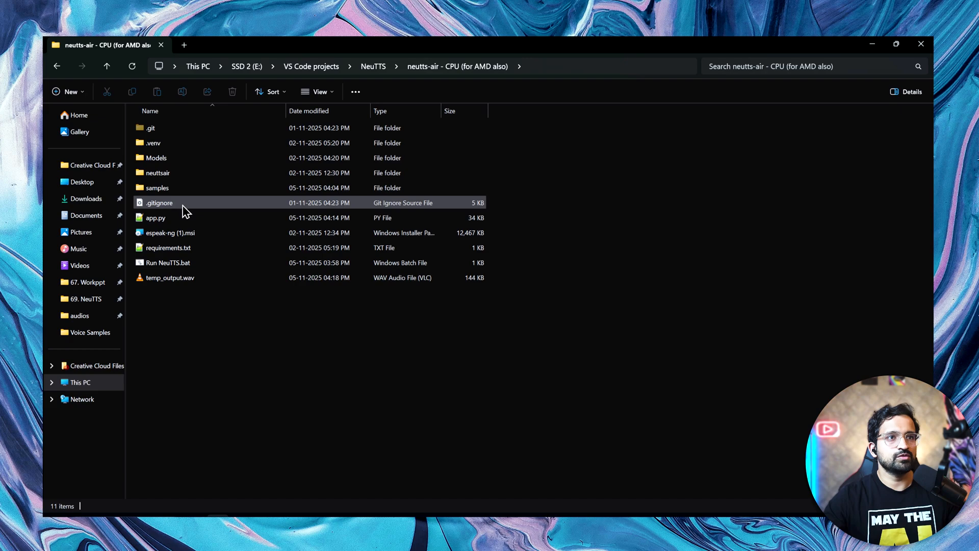
left_click(182, 232)
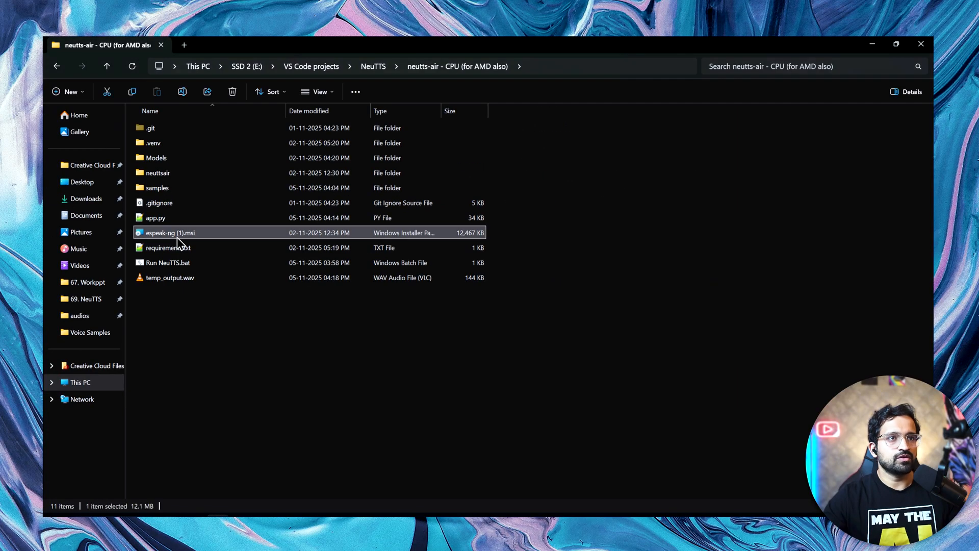
double_click(170, 232)
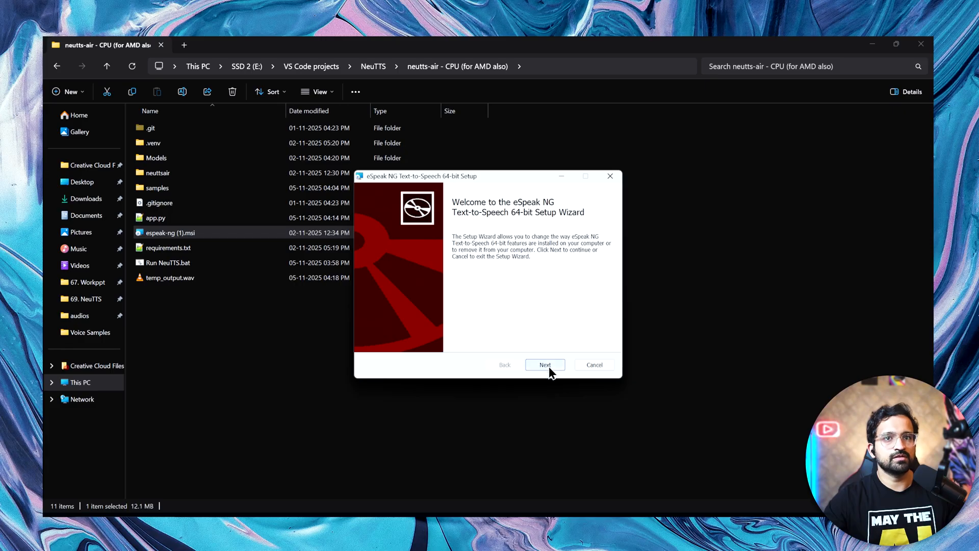
left_click(543, 364)
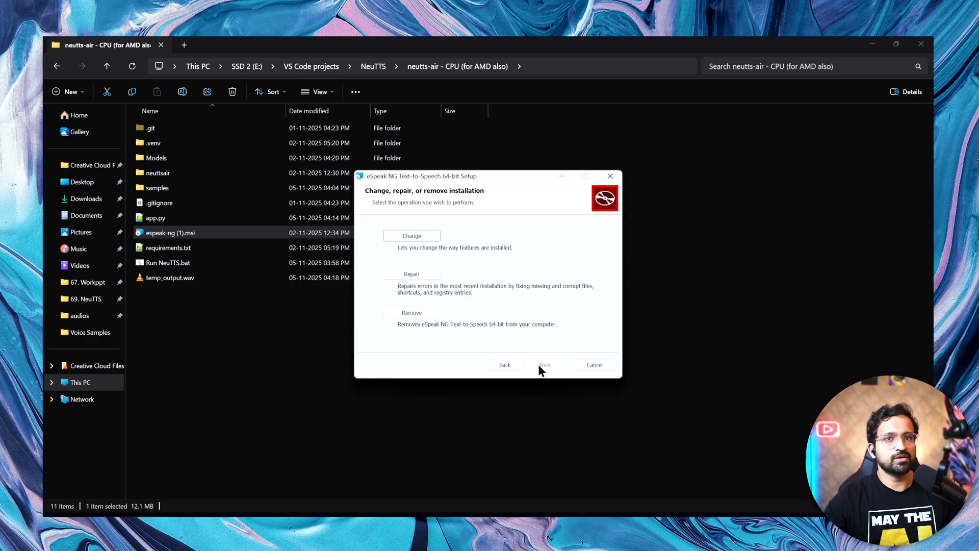
mouse_move(593, 364)
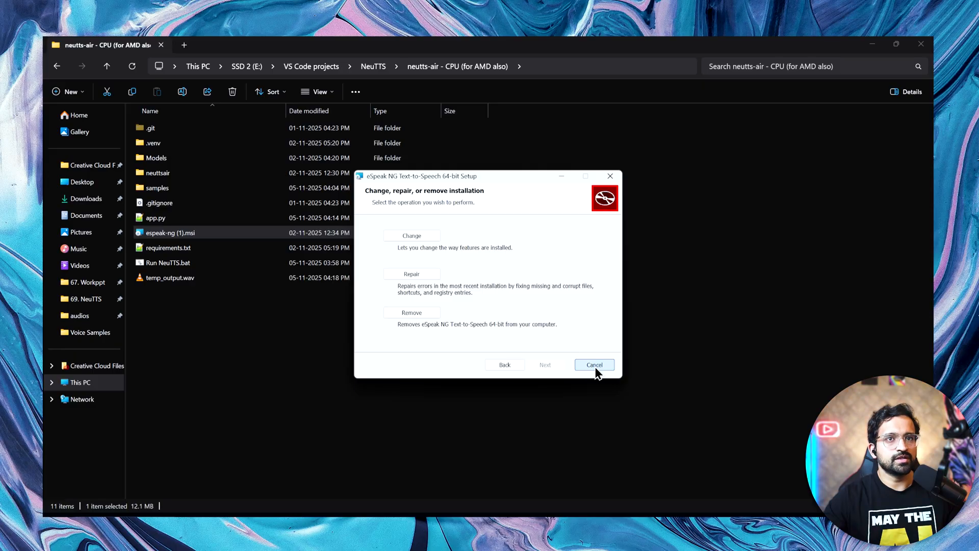
mouse_move(587, 346)
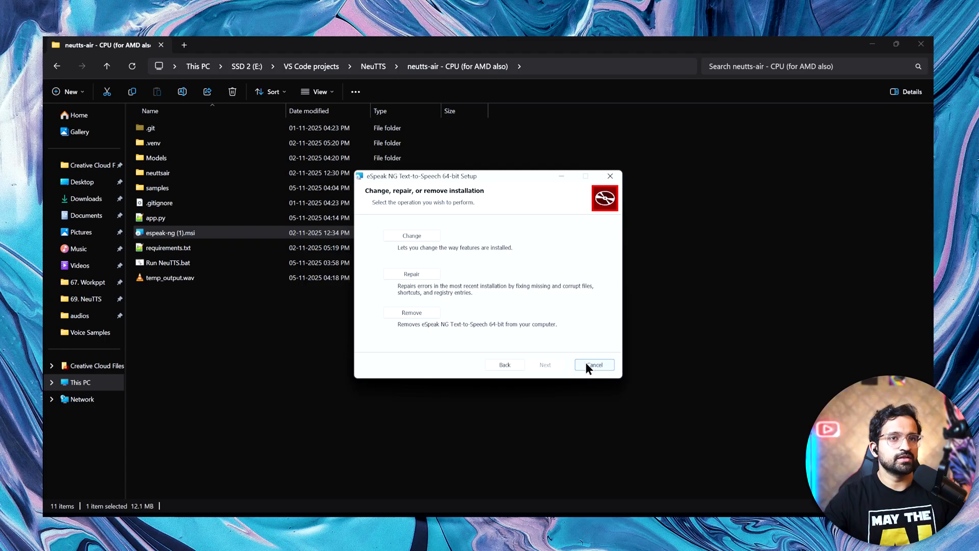
left_click(592, 364)
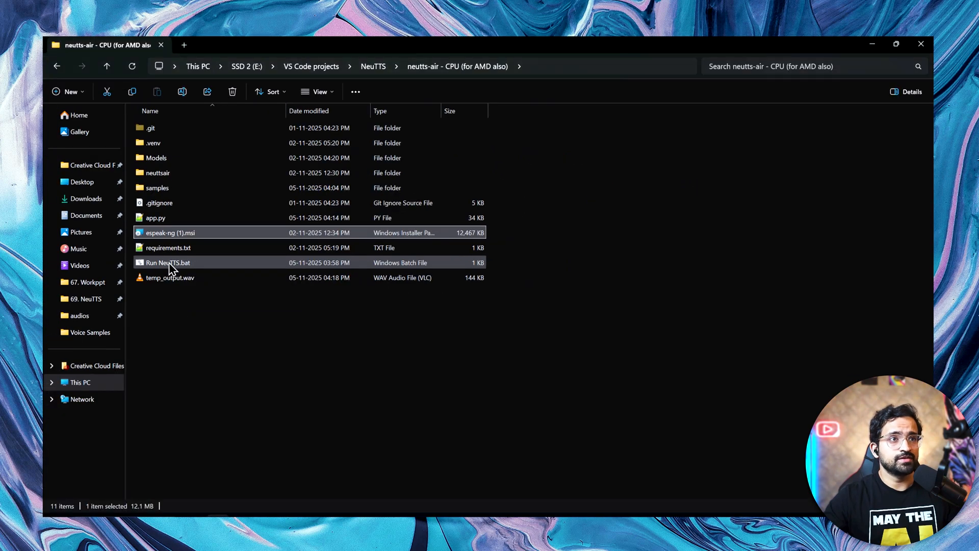
mouse_move(172, 265)
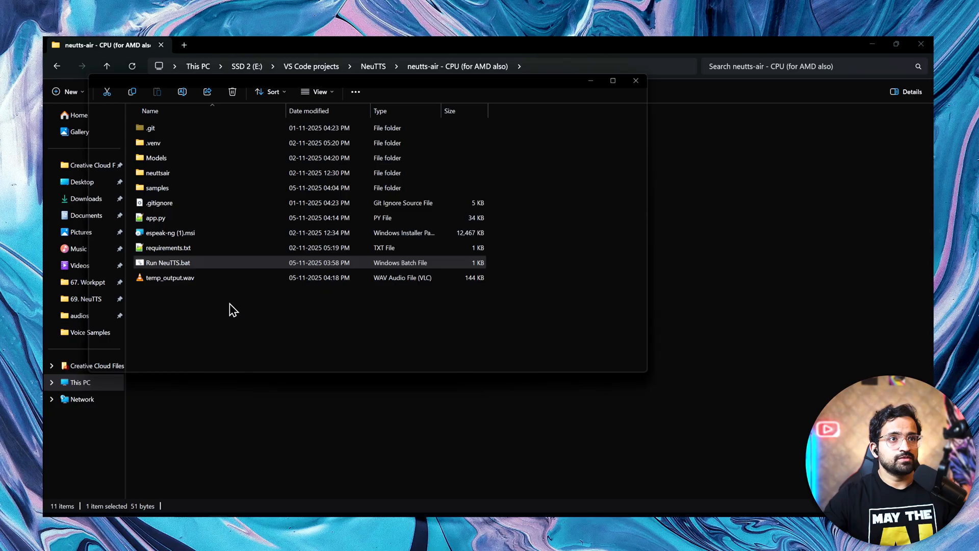
Run the Run NeuTTS.bat file to load the TTS model and launch the web interface.
double_click(167, 262)
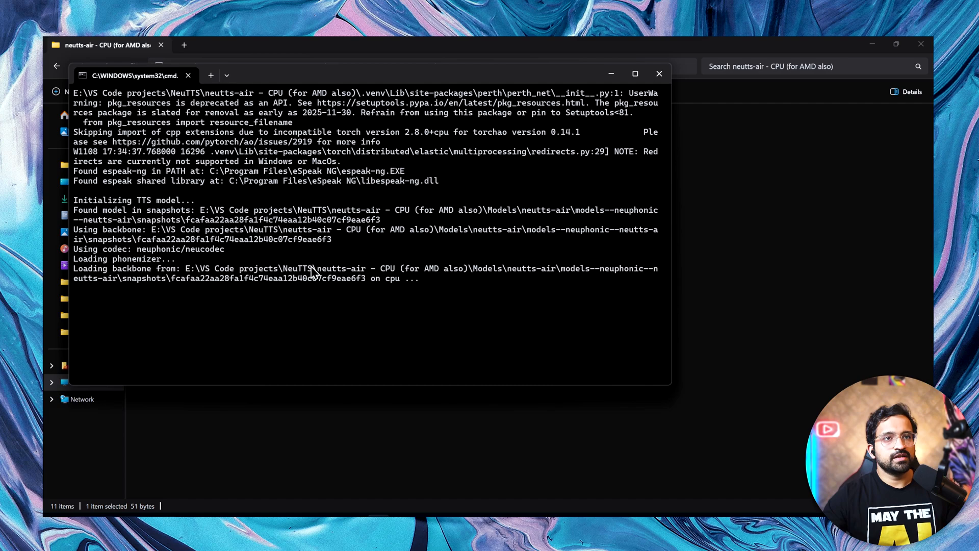
mouse_move(337, 251)
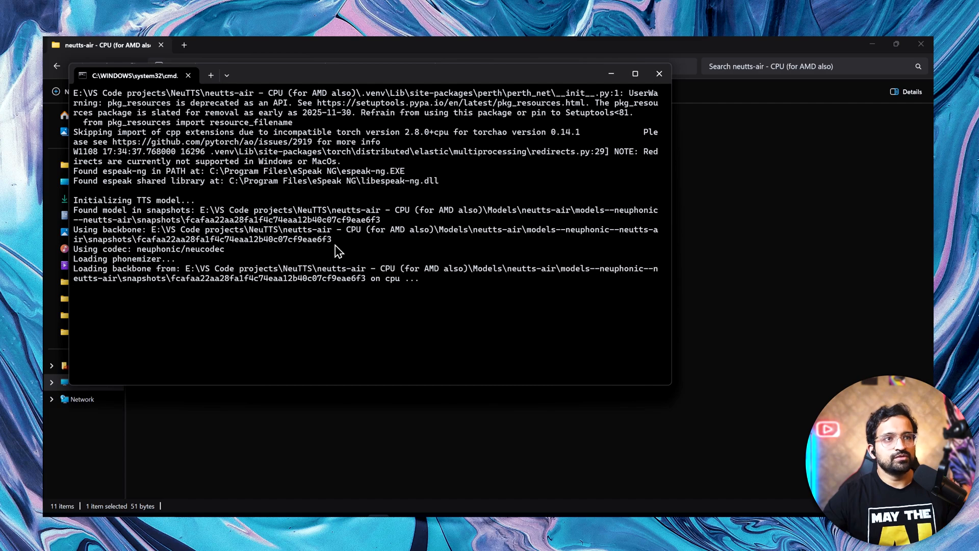
mouse_move(260, 300)
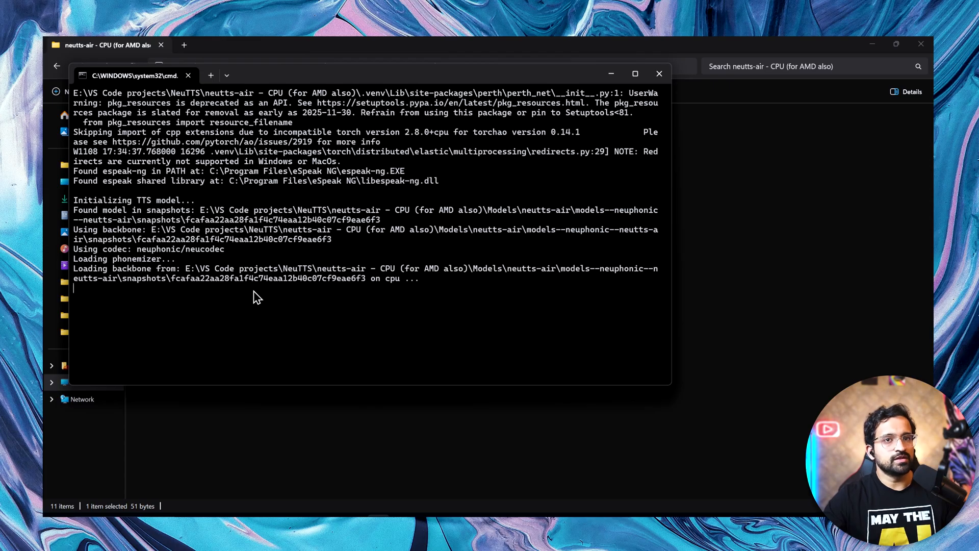
mouse_move(242, 304)
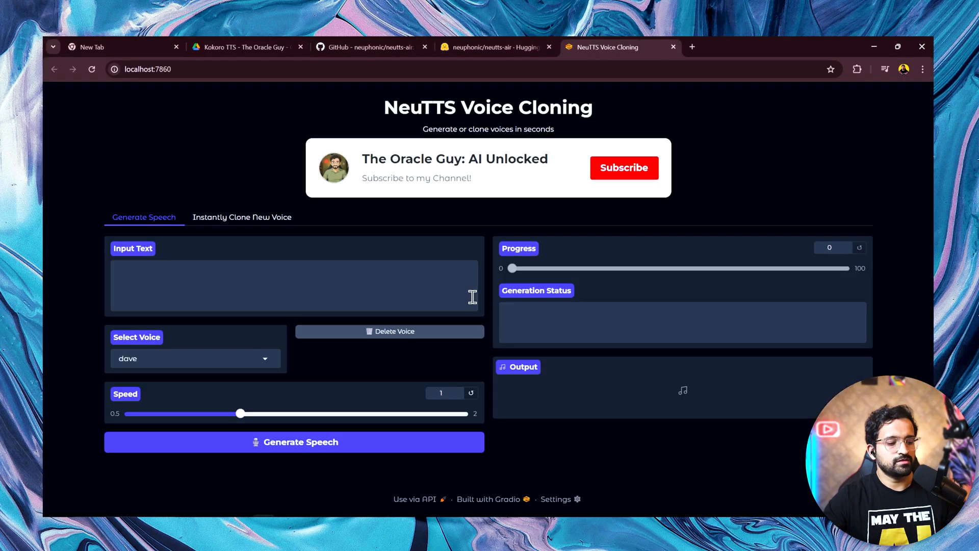
mouse_move(406, 330)
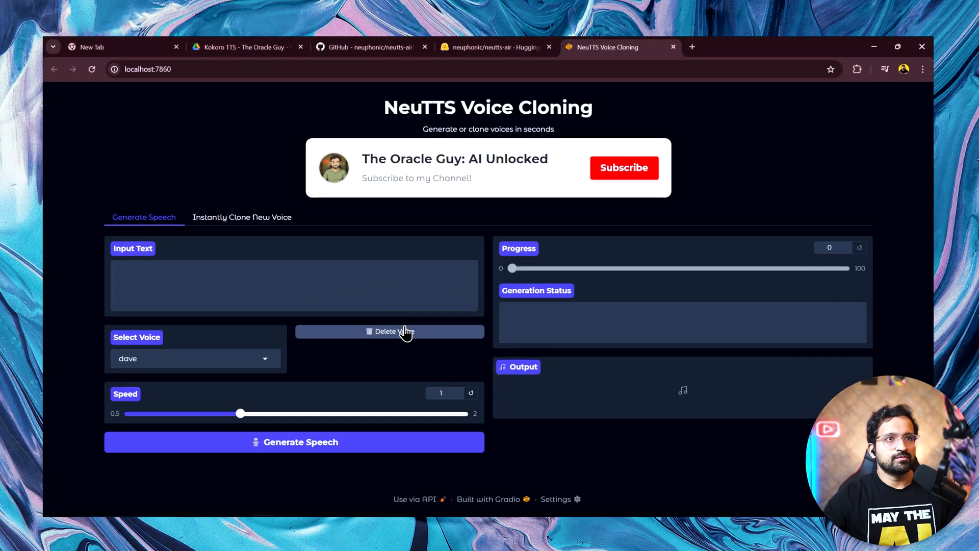
mouse_move(379, 308)
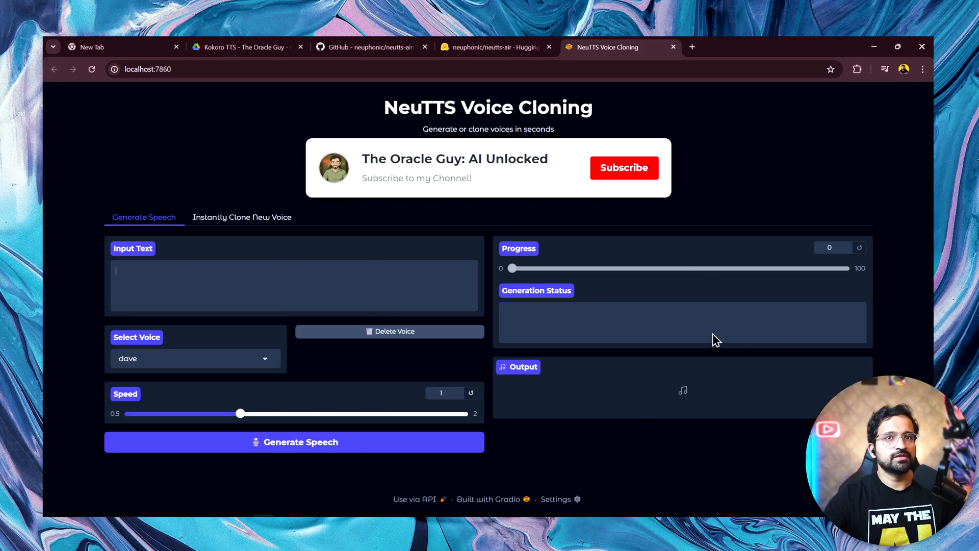
mouse_move(215, 192)
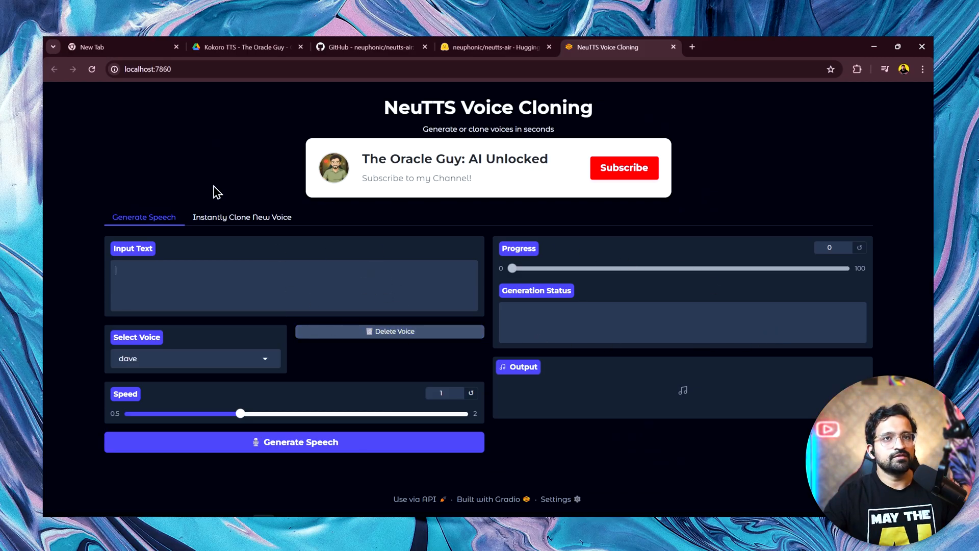
mouse_move(458, 227)
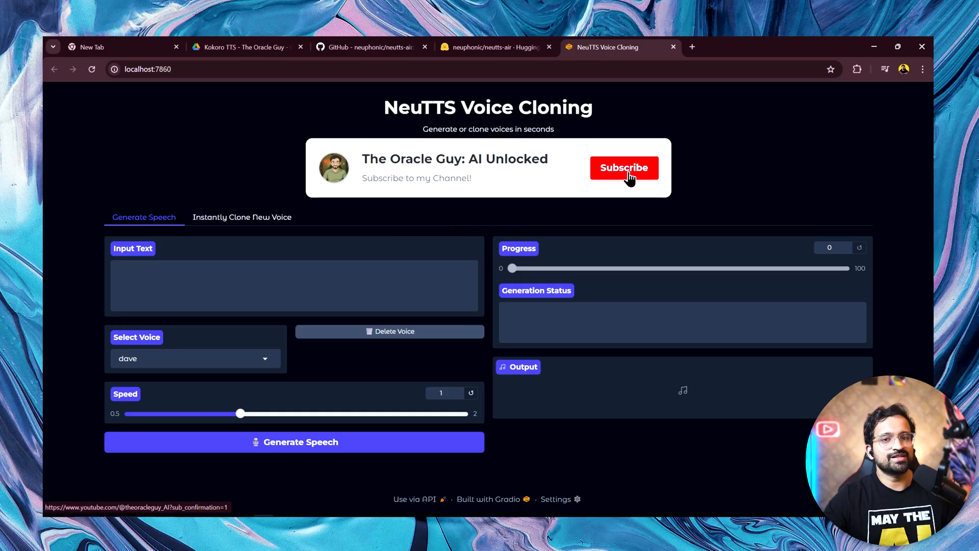
Show the Select Voice list with the saved voices dave, Elon Musk and jo.
left_click(194, 358)
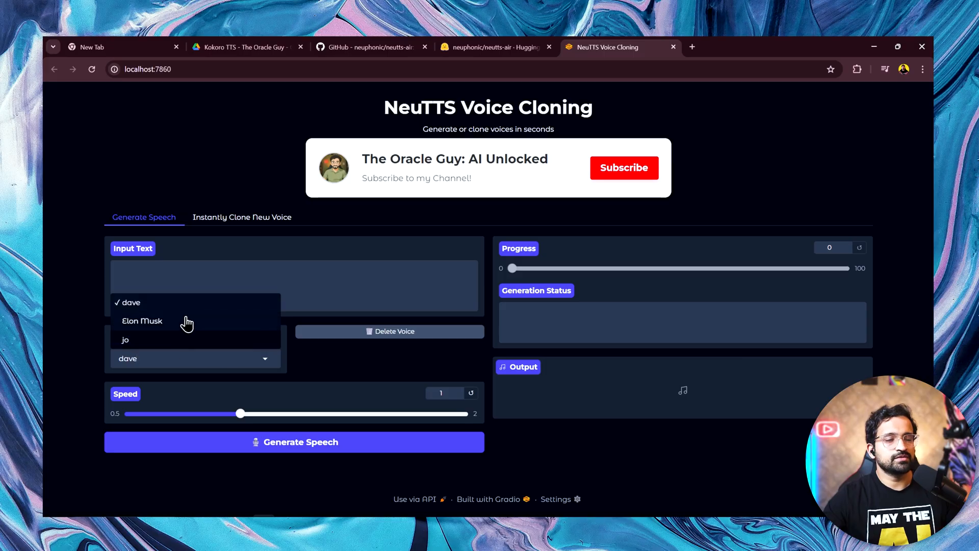
mouse_move(182, 330)
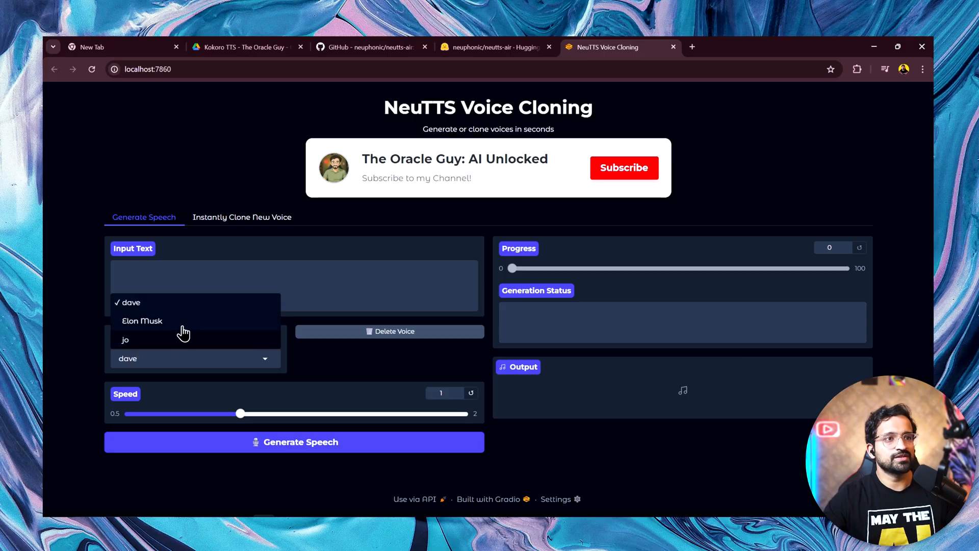
mouse_move(178, 339)
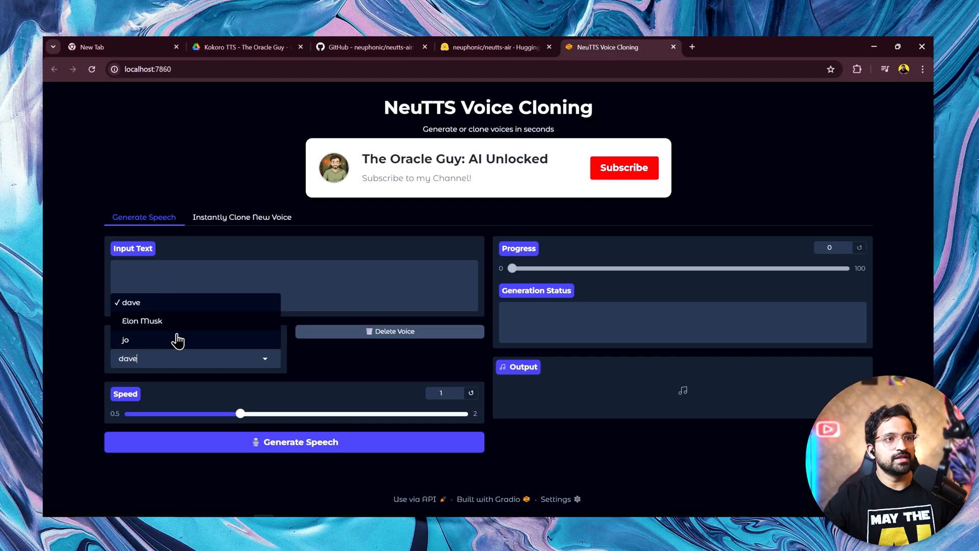
mouse_move(178, 306)
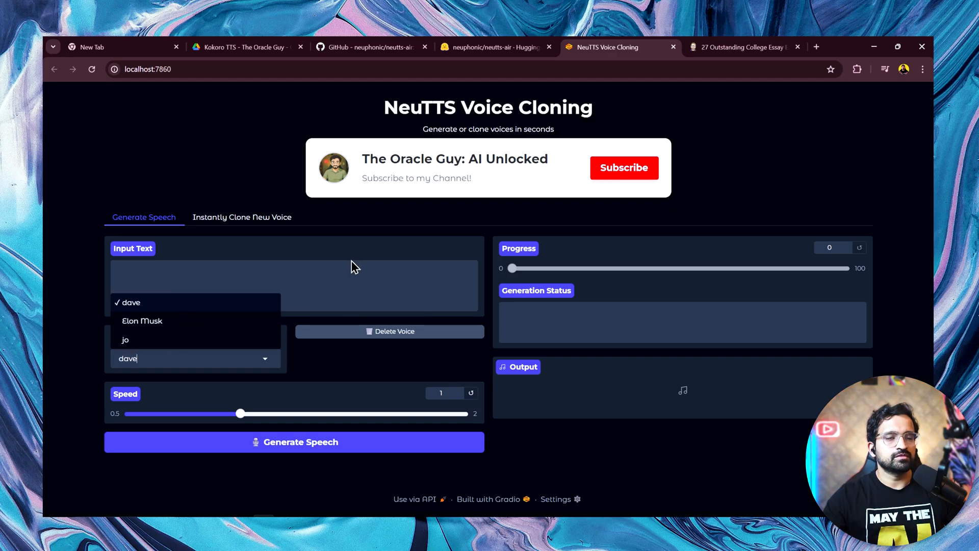
Generate speech for "Hey guys, please subscribe to the Oracle Guy!" with the dave voice.
left_click(129, 302)
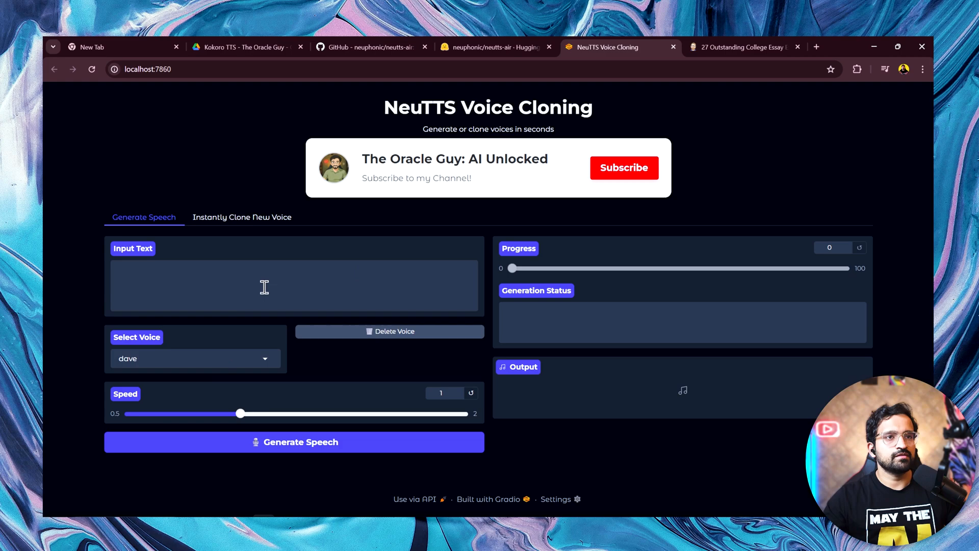
type("Hey guys, please subscribe to the Oracle Guy!")
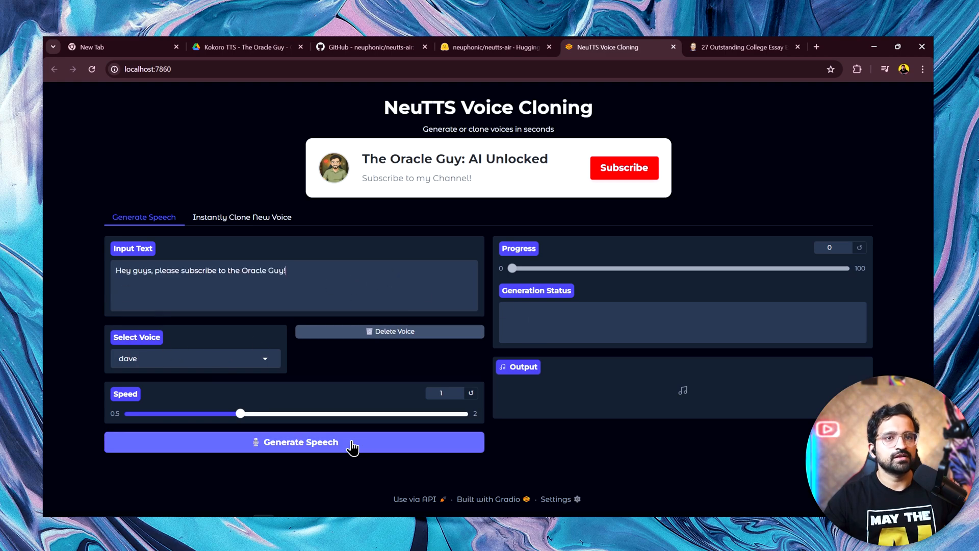
left_click(293, 442)
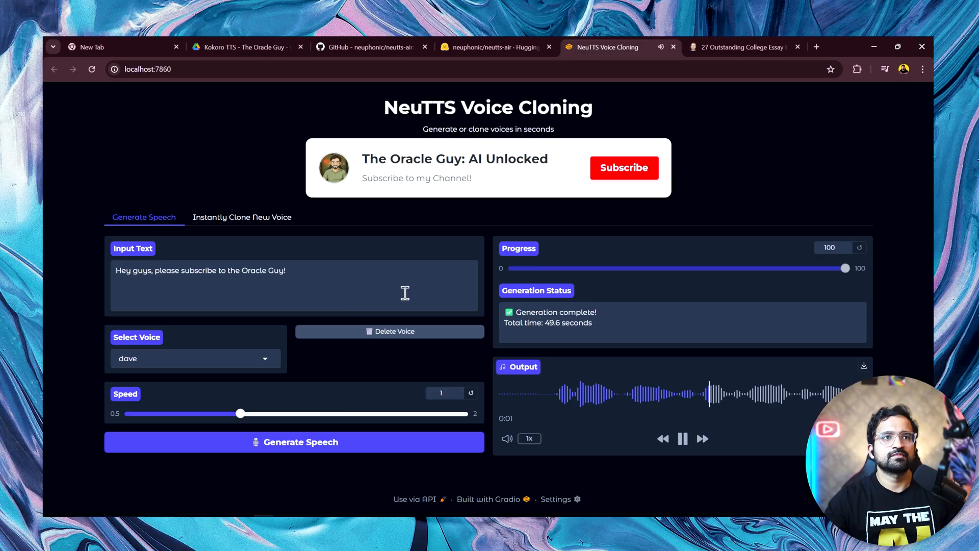
Play and replay the generated dave clip in the Output player.
left_click(682, 438)
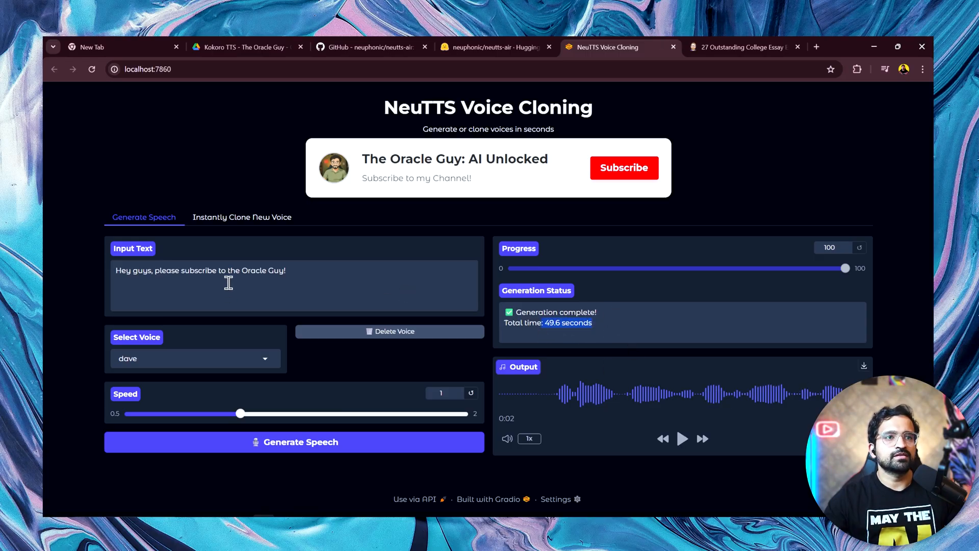
mouse_move(706, 385)
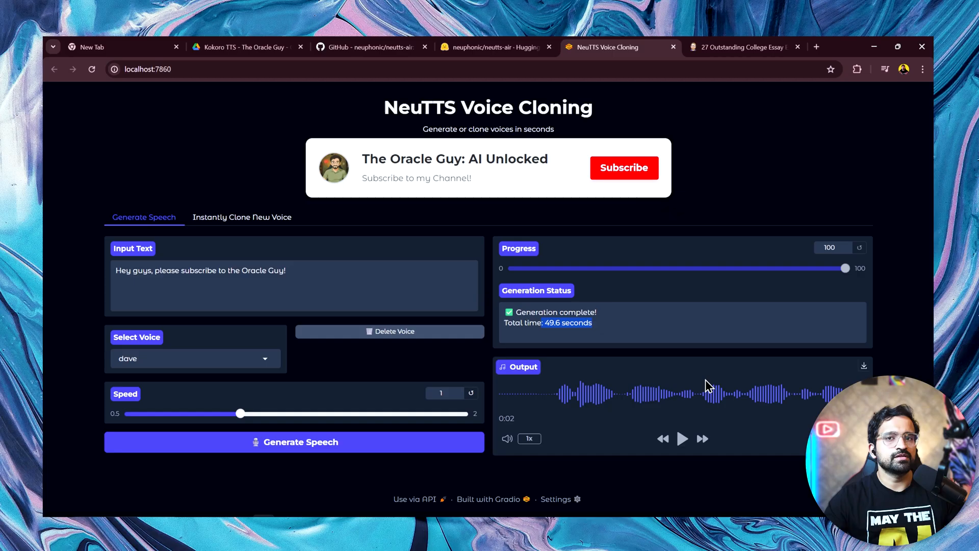
mouse_move(685, 384)
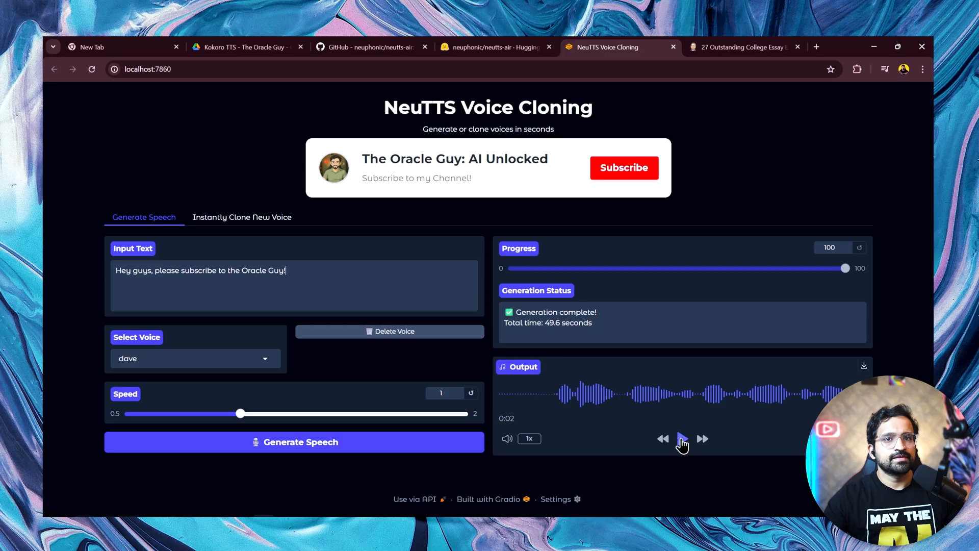
left_click(682, 439)
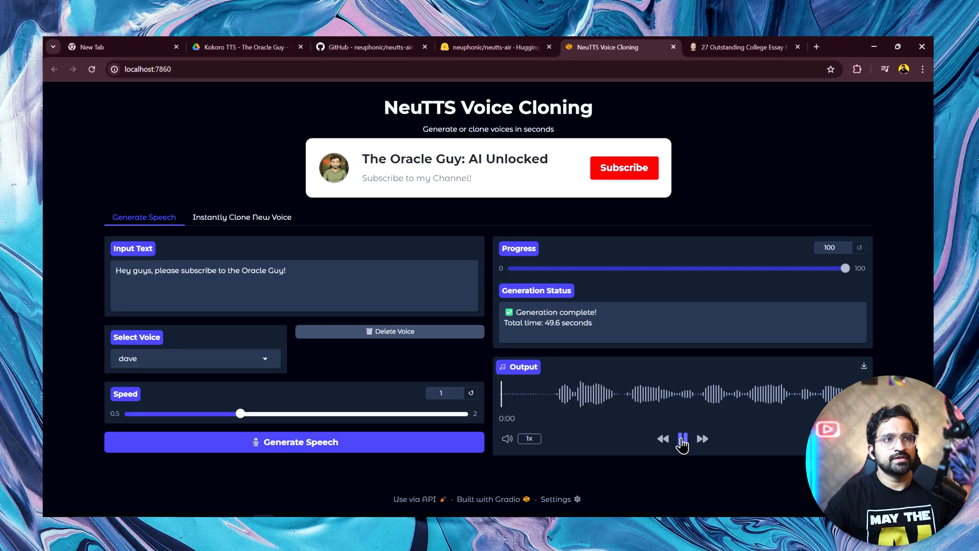
left_click(682, 437)
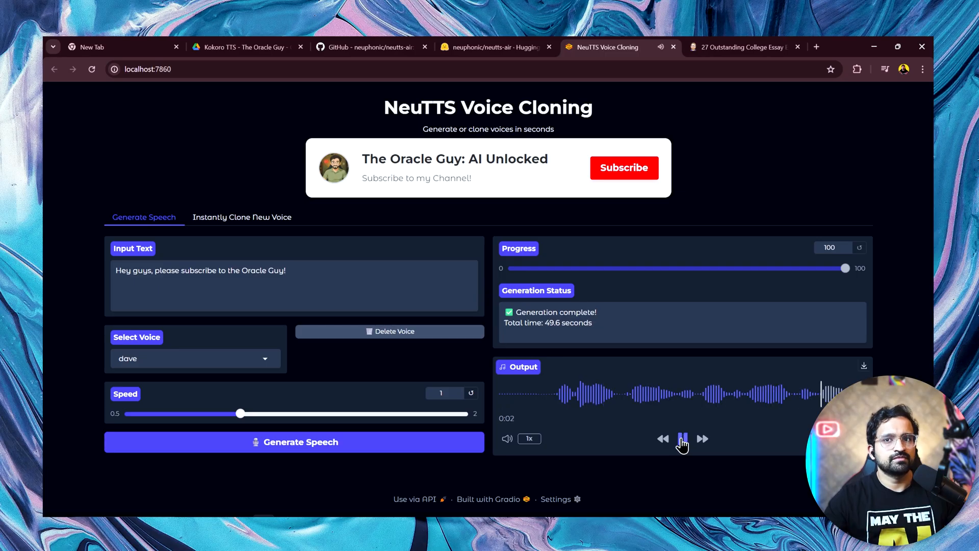
left_click(682, 437)
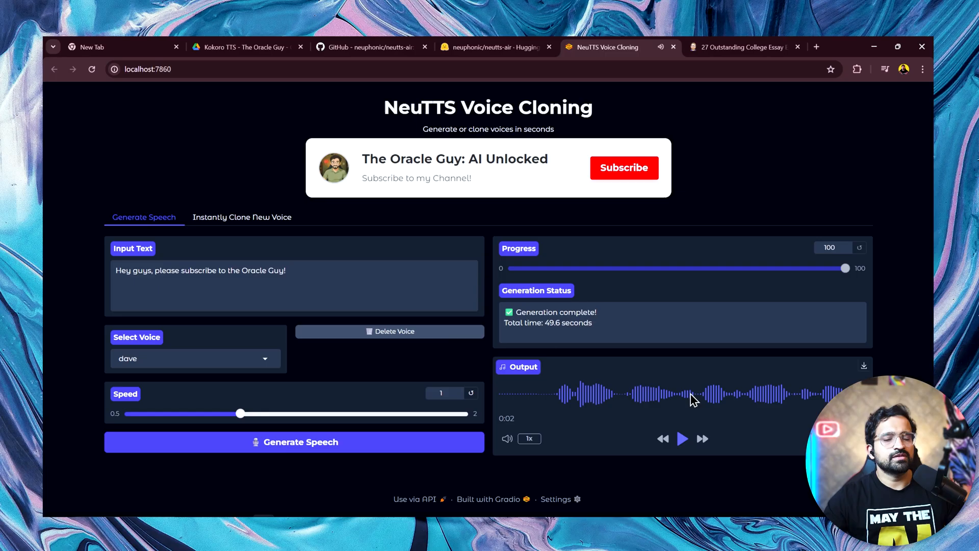
mouse_move(290, 283)
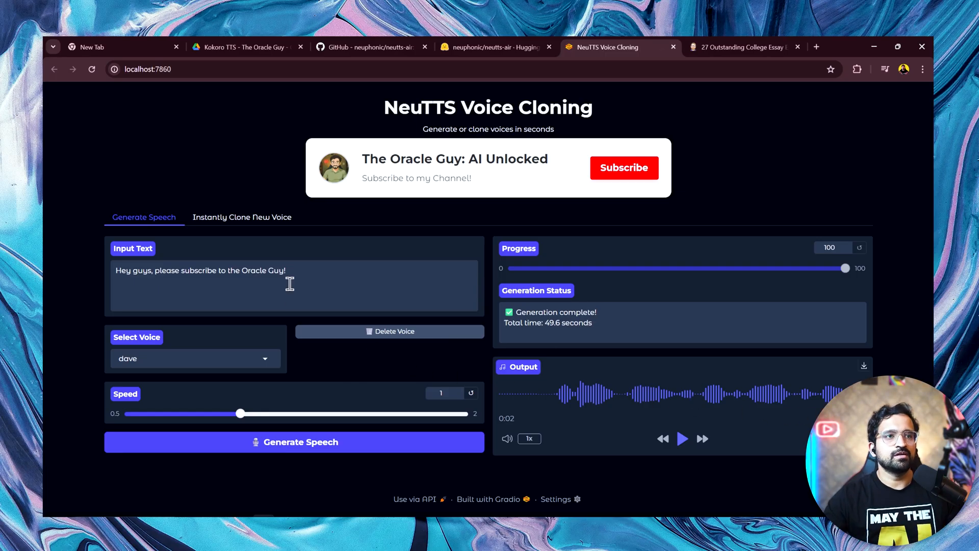
mouse_move(281, 241)
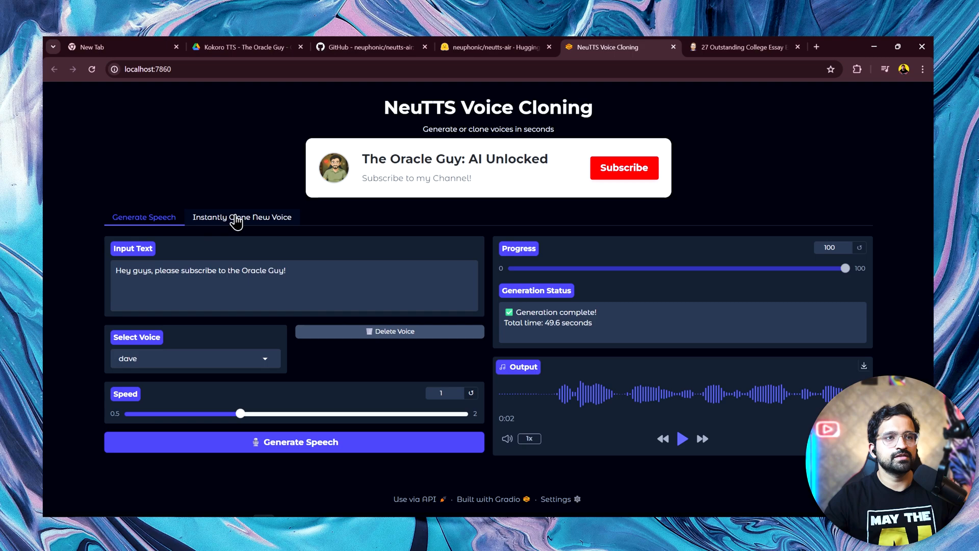
Name a new voice clone 'Trump' on the Instantly Clone New Voice page, then switch to Google Drive.
left_click(241, 216)
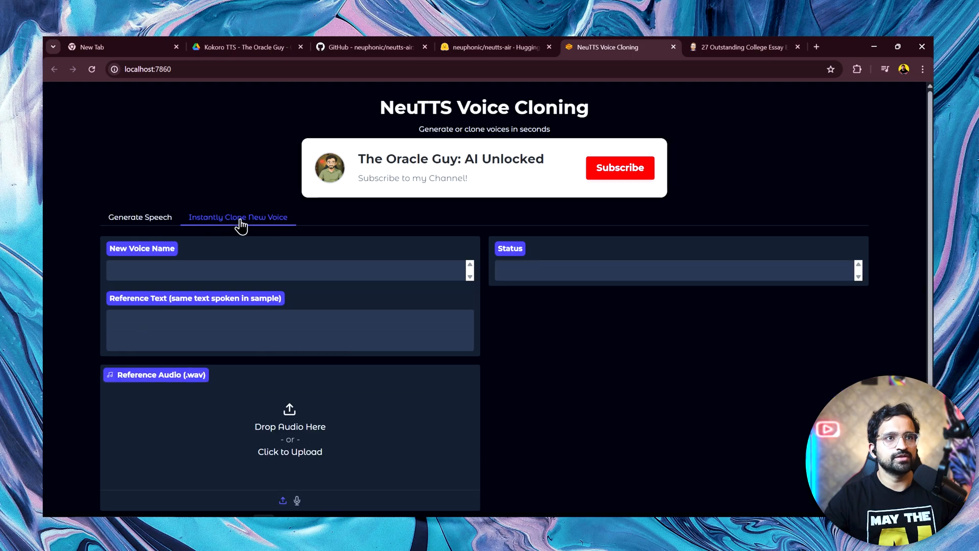
left_click(289, 269)
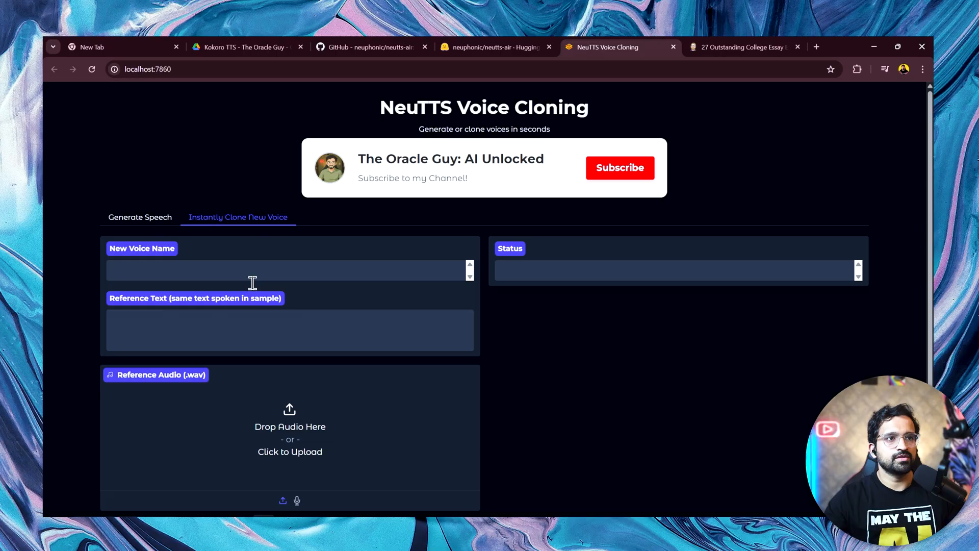
left_click(250, 269)
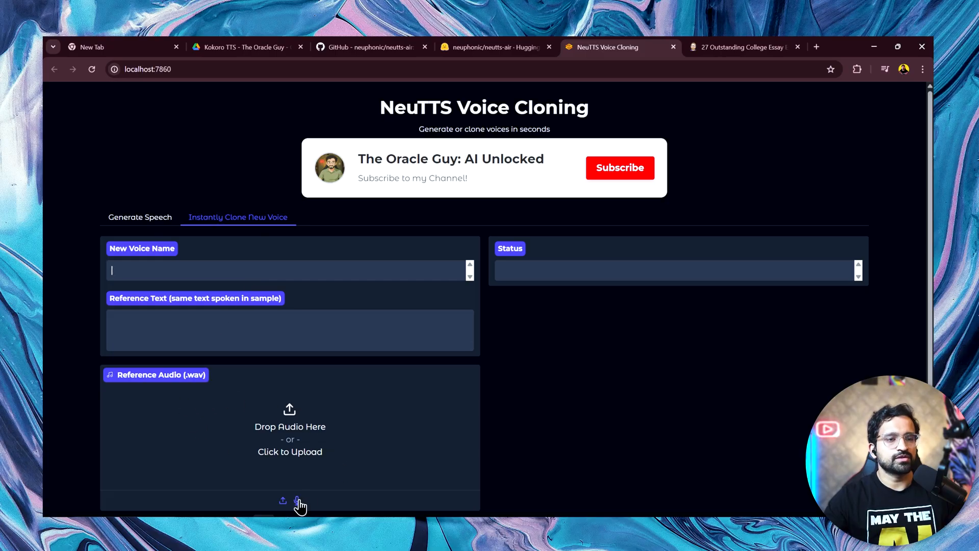
mouse_move(382, 436)
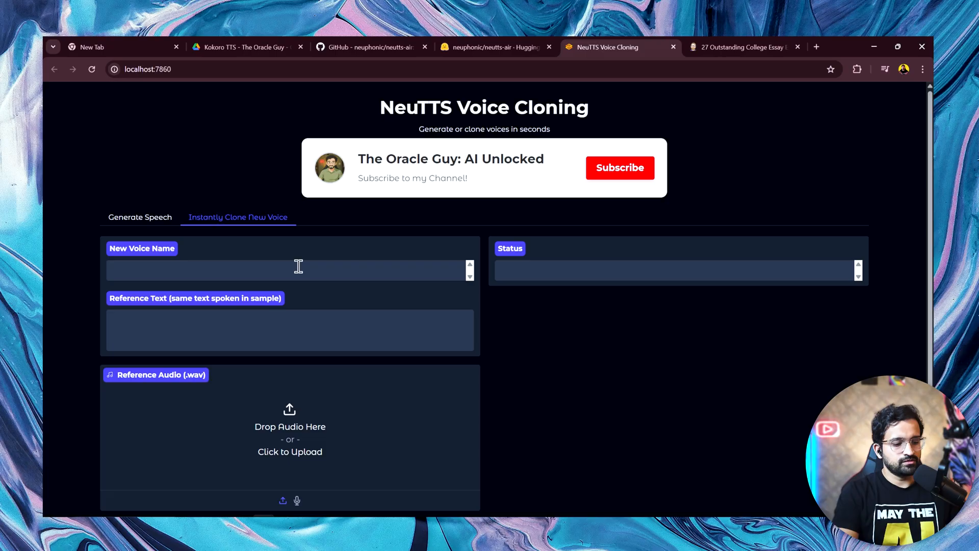
type("T")
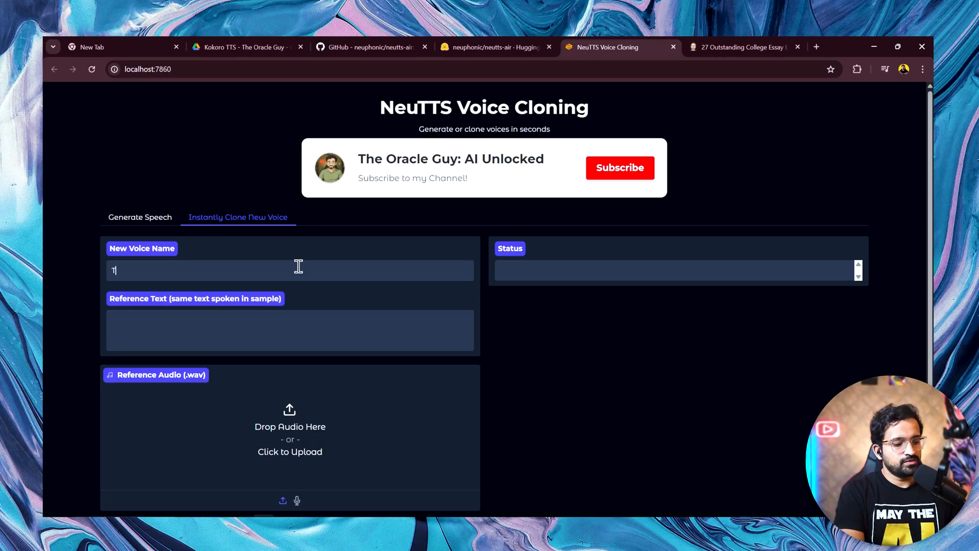
type("rump")
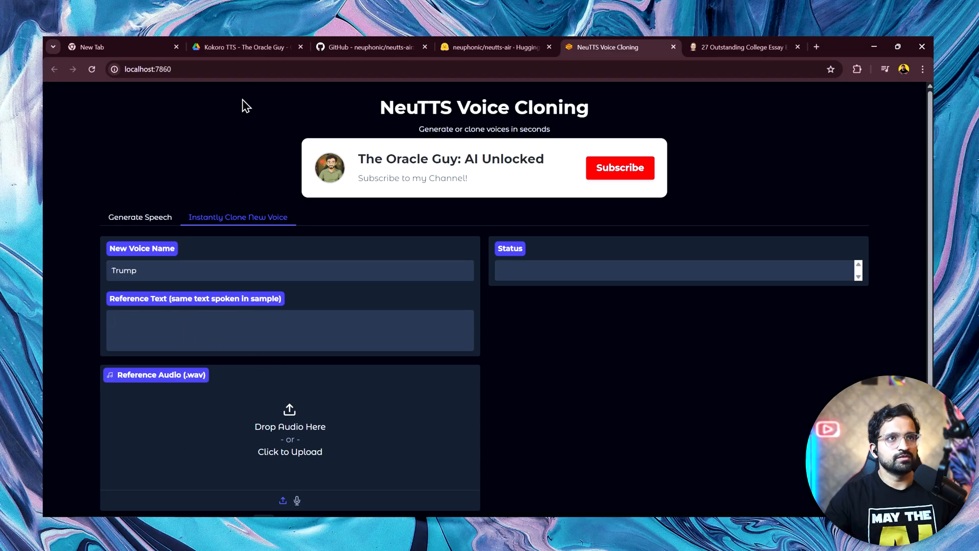
left_click(244, 47)
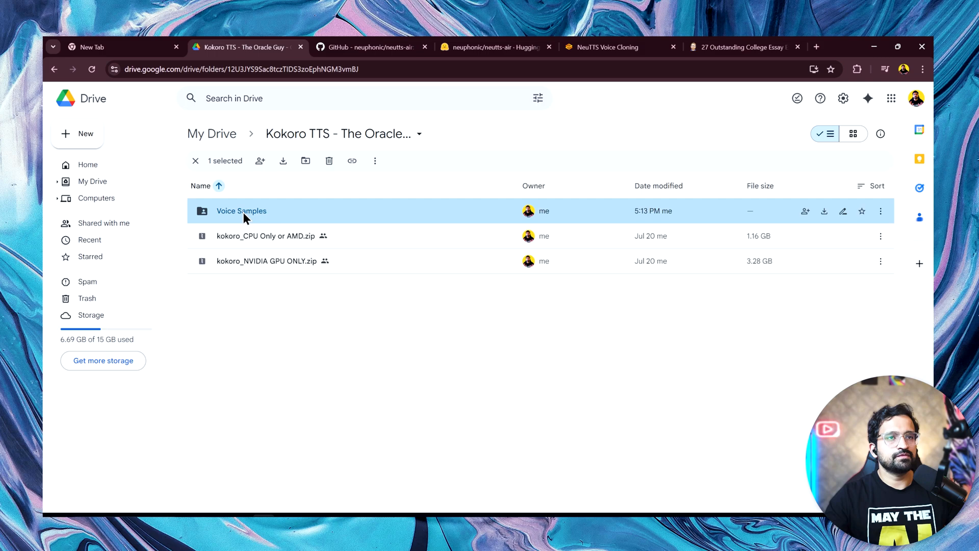
Browse the Voice Samples folder's recordings and transcripts, then return to the NeuTTS page.
double_click(240, 210)
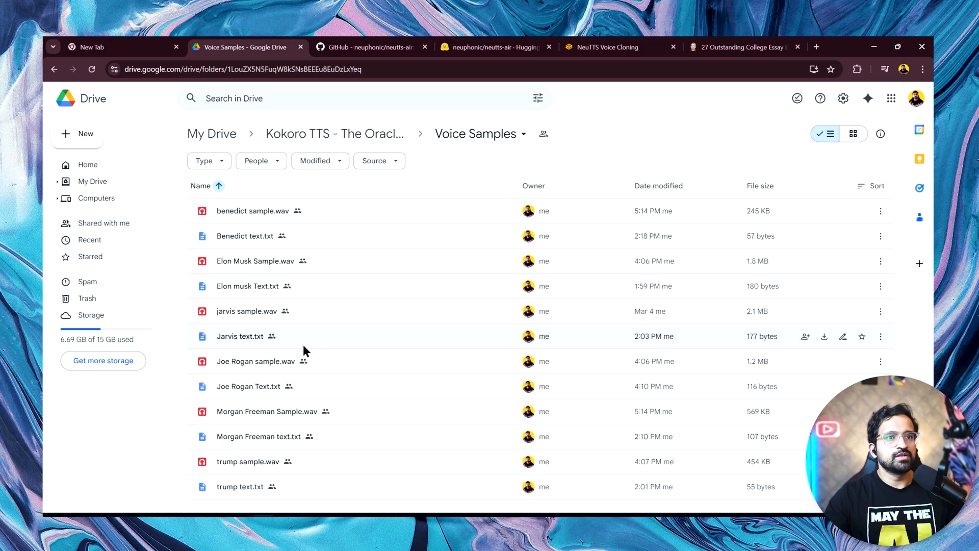
mouse_move(288, 215)
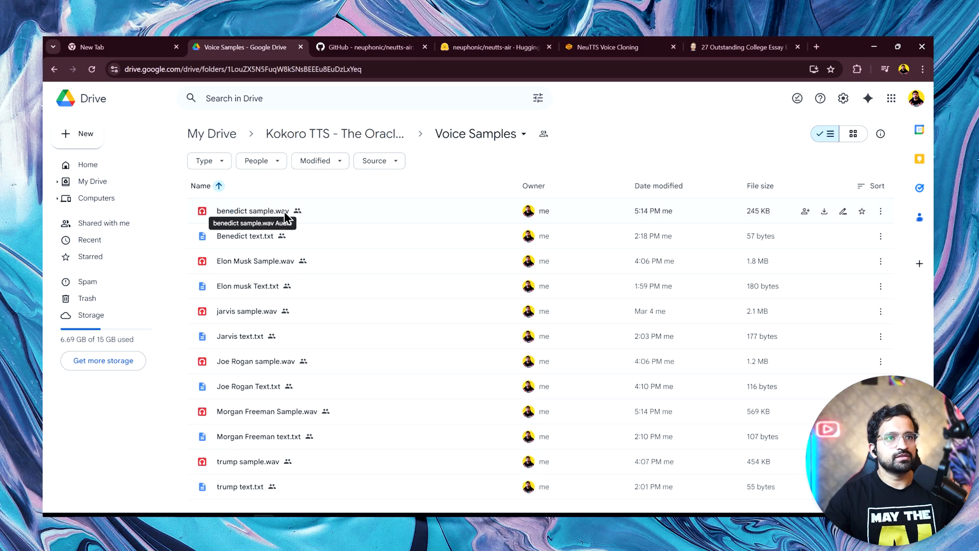
mouse_move(305, 427)
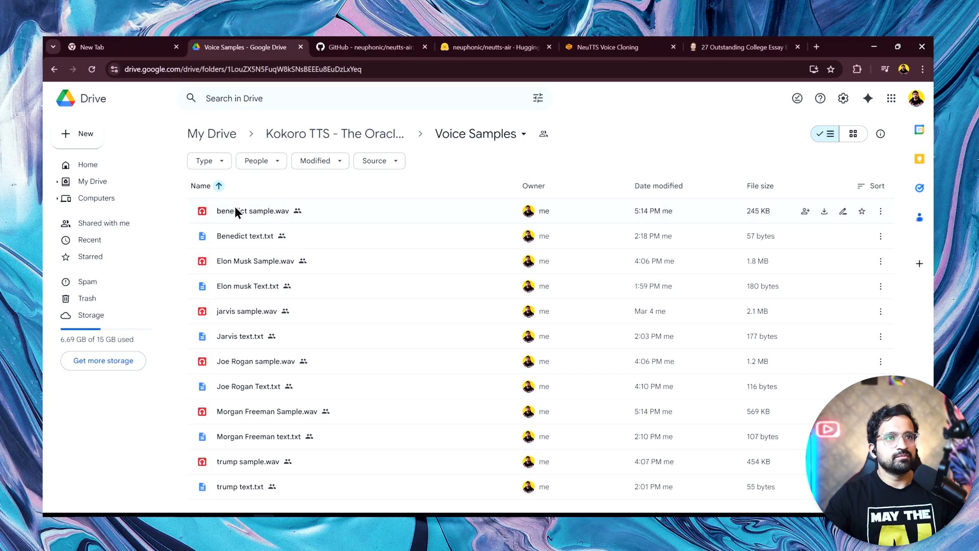
left_click(335, 132)
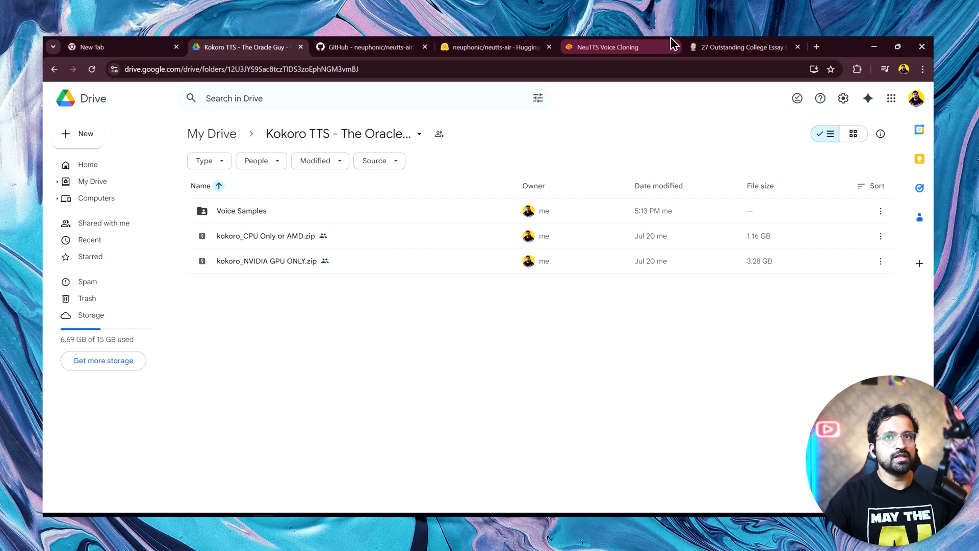
left_click(605, 47)
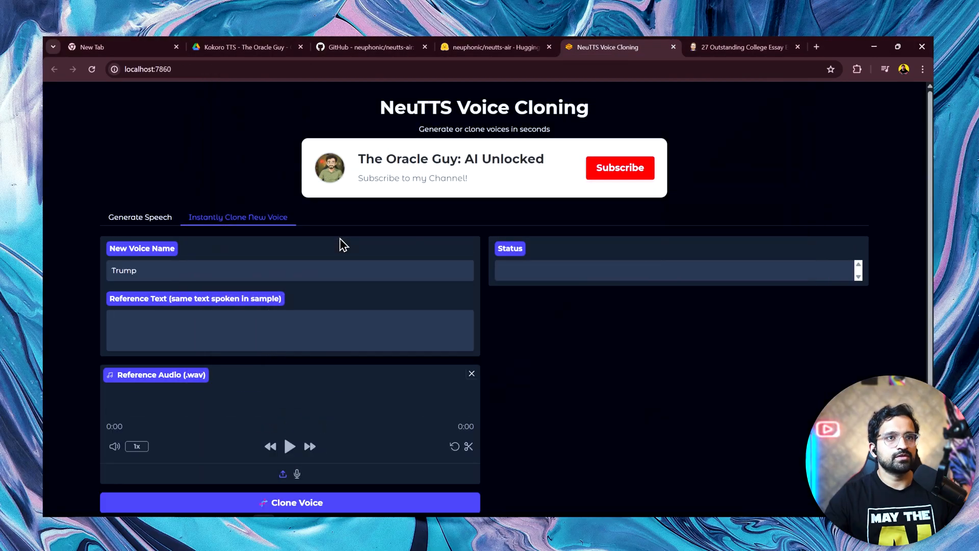
Play back the 5-second Trump reference sample with its transcript, then launch Clone Voice.
left_click(244, 47)
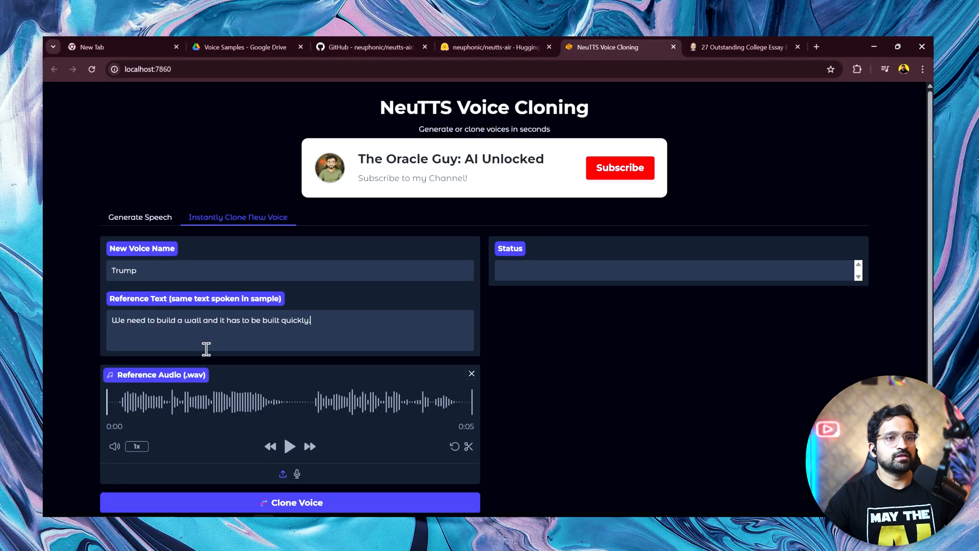
left_click(290, 446)
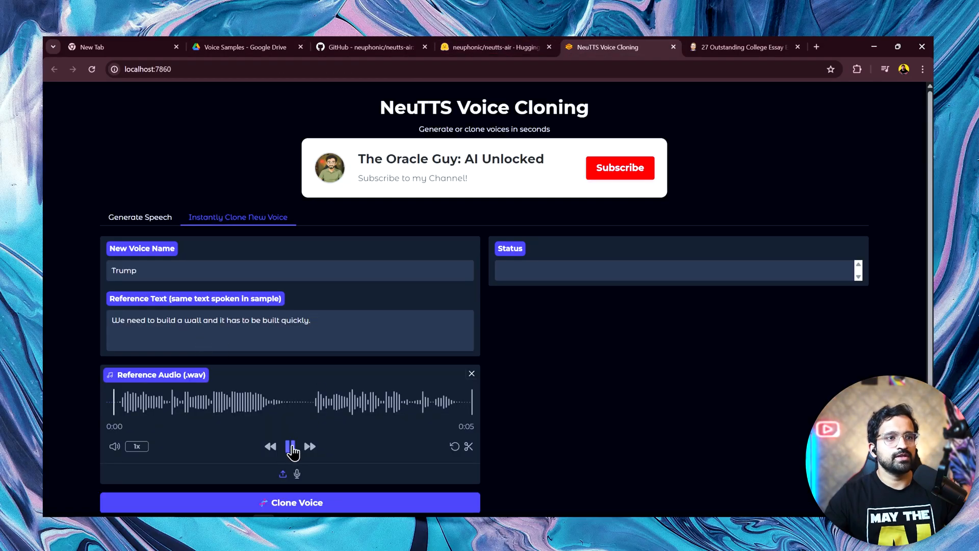
left_click(291, 445)
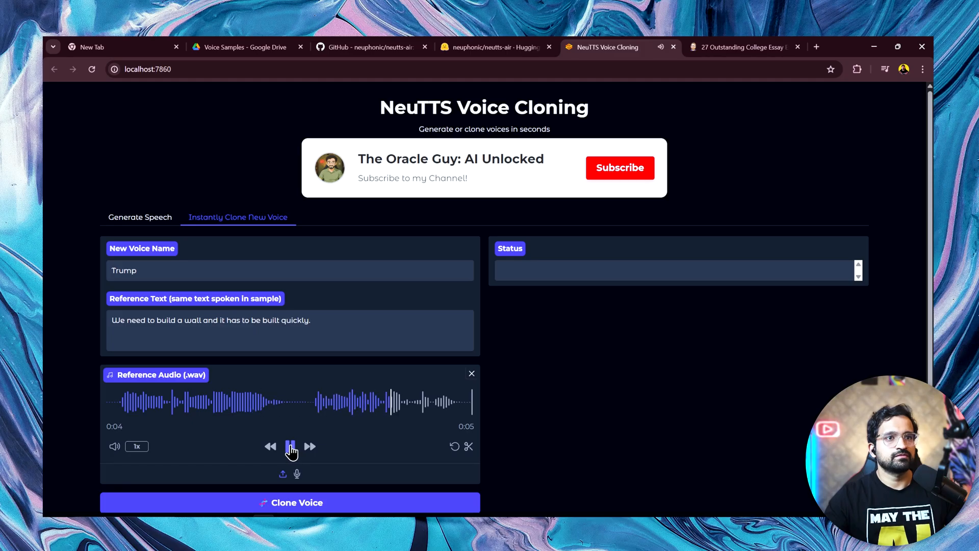
left_click(290, 445)
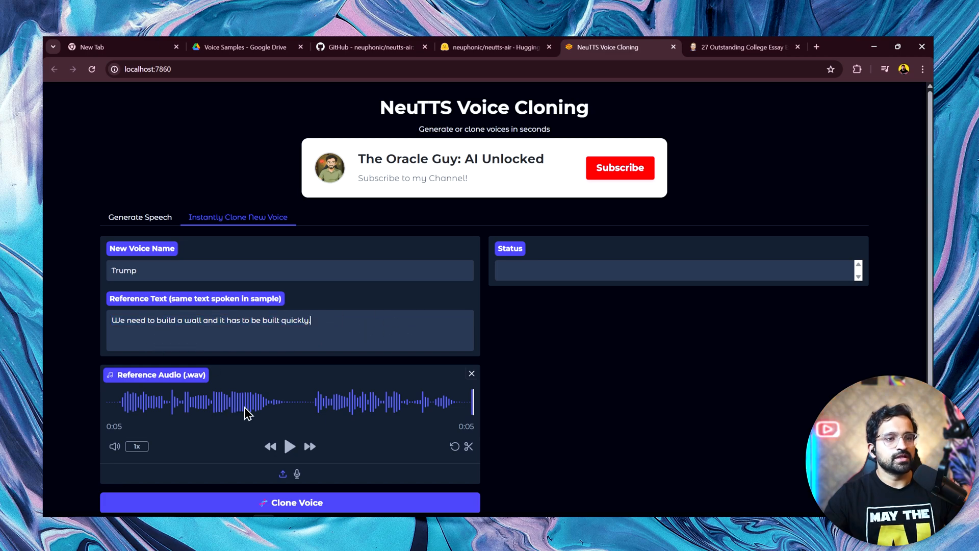
left_click(290, 502)
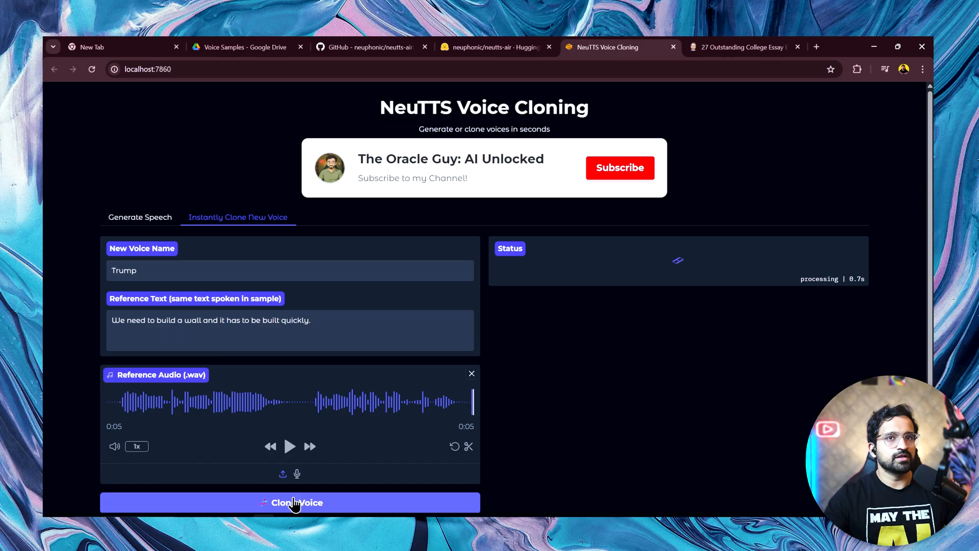
Confirm the Trump voice clone saves successfully.
left_click(290, 502)
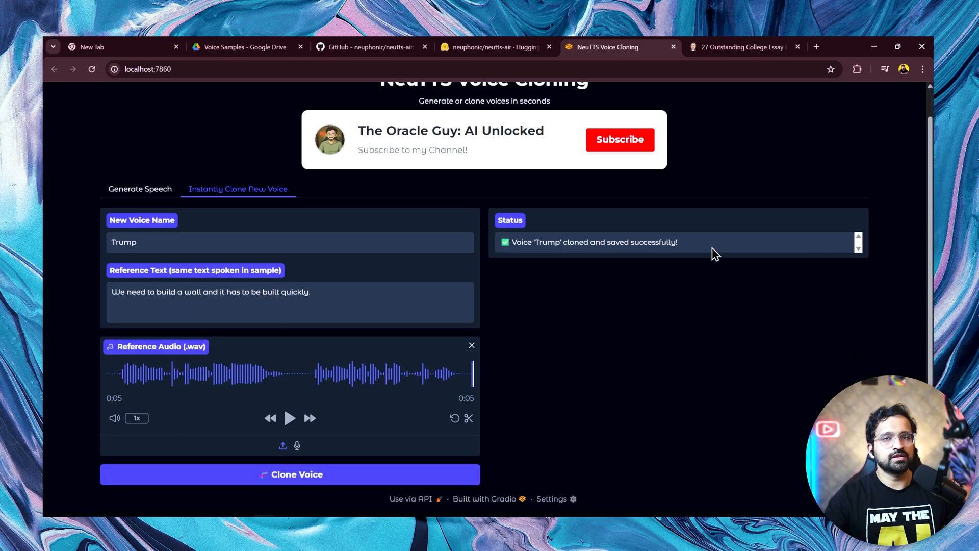
mouse_move(709, 256)
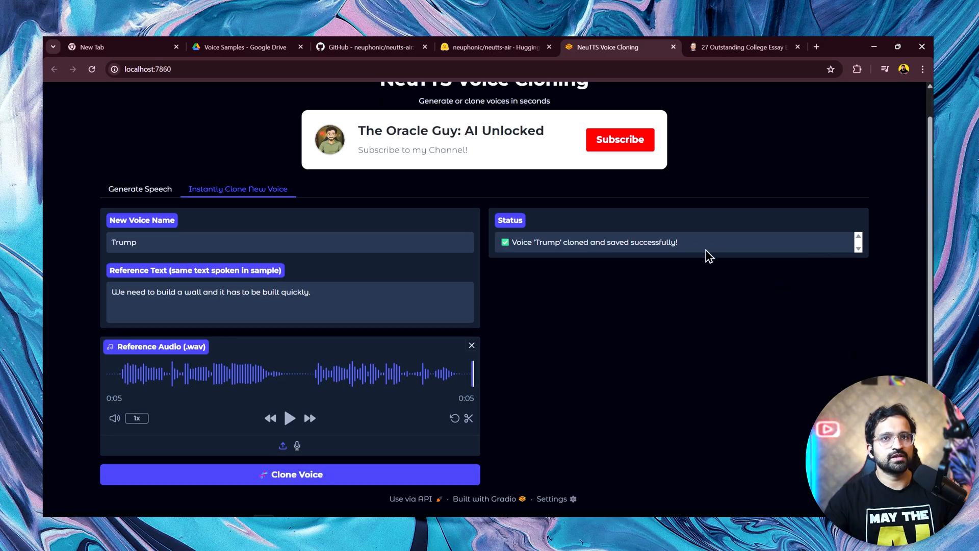
mouse_move(633, 228)
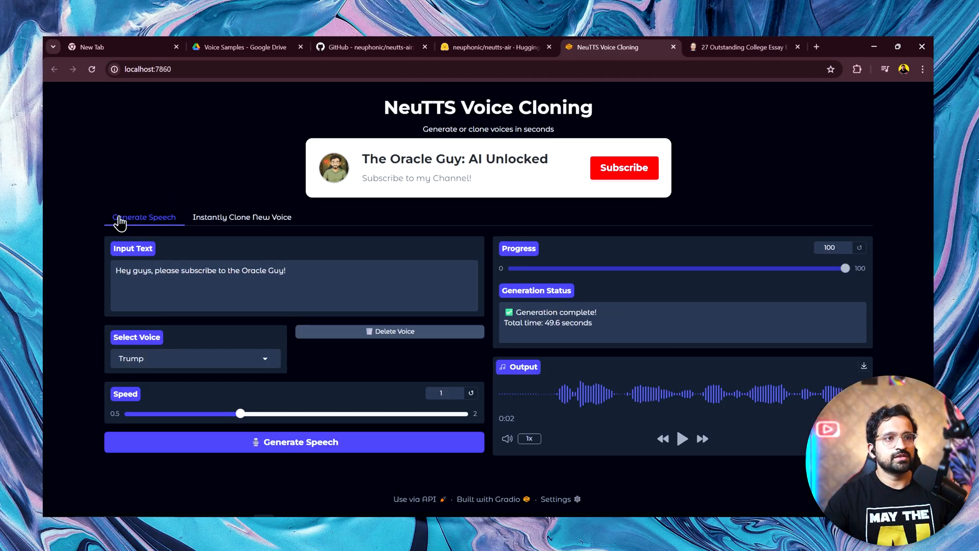
Select the saved Trump voice for the 'nobody makes AI voices better than The Oracle Guy' speech.
left_click(195, 358)
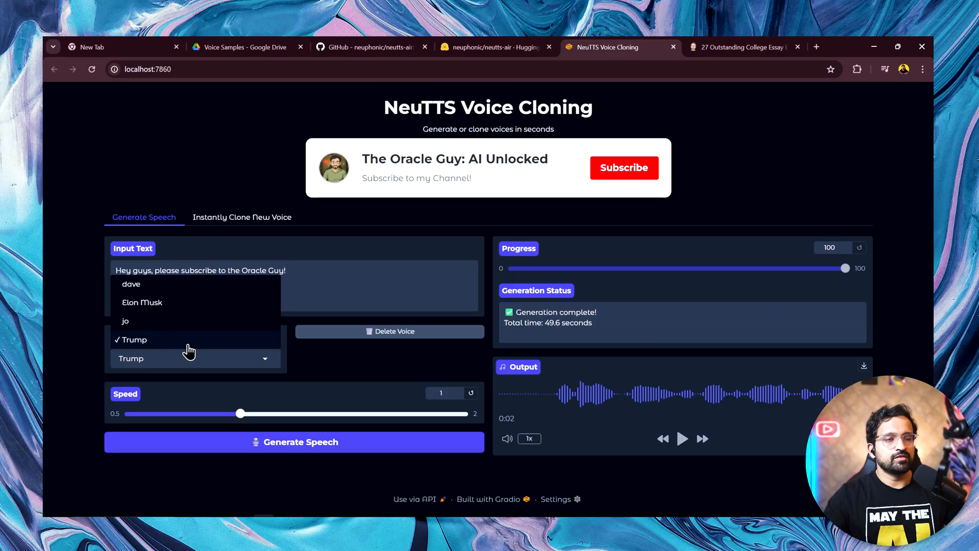
left_click(132, 339)
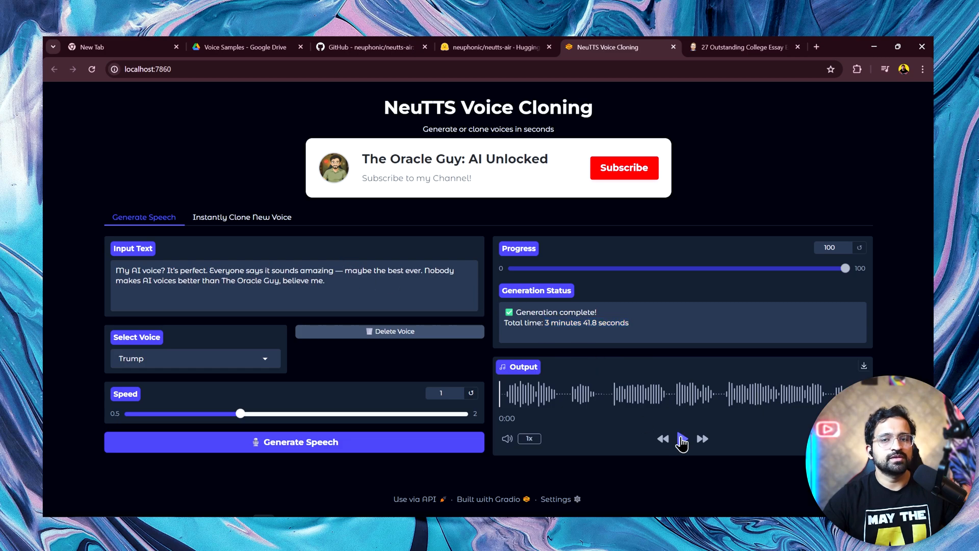
Play the generated Trump clip and pause it around 13 seconds in.
left_click(683, 438)
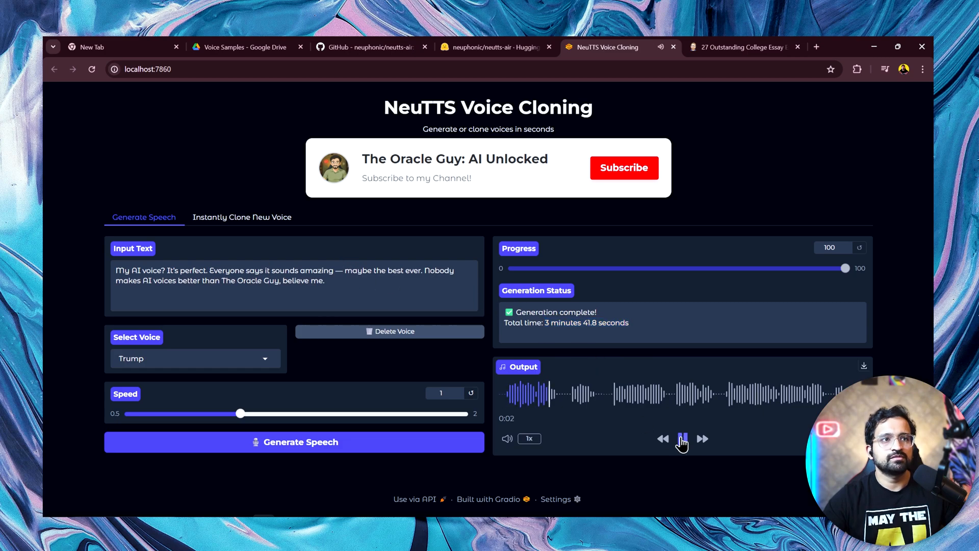
left_click(683, 439)
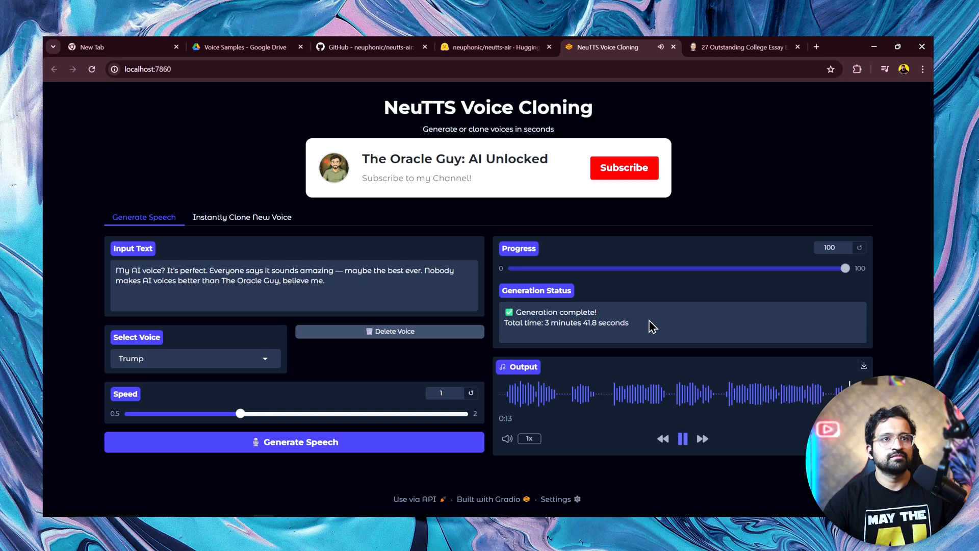
left_click(682, 439)
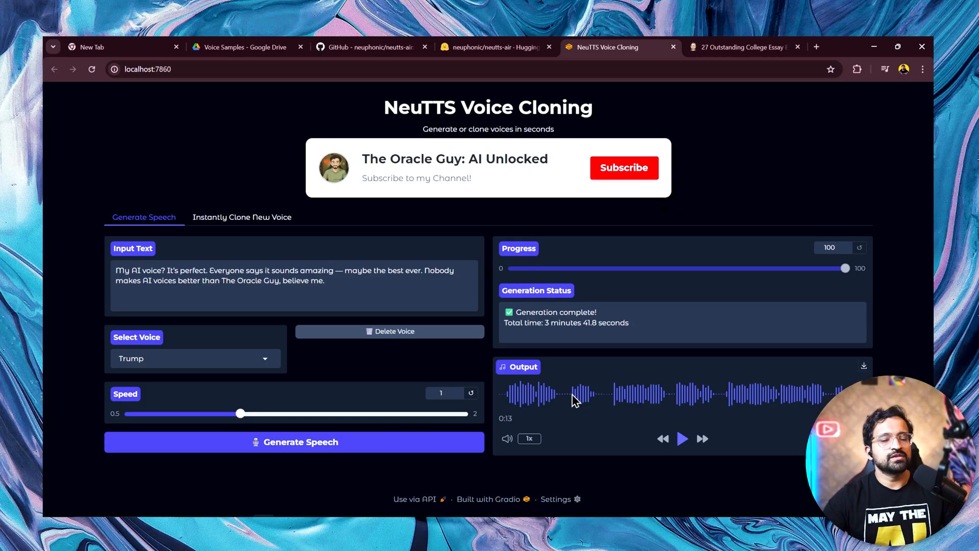
mouse_move(652, 363)
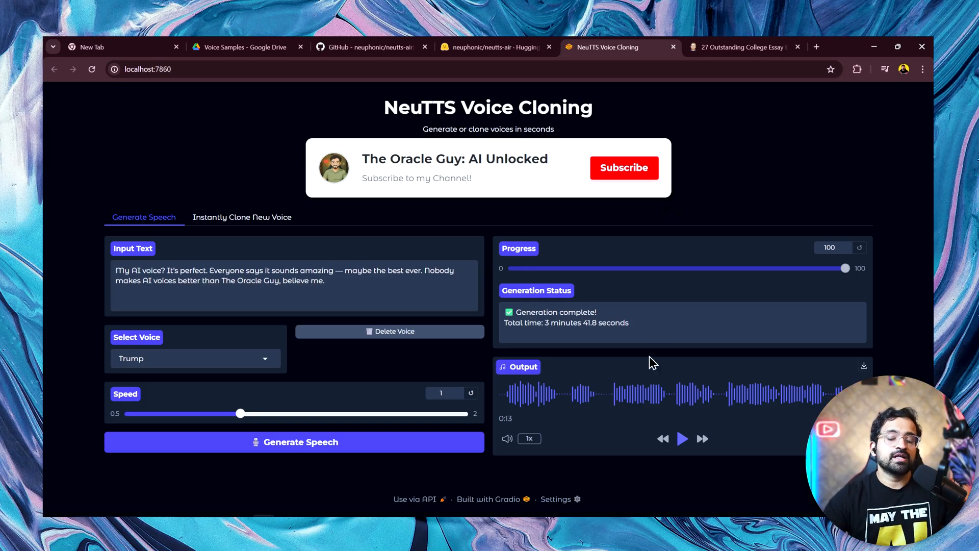
mouse_move(593, 381)
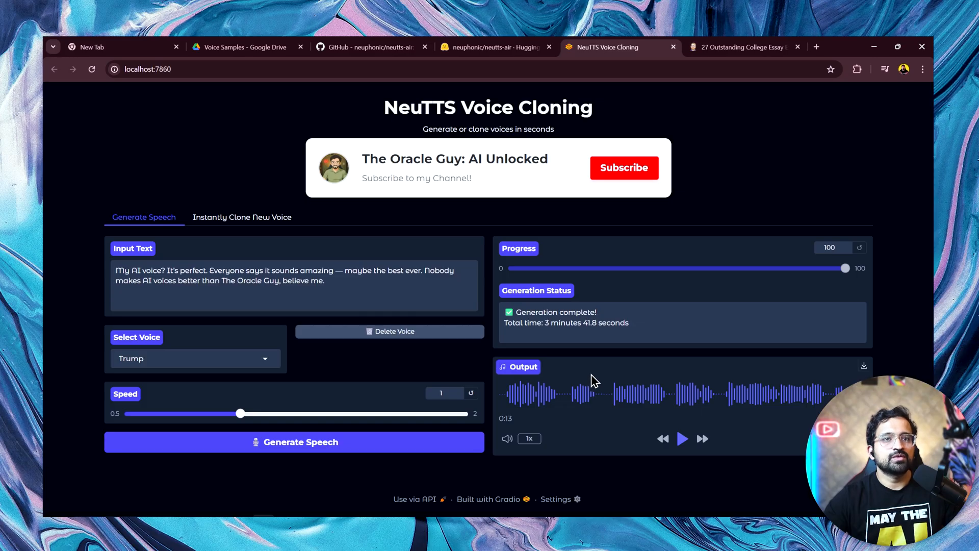
mouse_move(599, 374)
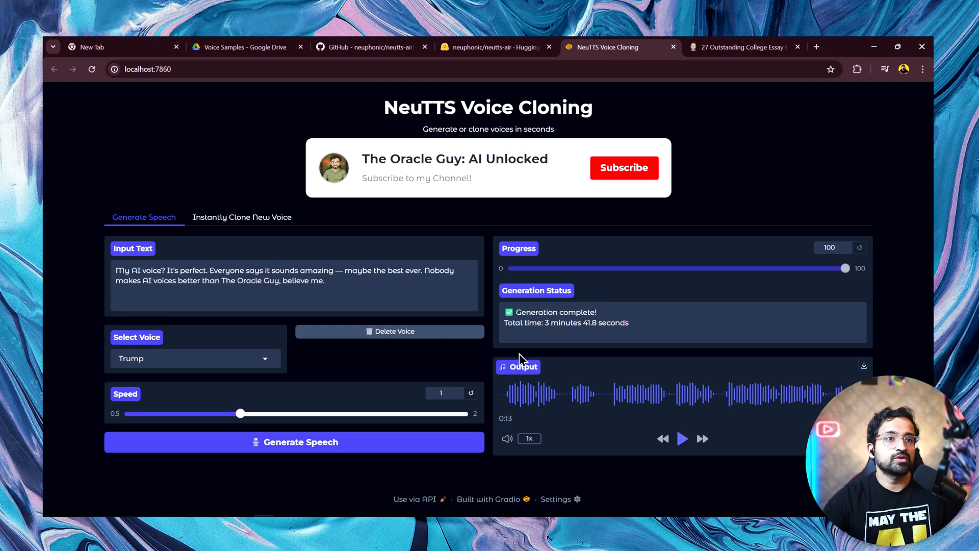
mouse_move(583, 373)
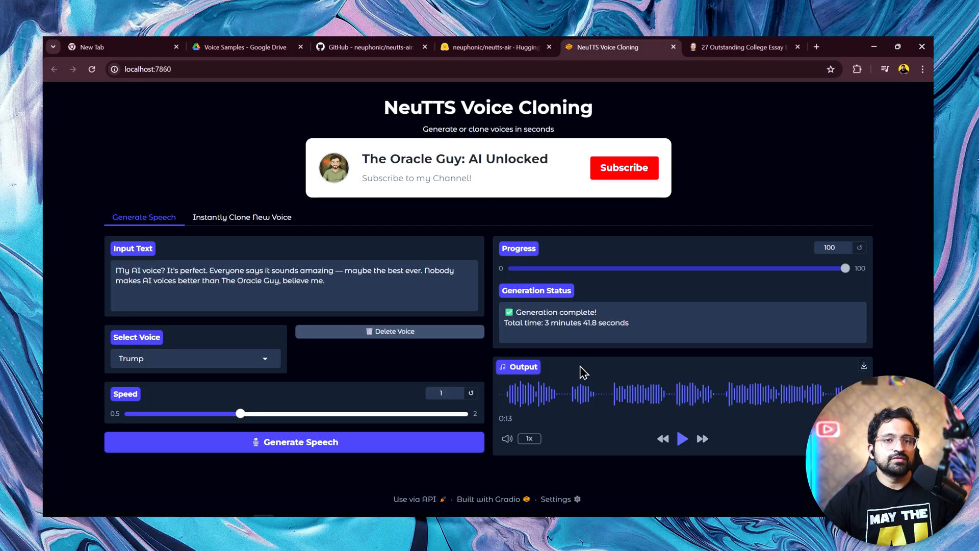
mouse_move(627, 334)
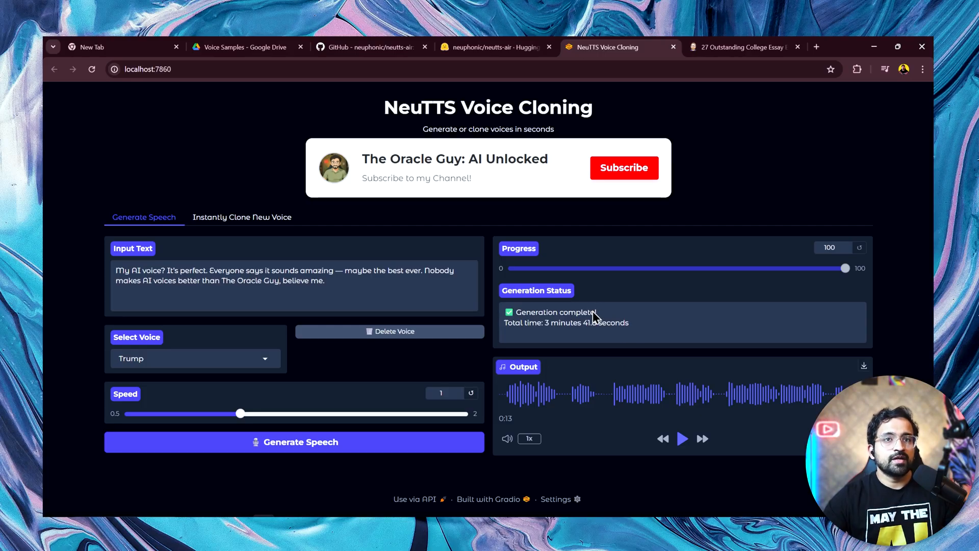
mouse_move(583, 305)
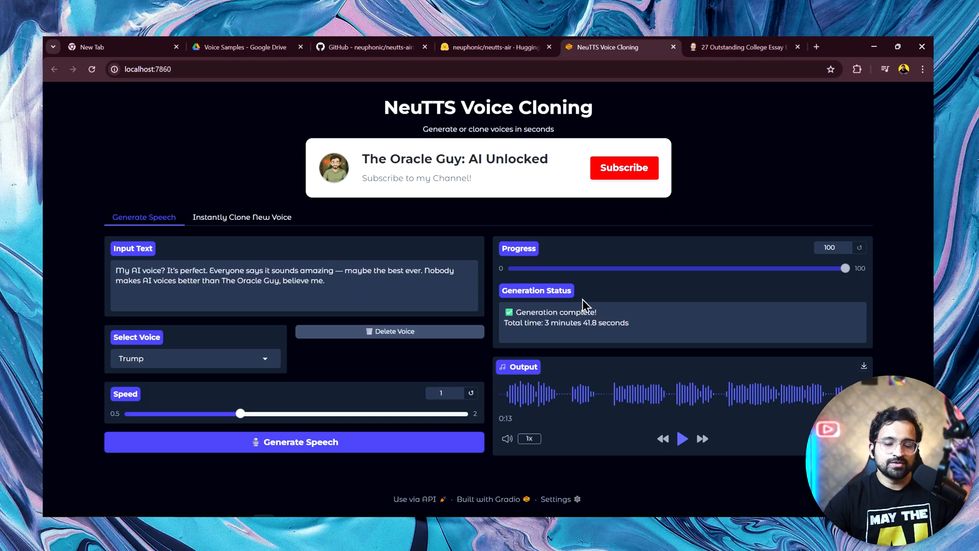
mouse_move(442, 474)
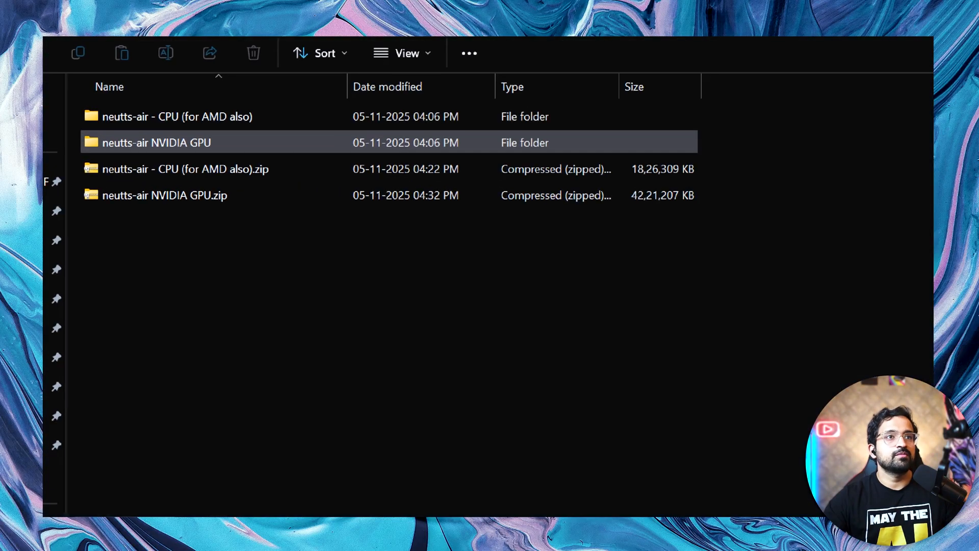
Relaunch NeuTTS from Run NeuTTS.bat inside the neutts-air NVIDIA GPU folder.
double_click(155, 143)
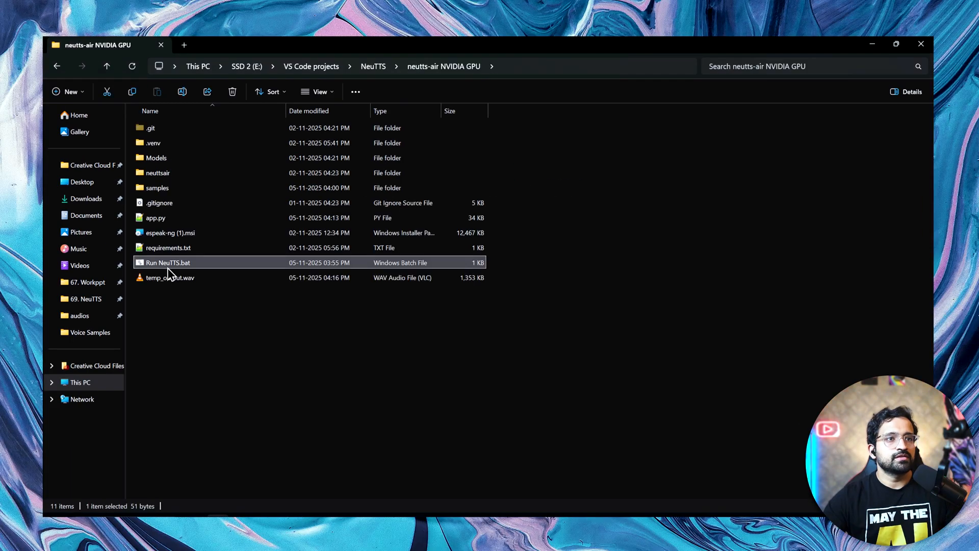
double_click(168, 262)
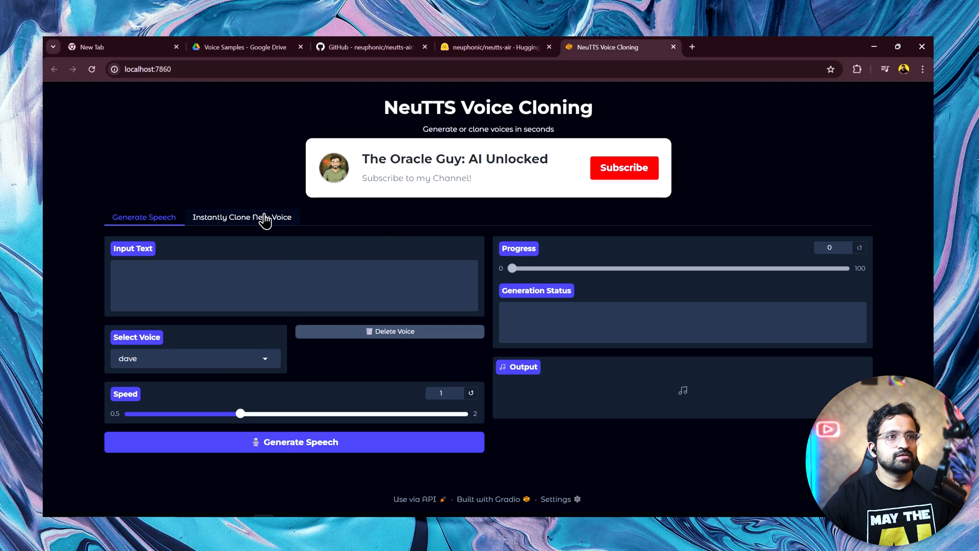
Upload and preview the 11-second Jarvis sample with its introduction transcript, then clone it as 'Jarvis'.
left_click(243, 216)
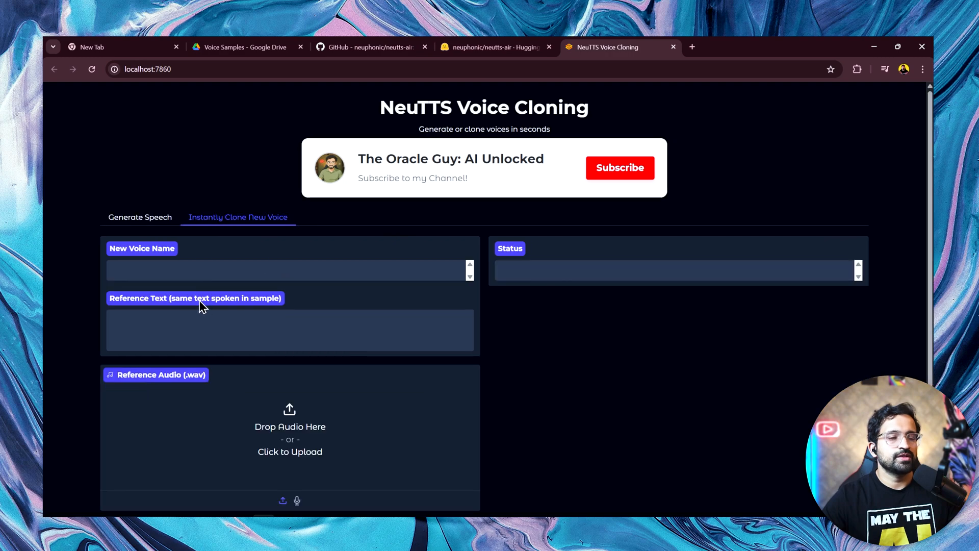
left_click(289, 430)
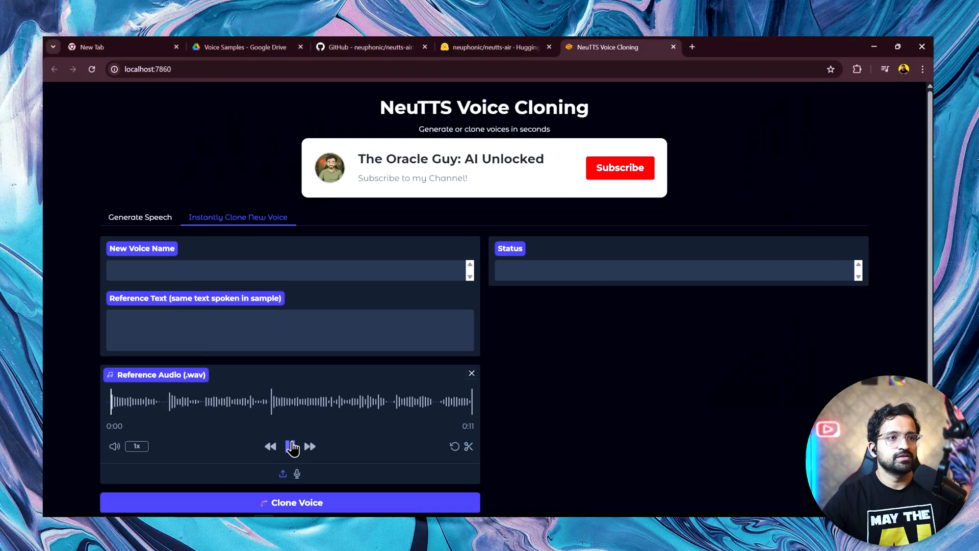
left_click(294, 445)
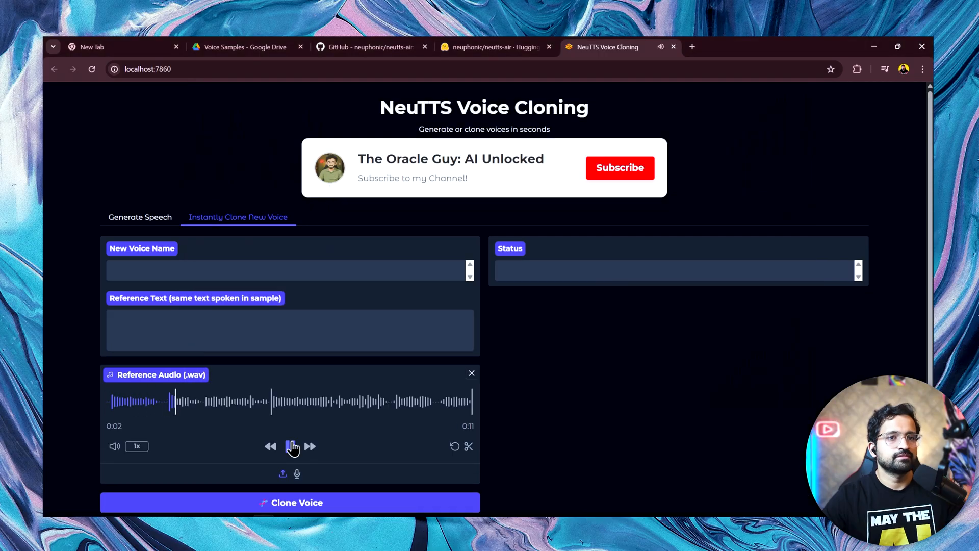
left_click(293, 446)
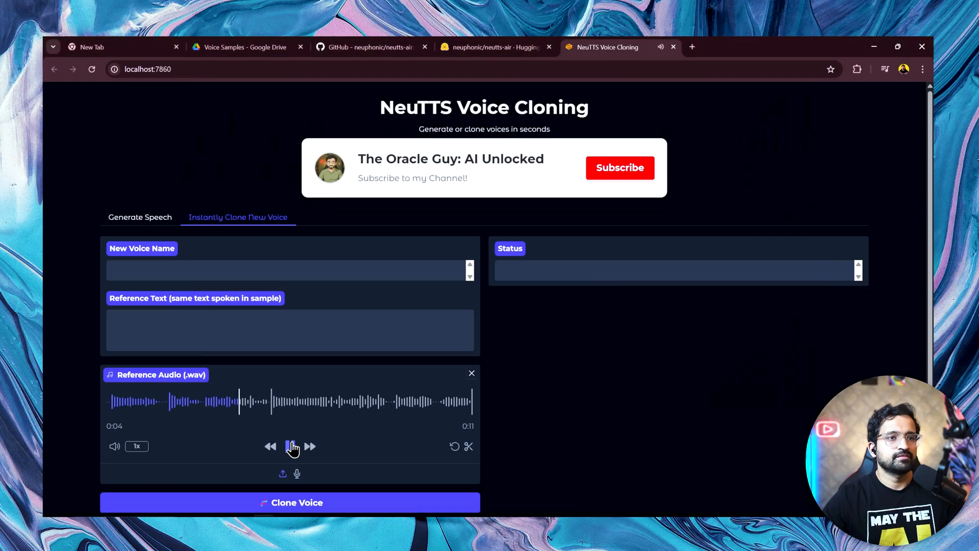
left_click(290, 445)
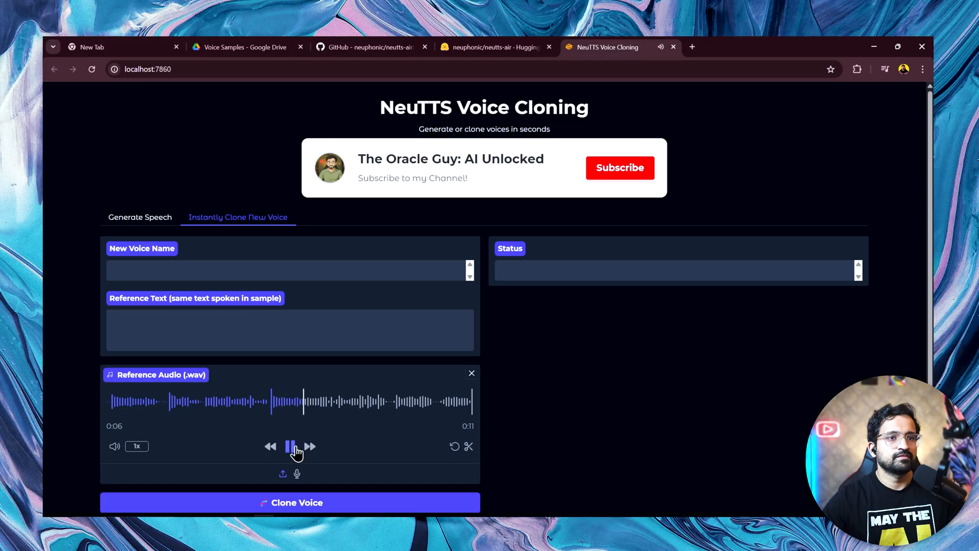
left_click(242, 47)
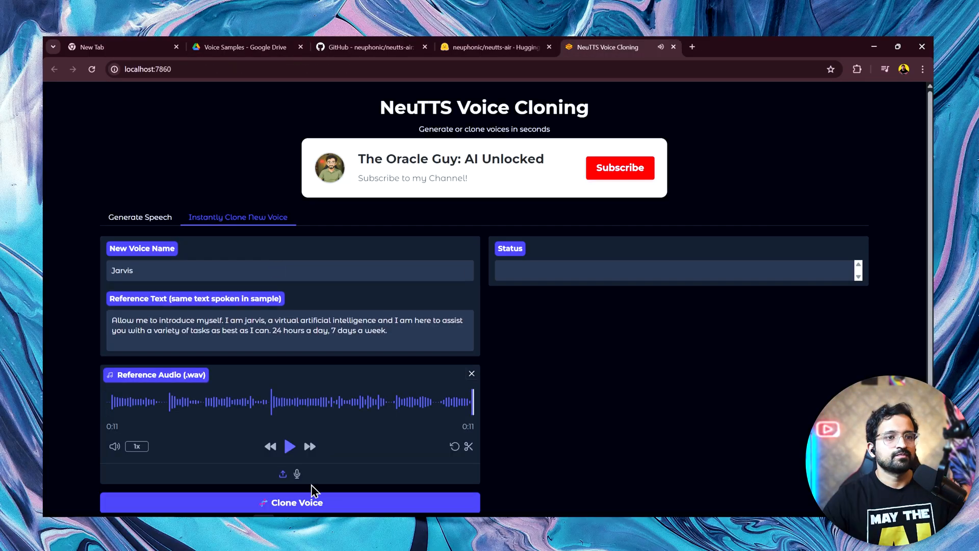
left_click(139, 216)
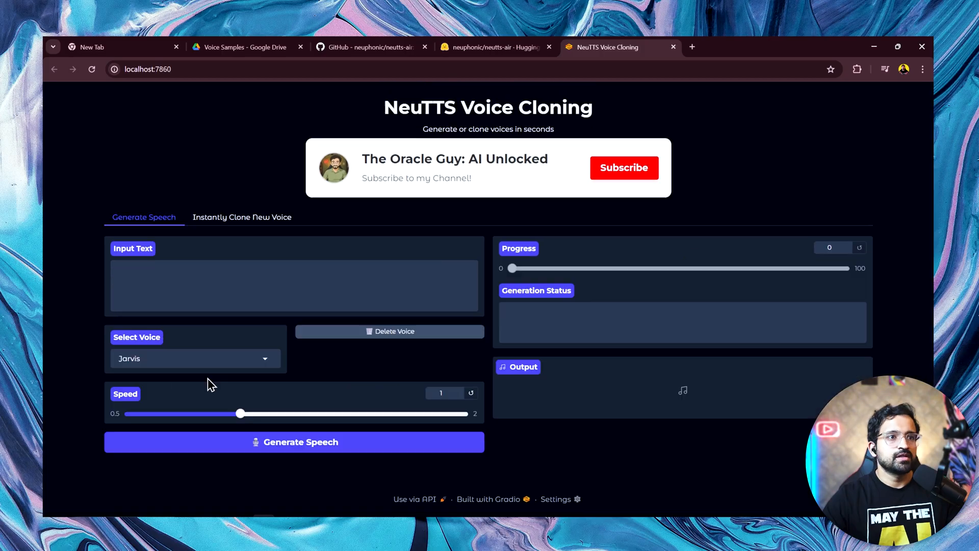
mouse_move(353, 347)
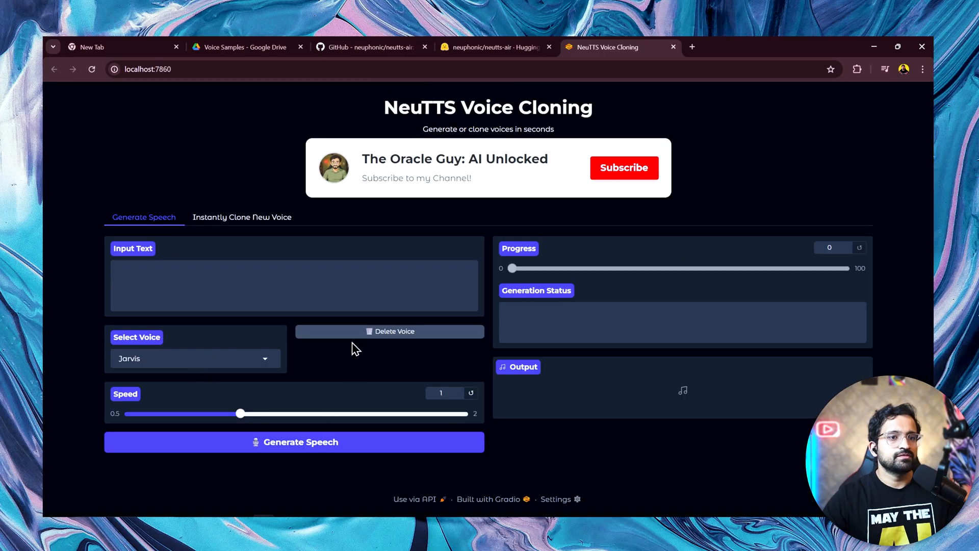
Generate the 'Good evening, Sir. System online. Neural speech engine activated…' message in the Jarvis voice.
type("Good evening, Sir. System online. Neural speech engine activated. All voice modules are stable, sir. NeuTTS is ready for deployment.")
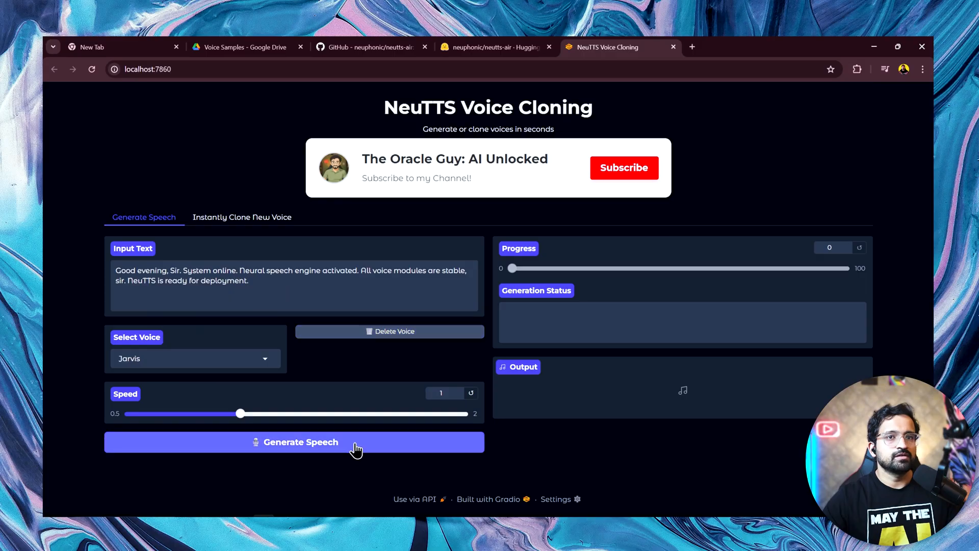
left_click(294, 442)
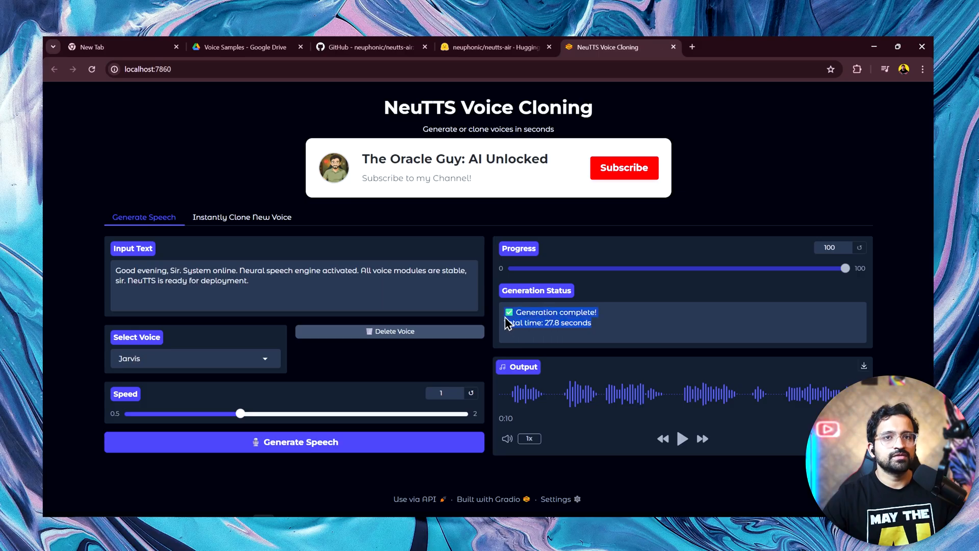
mouse_move(507, 317)
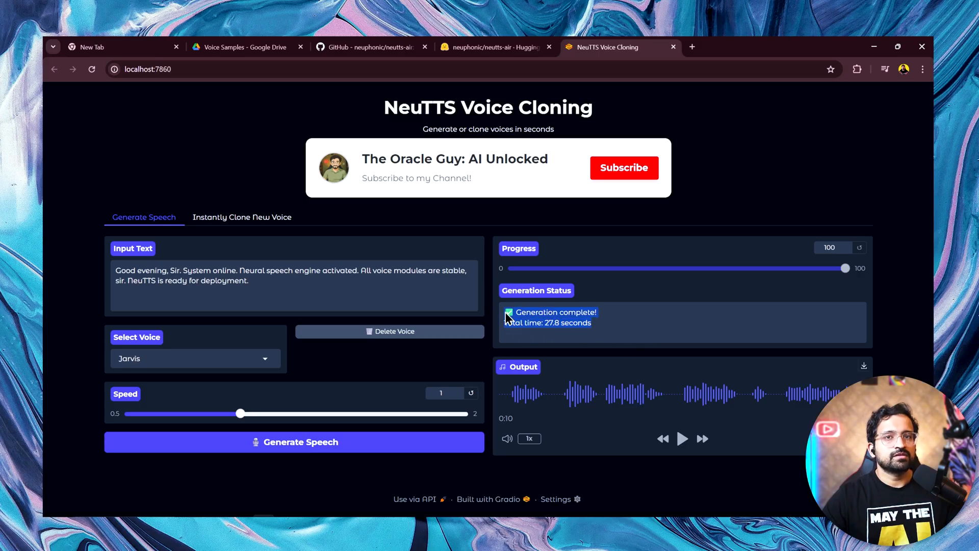
mouse_move(682, 365)
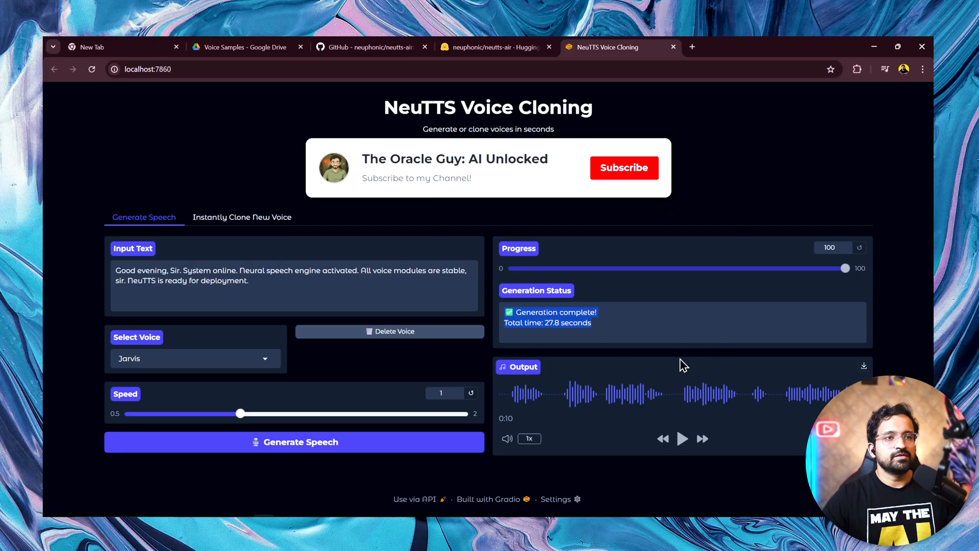
mouse_move(504, 303)
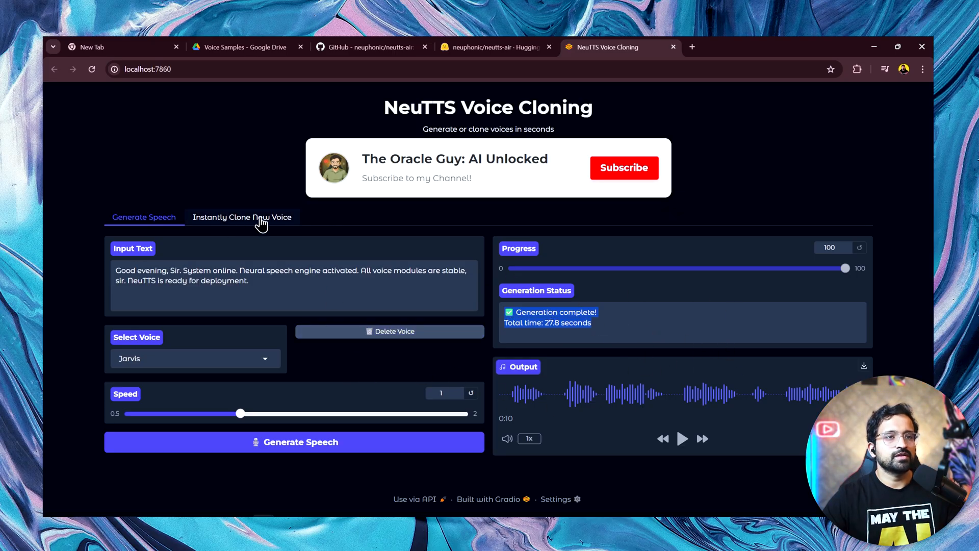
Upload and preview the Elon Musk sample, then clone it as 'Elon Musk 2' and return to generation.
left_click(242, 216)
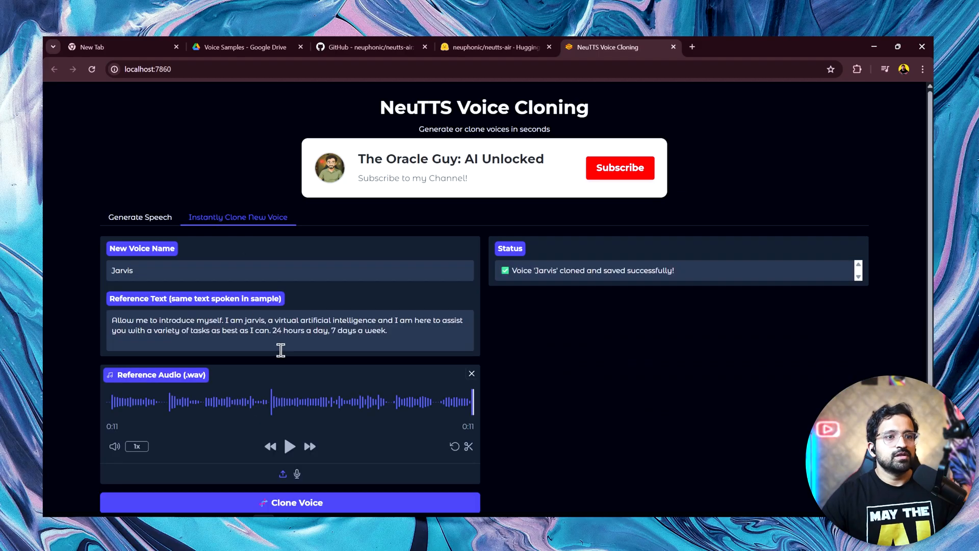
left_click(283, 474)
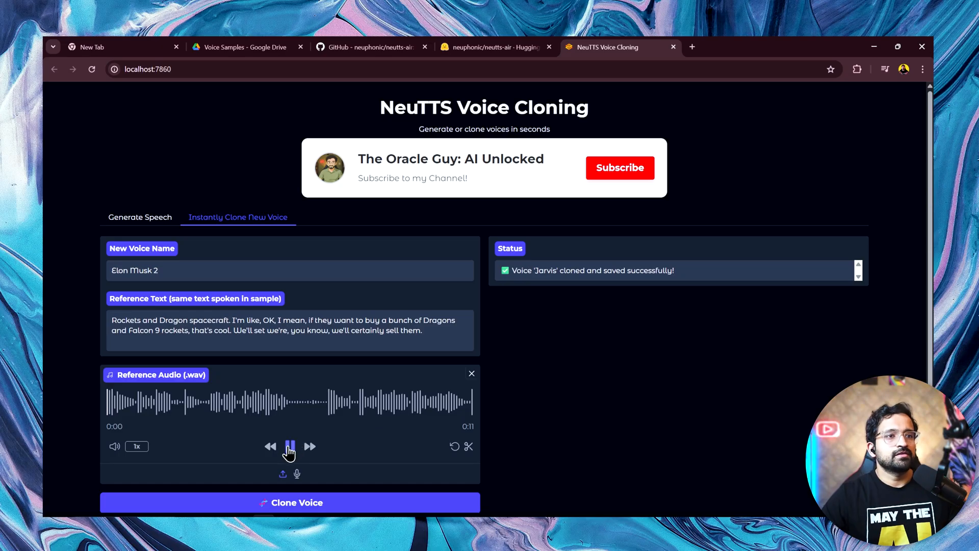
left_click(289, 446)
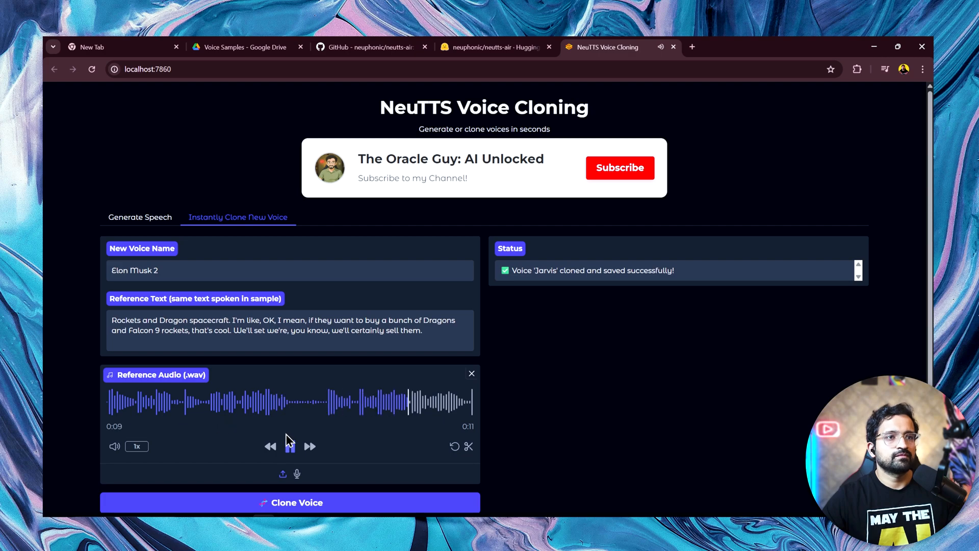
left_click(289, 445)
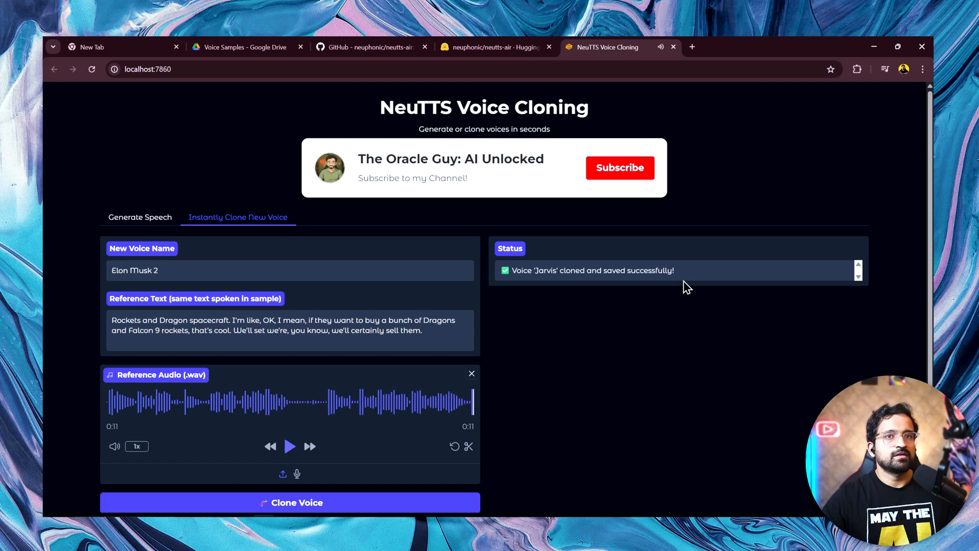
left_click(140, 216)
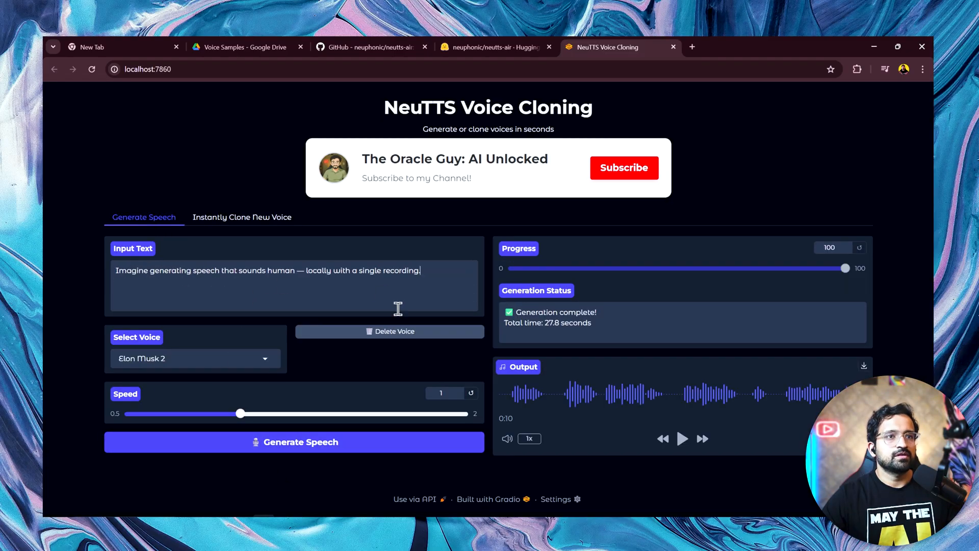
Generate 'Imagine generating speech that sounds human' in the Elon Musk voice, then head back to cloning.
left_click(682, 437)
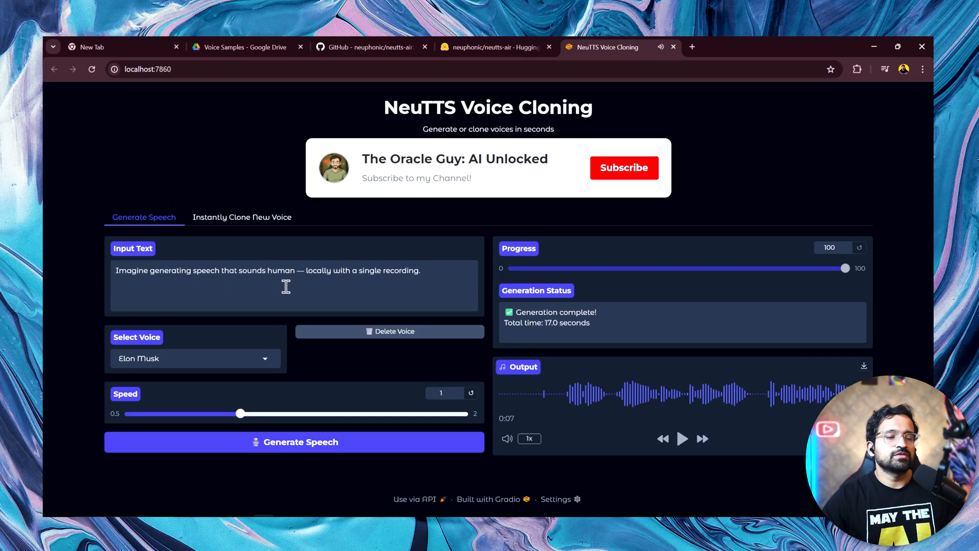
left_click(242, 216)
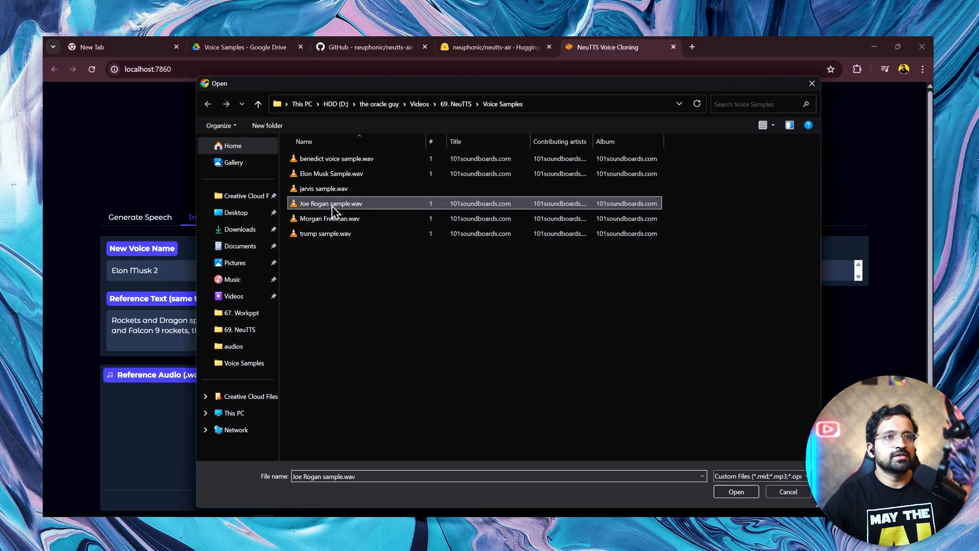
Load and preview Joe Rogan sample.wav as reference audio and clone it as 'Joe Rogan'.
left_click(735, 491)
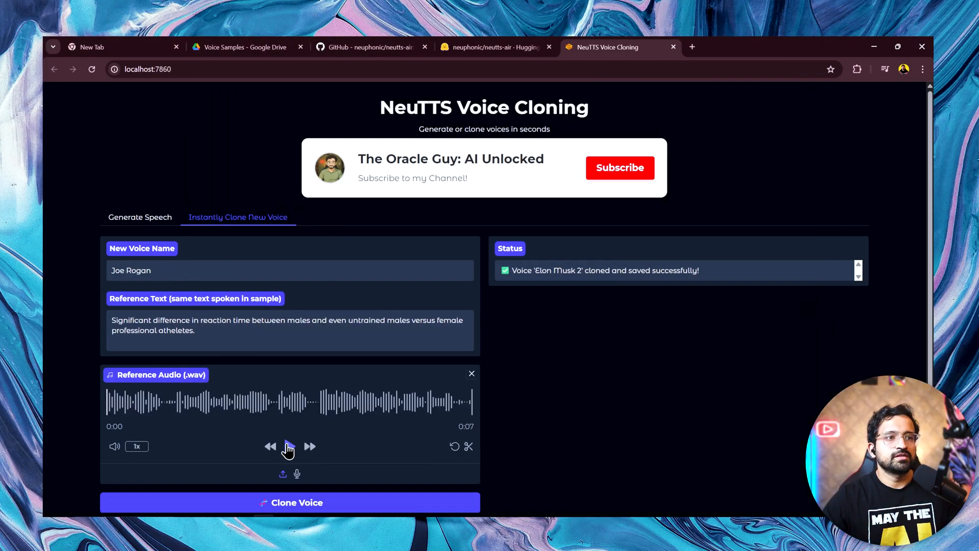
left_click(287, 446)
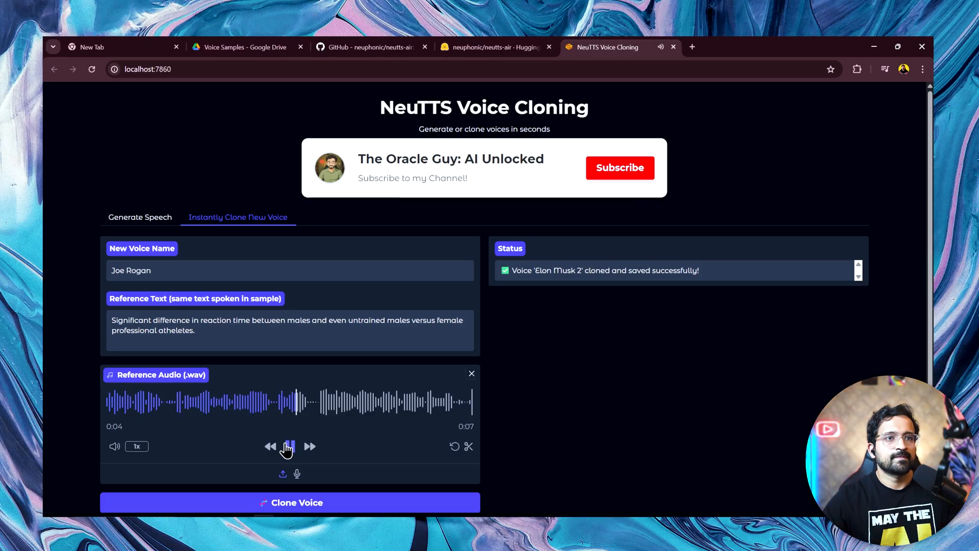
left_click(287, 445)
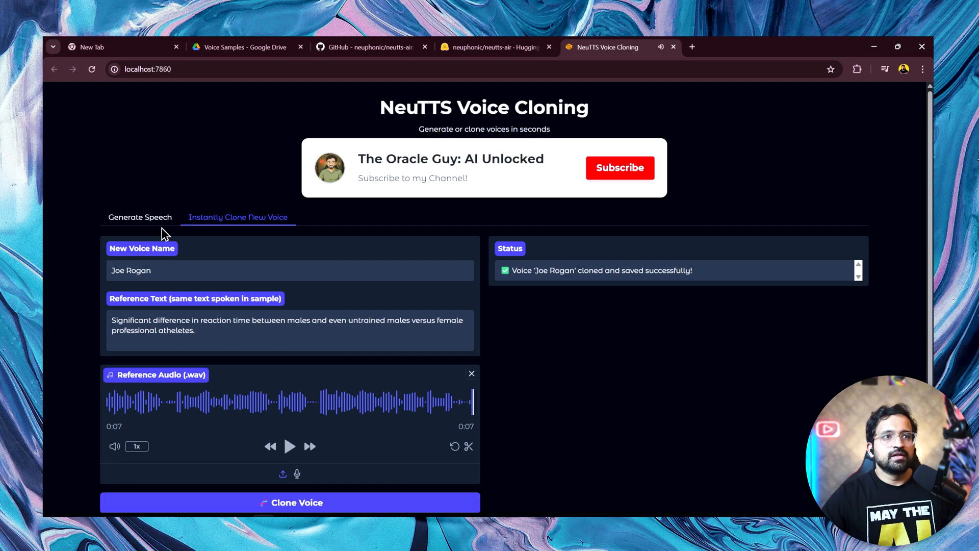
left_click(139, 216)
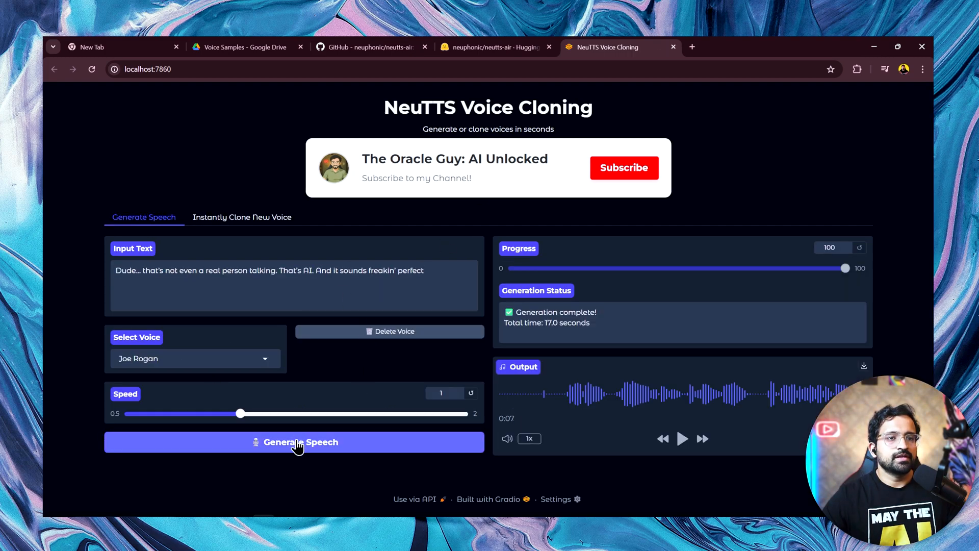
Generate the 'Dude… that's not even a real person talking' line in the Joe Rogan voice and play it back.
left_click(682, 439)
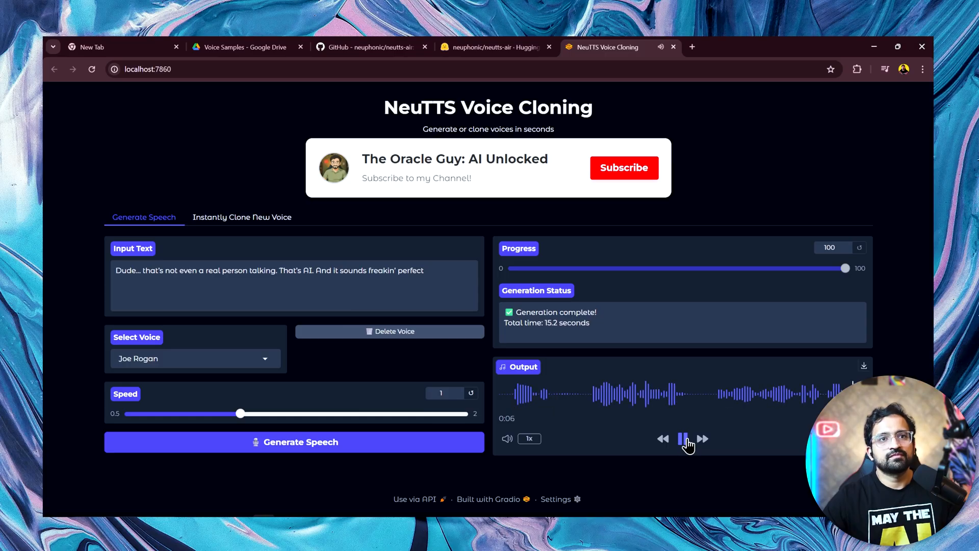
left_click(242, 216)
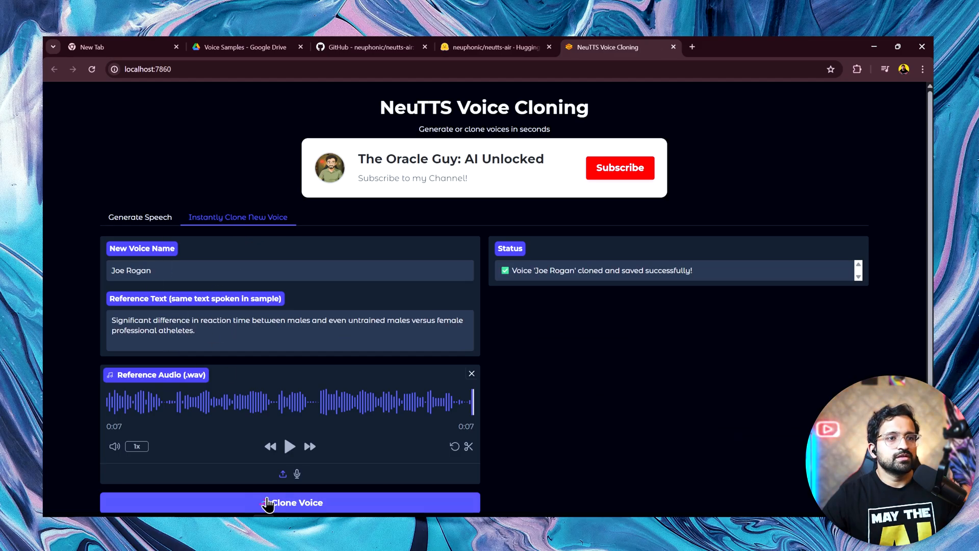
left_click(282, 473)
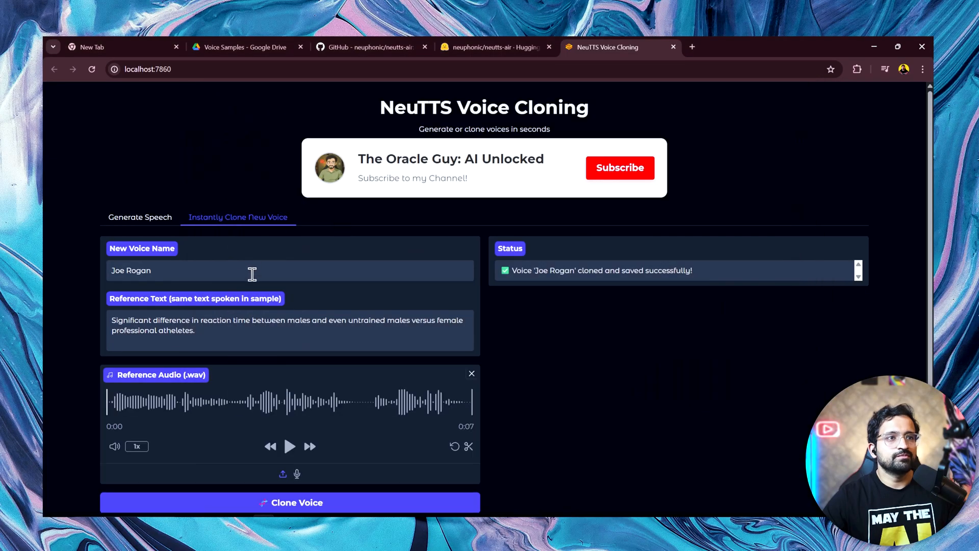
Return to the cloning page, preview the Morgan Freeman reference sample and clone the voice.
left_click(244, 47)
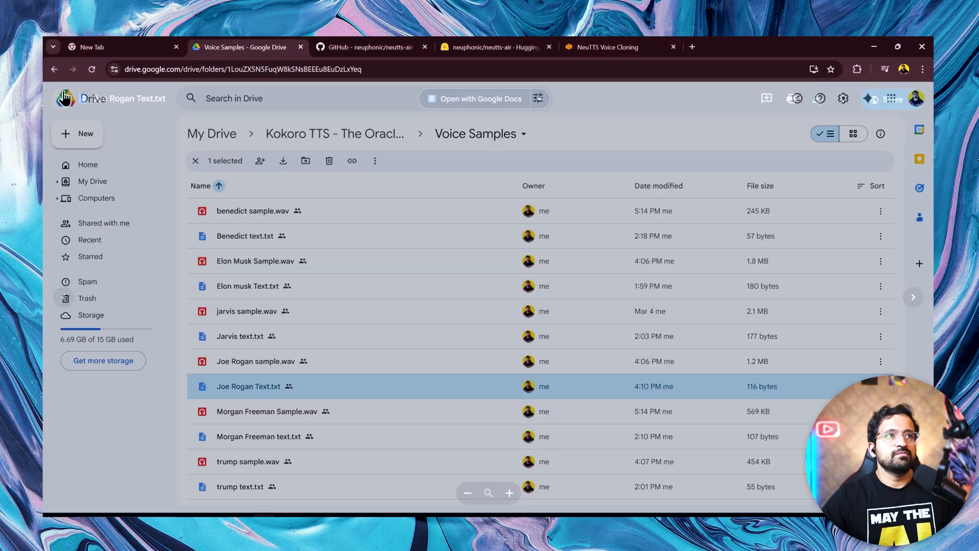
left_click(601, 47)
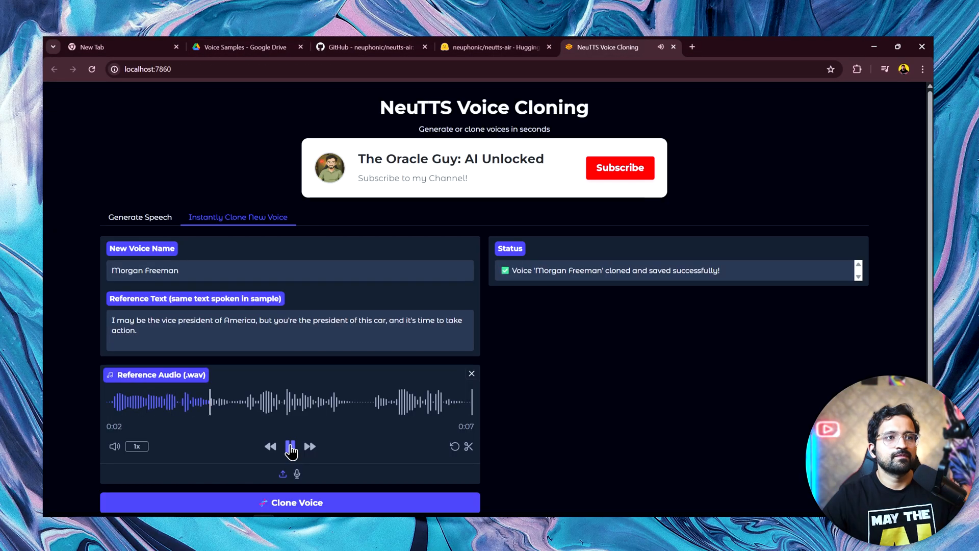
left_click(291, 445)
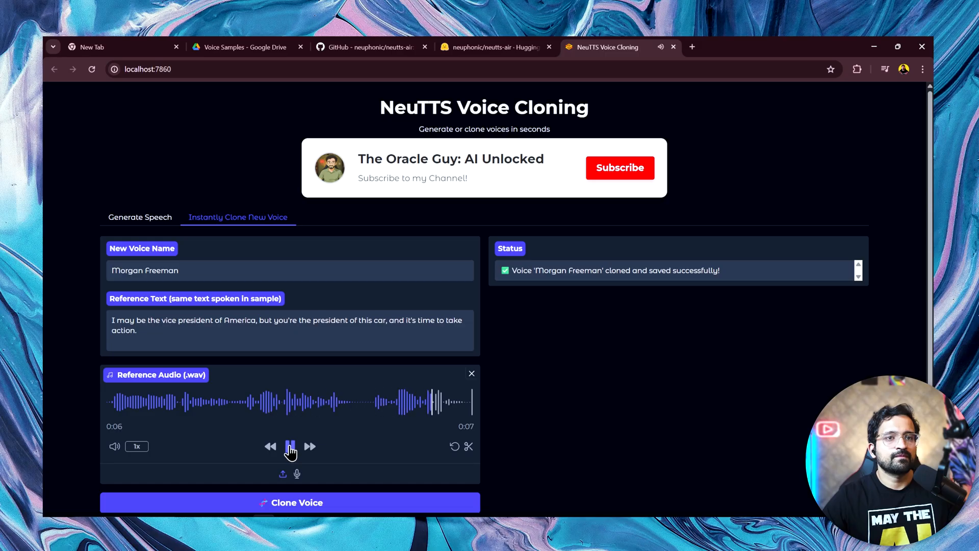
left_click(140, 216)
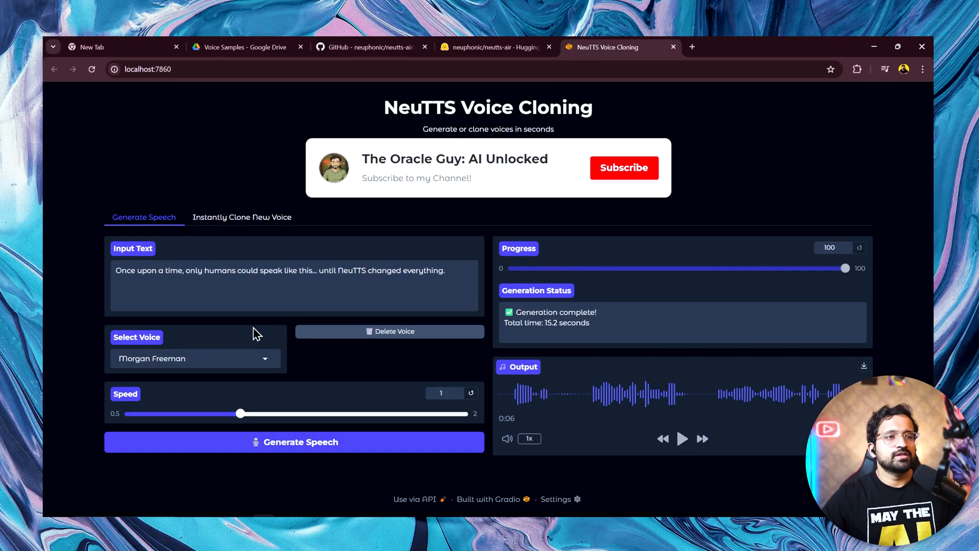
Generate the 'Once upon a time…' line in the Morgan Freeman voice and play the result.
left_click(294, 442)
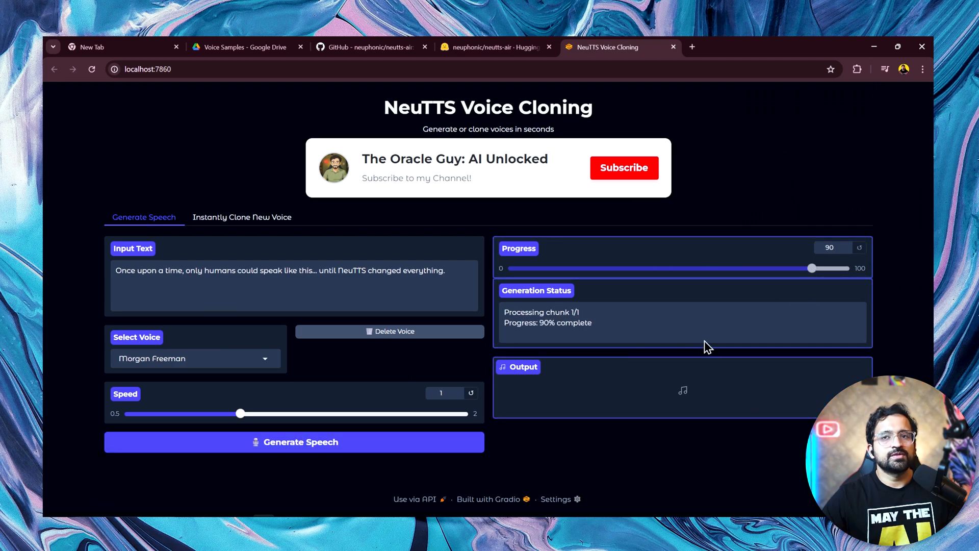
mouse_move(552, 356)
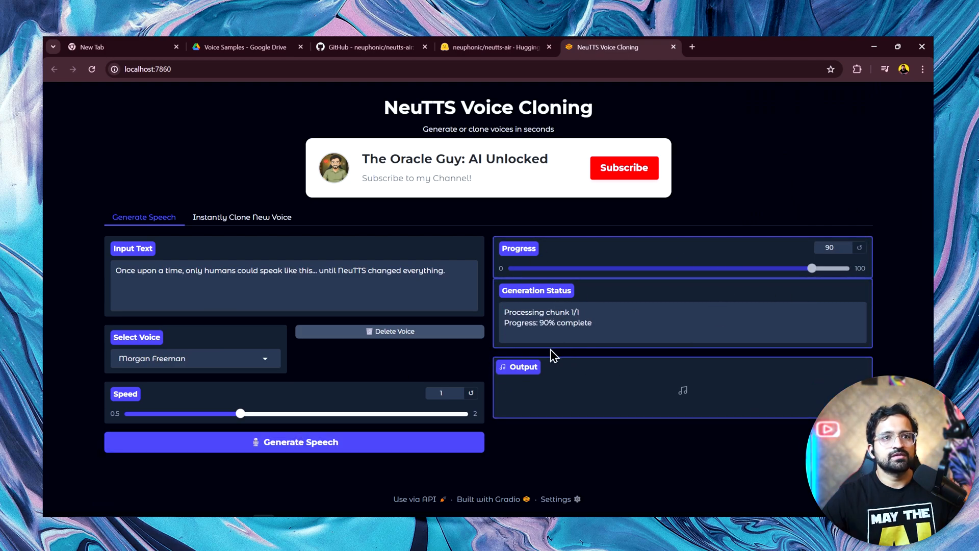
mouse_move(615, 341)
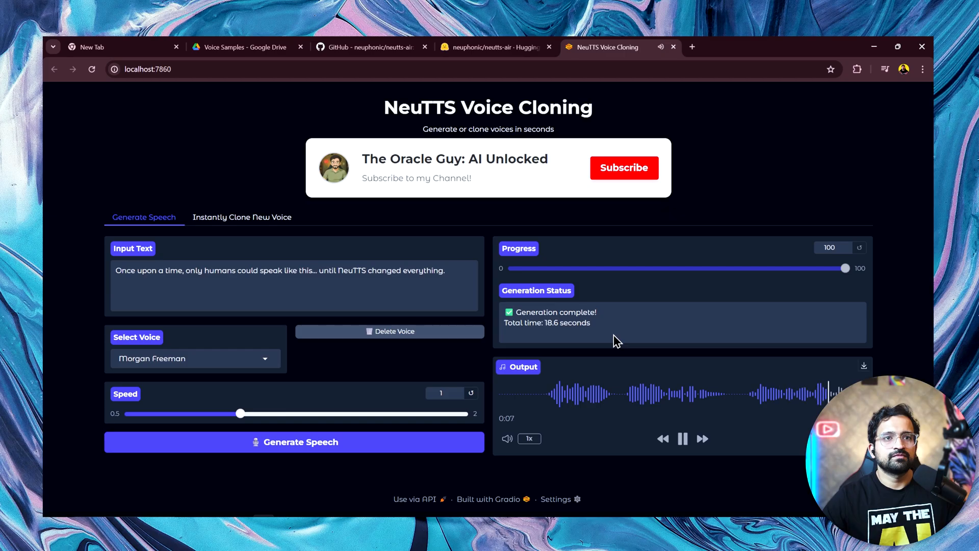
left_click(682, 438)
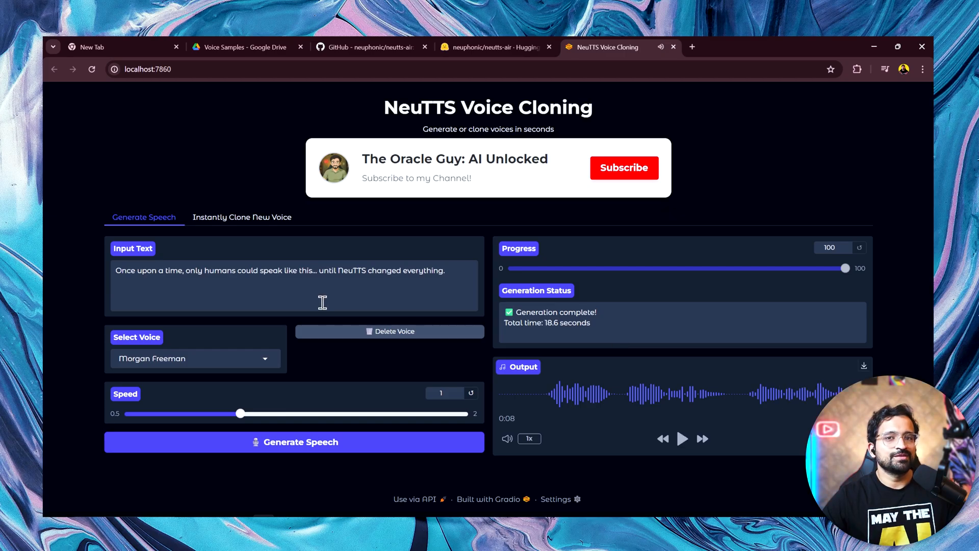
left_click(242, 216)
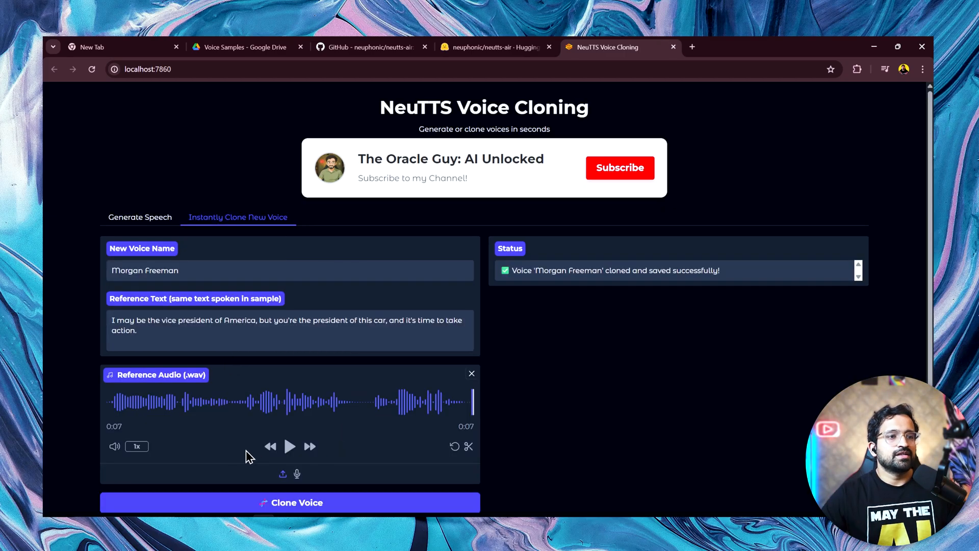
Swap the Morgan Freeman reference audio for a Benedict sample and preview it twice.
left_click(471, 373)
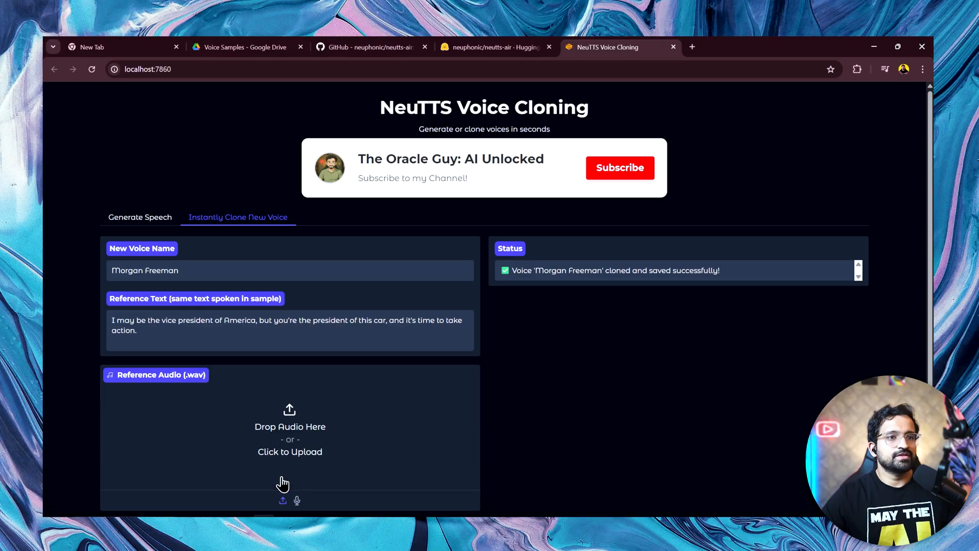
left_click(289, 451)
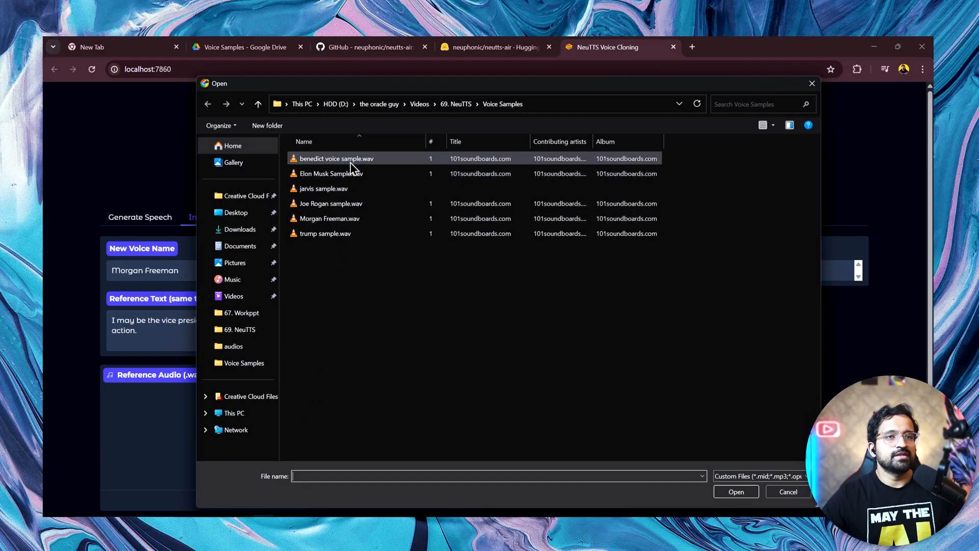
mouse_move(336, 158)
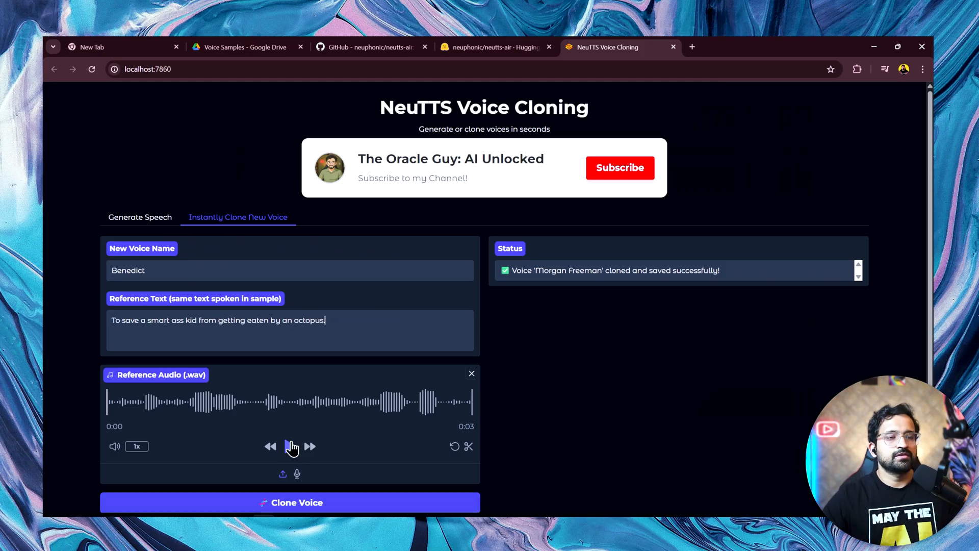
left_click(291, 446)
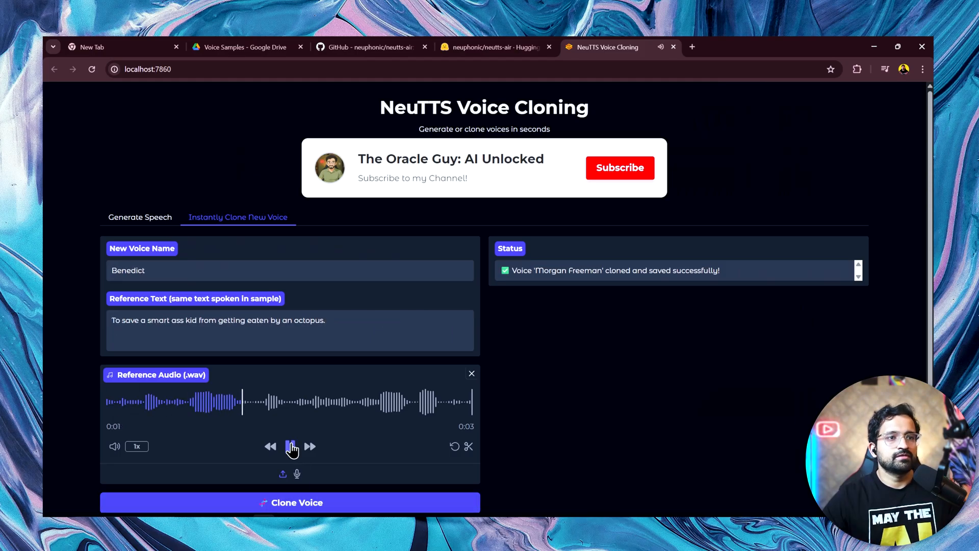
left_click(290, 445)
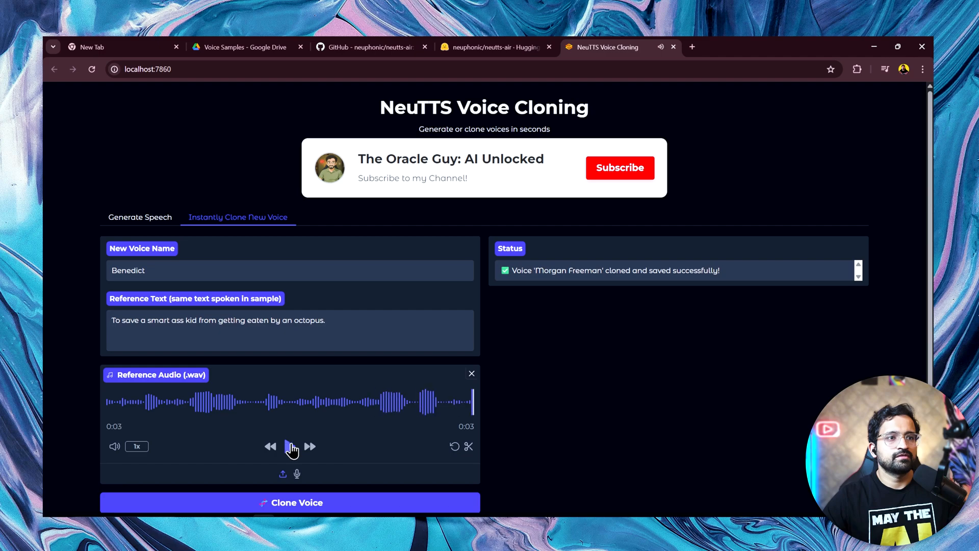
Generate the sample sentence in the Benedict voice and play the output.
left_click(140, 217)
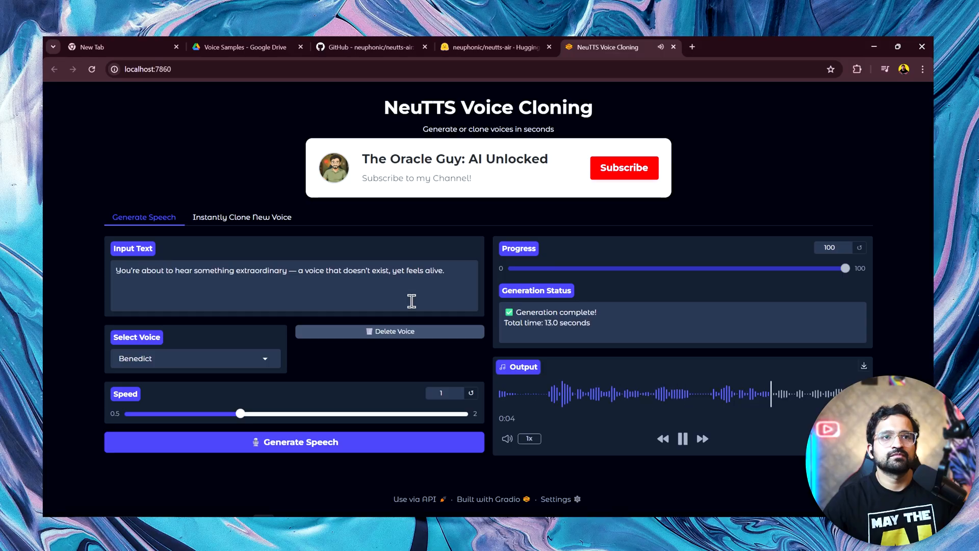
left_click(682, 438)
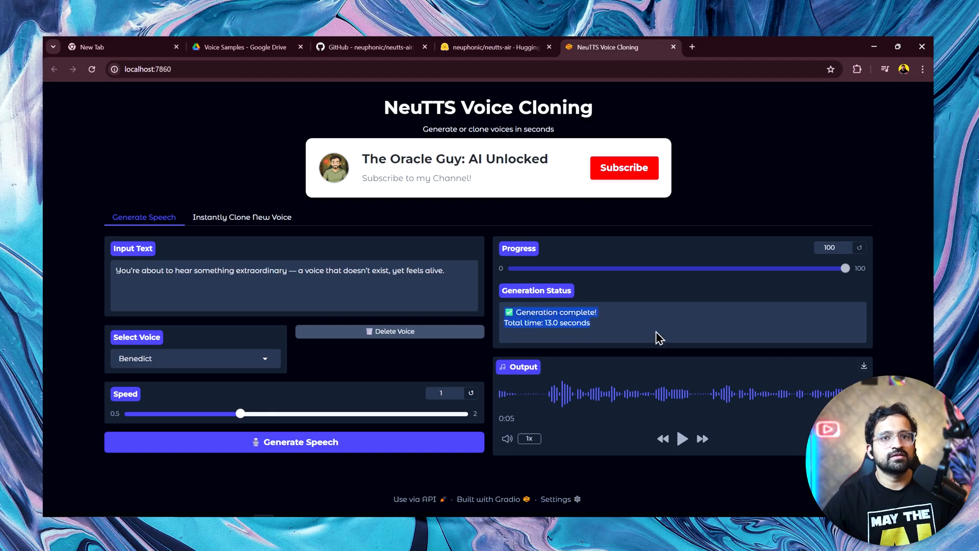
mouse_move(624, 396)
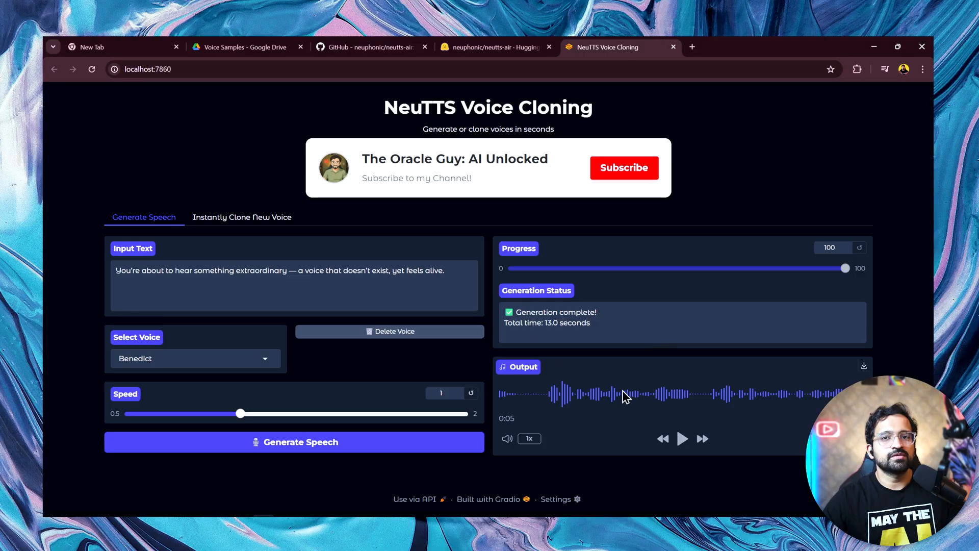
mouse_move(275, 245)
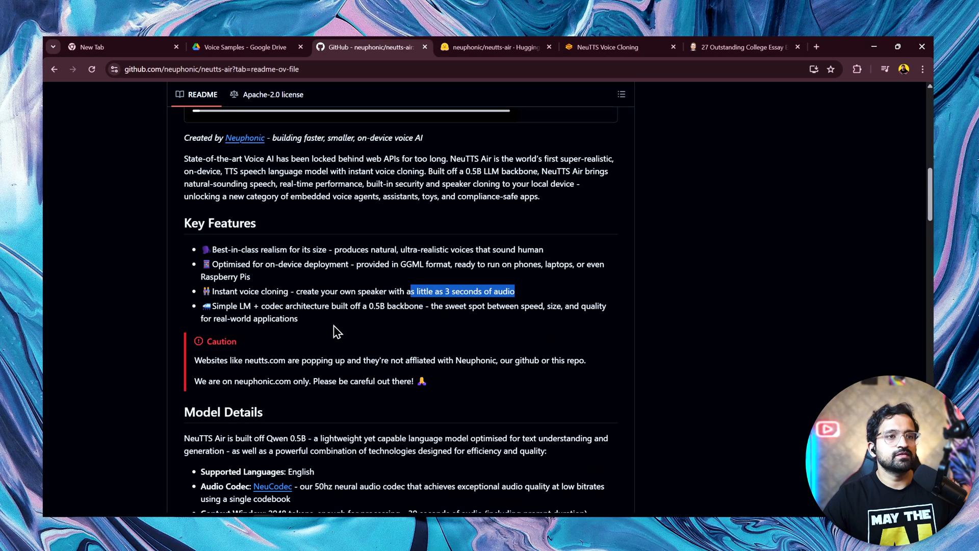
Scroll the NeuTTS Air README to the '3 seconds of audio' key feature.
scroll("down", 3)
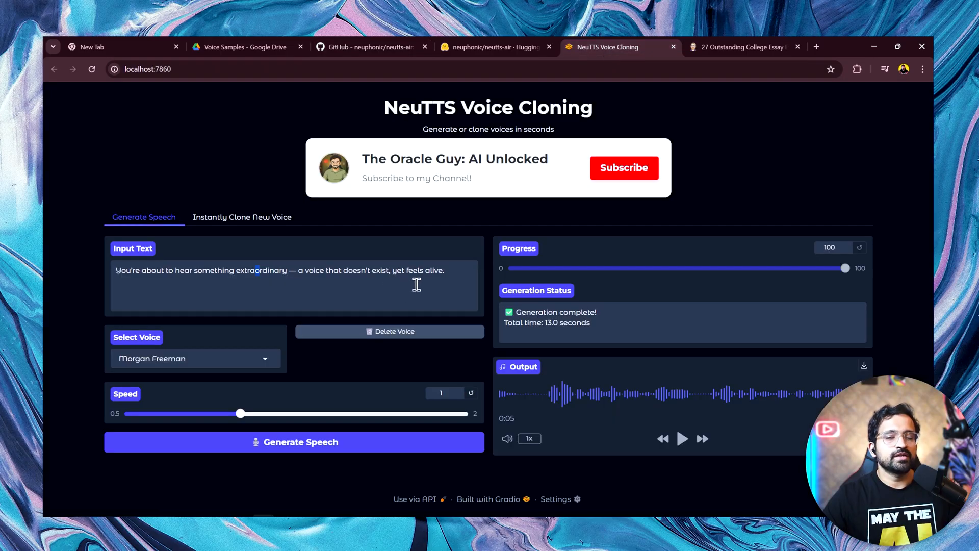
mouse_move(400, 288)
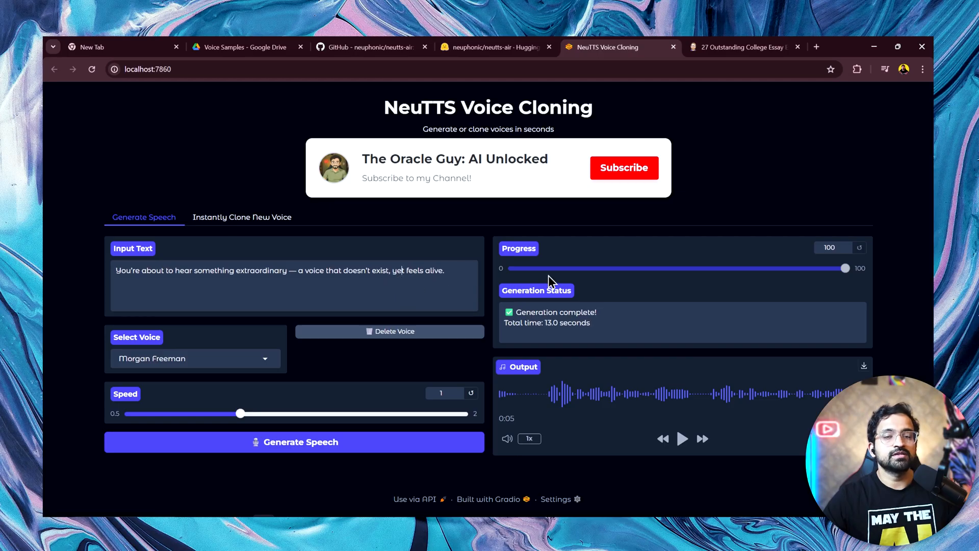
mouse_move(563, 294)
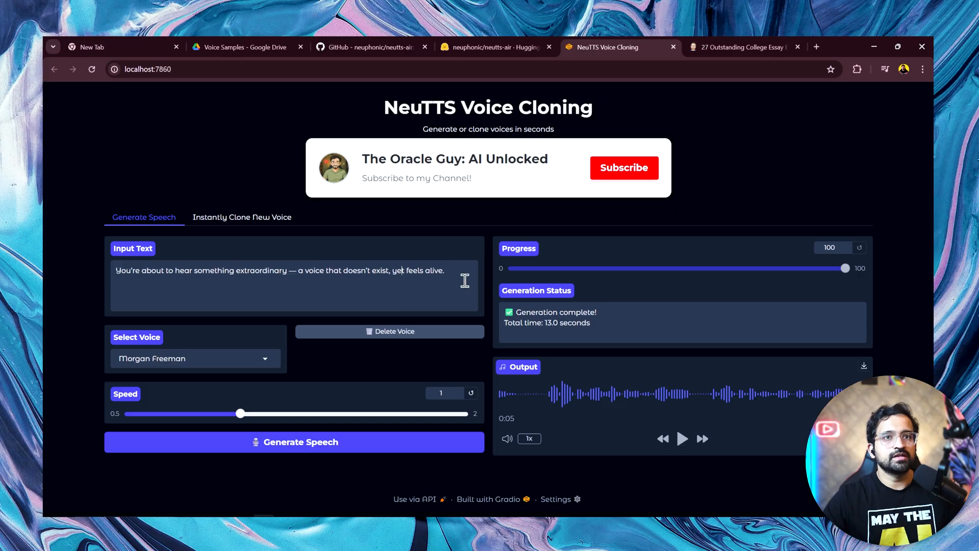
Select the input sentence and replace it with the long debate-tournament essay.
triple_click(279, 270)
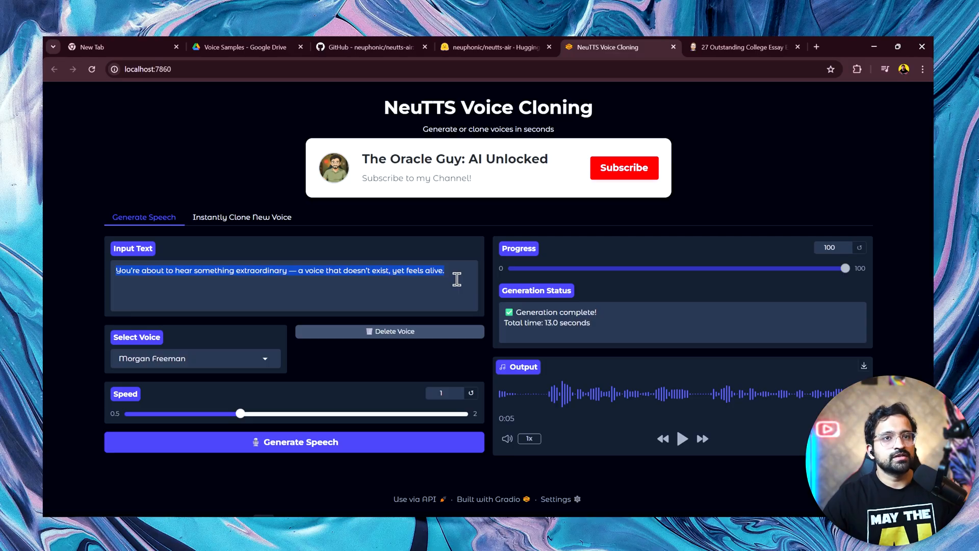
left_click(742, 47)
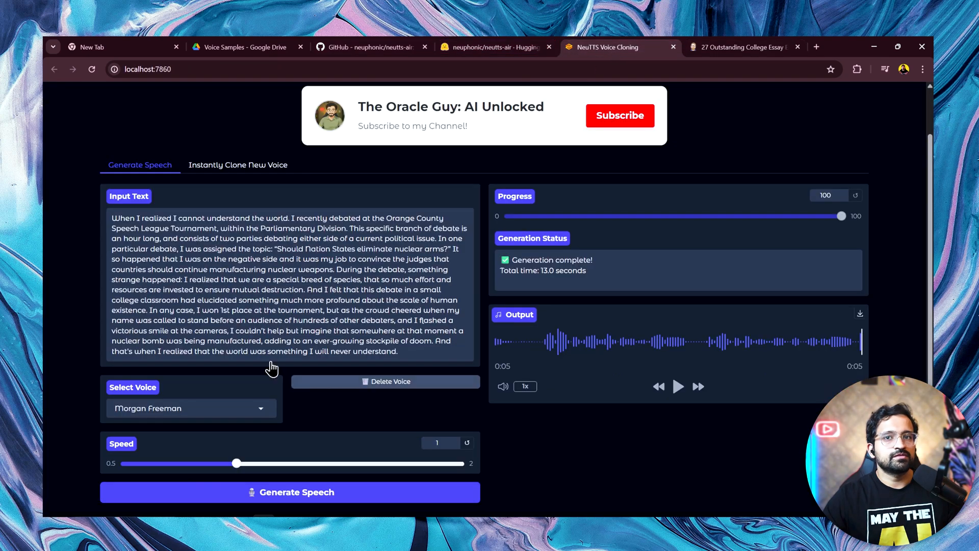
scroll("down", 3)
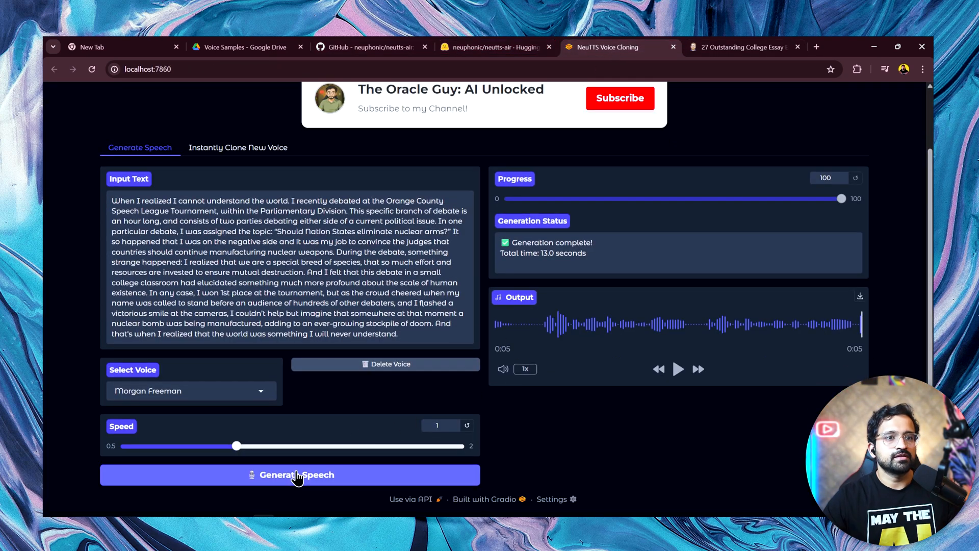
Generate the essay in Morgan Freeman's voice and play the 1:29 clip, skipping ahead.
left_click(289, 474)
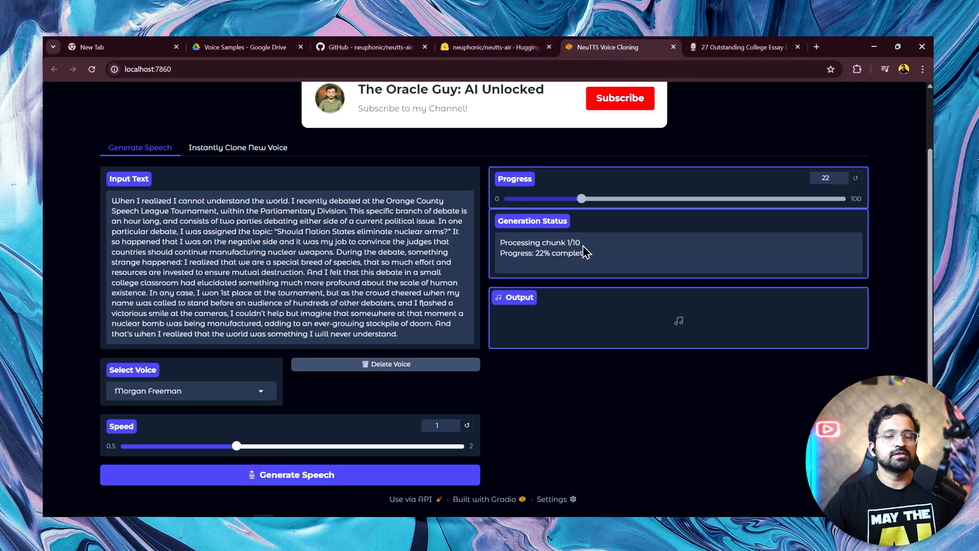
mouse_move(572, 249)
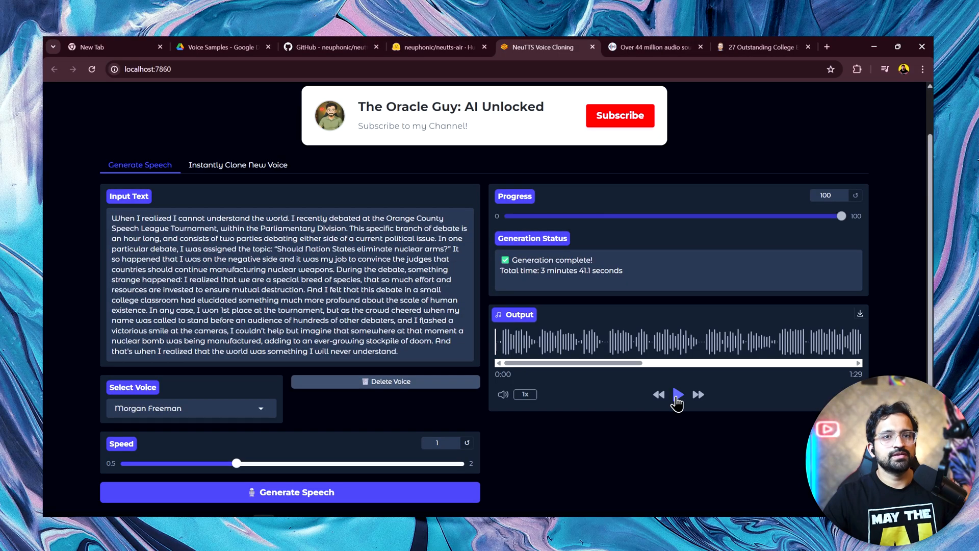
left_click(678, 394)
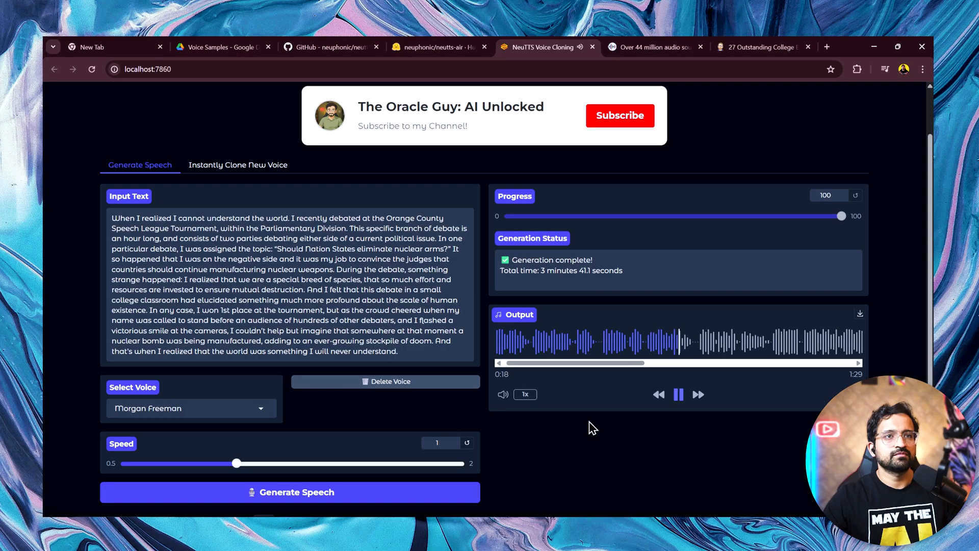
left_click(721, 363)
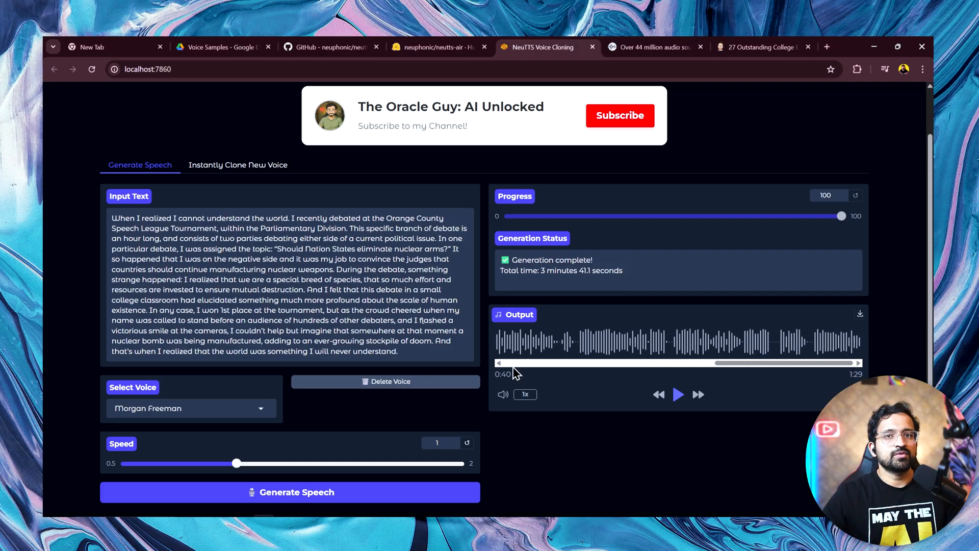
mouse_move(440, 403)
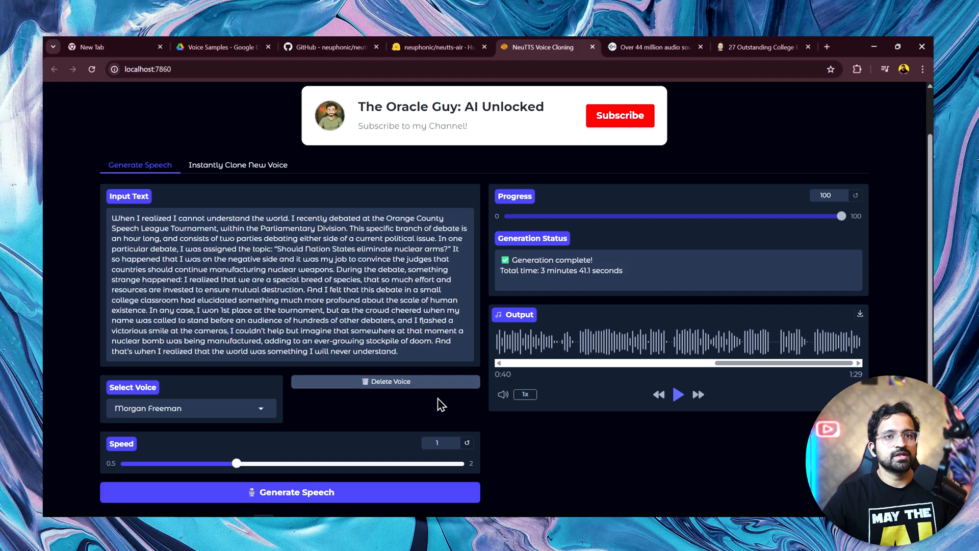
mouse_move(487, 305)
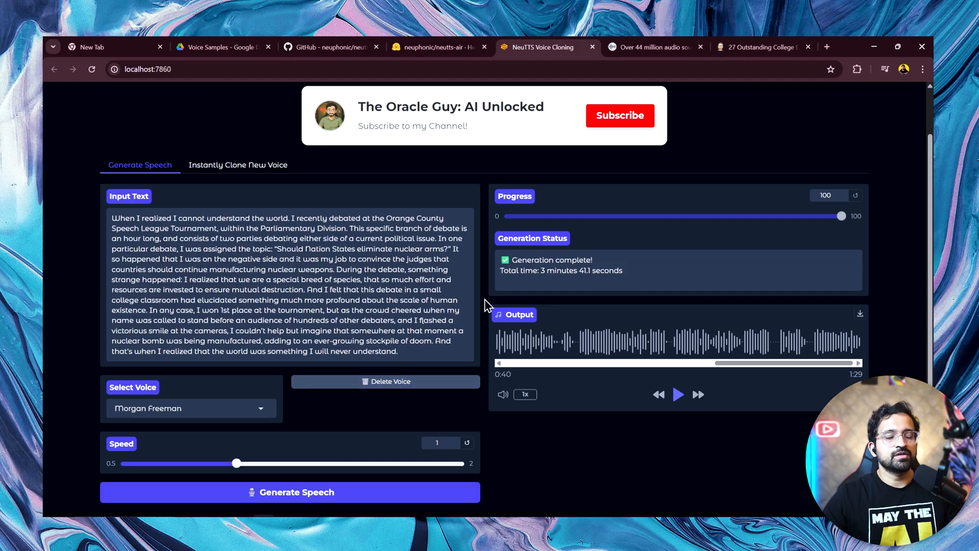
Review the output, go to the Clone New Voice view and switch to the 101soundboards site.
scroll("down", 3)
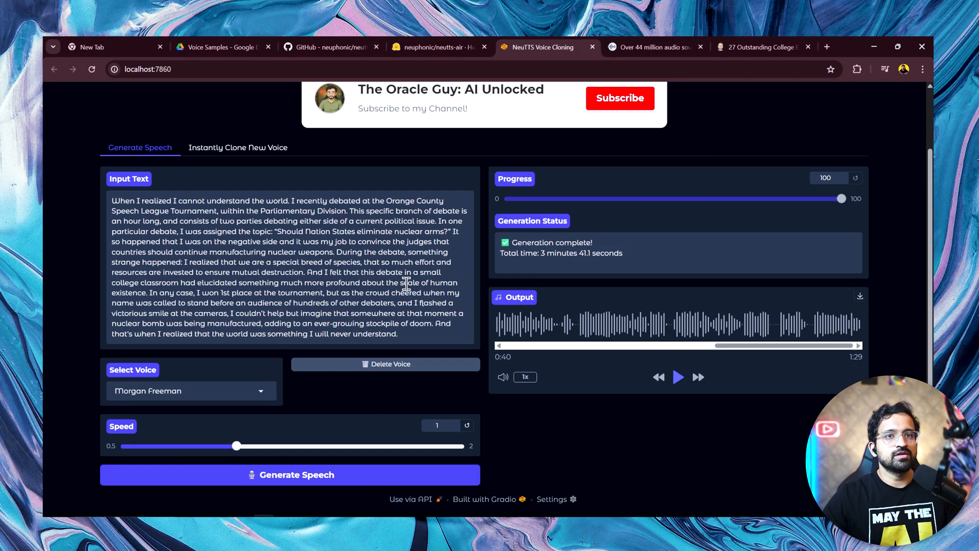
scroll("up", 3)
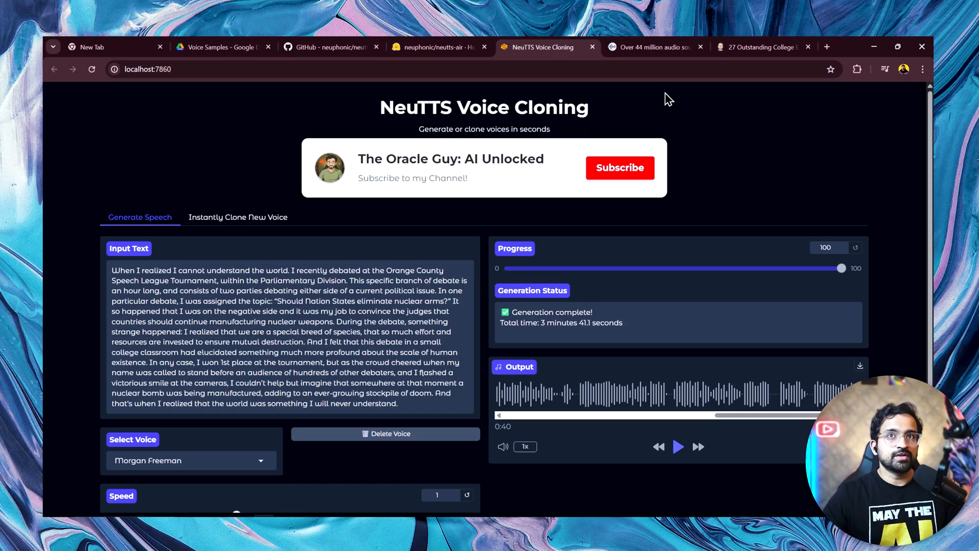
left_click(237, 216)
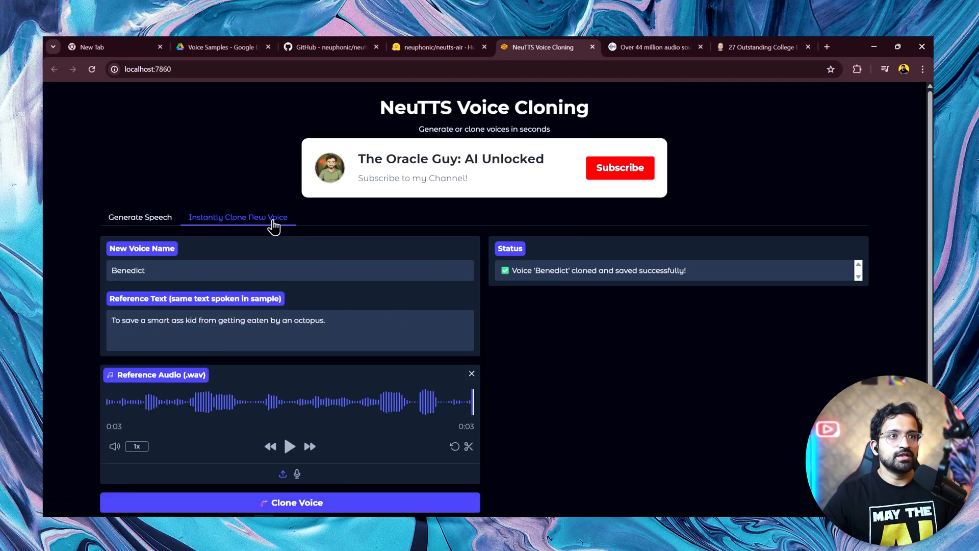
mouse_move(524, 235)
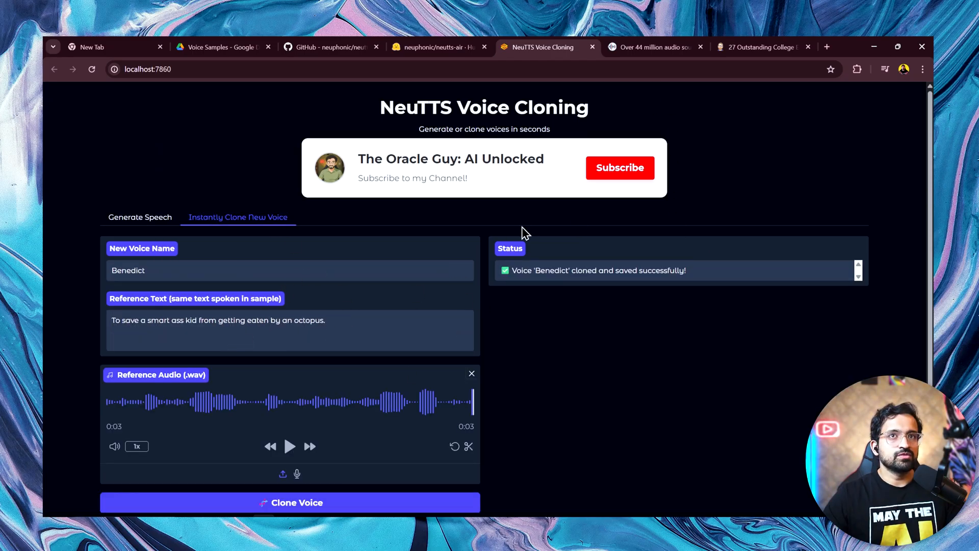
left_click(655, 47)
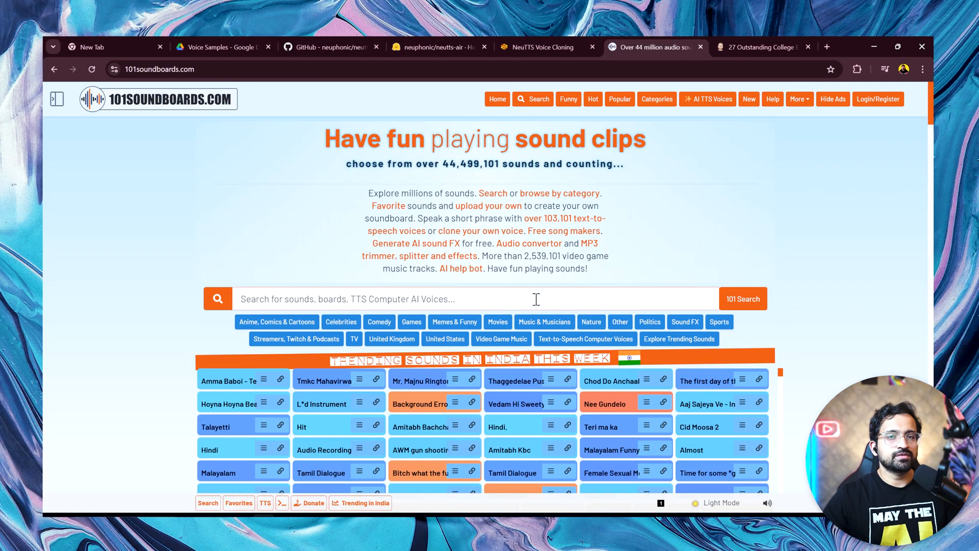
mouse_move(561, 60)
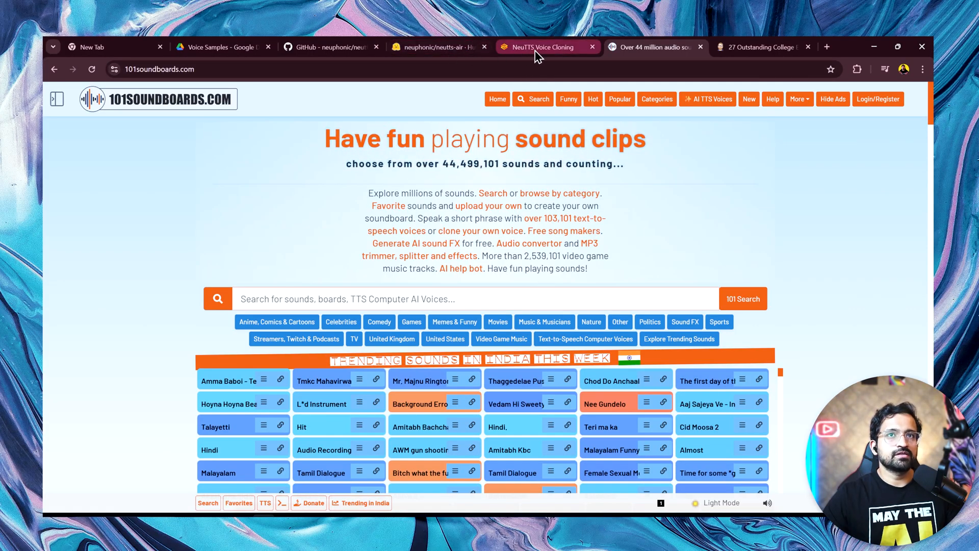
Return from 101soundboards to the NeuTTS Voice Cloning page.
left_click(546, 47)
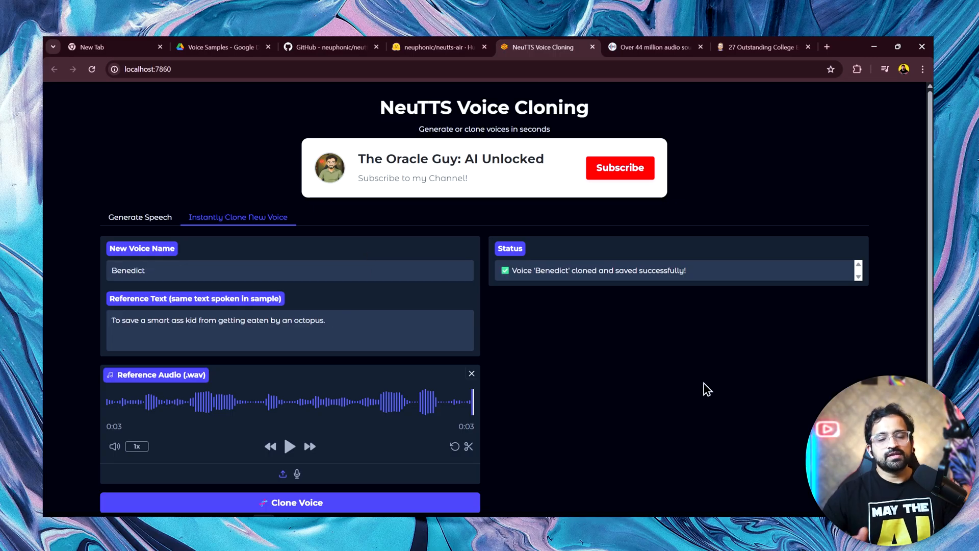